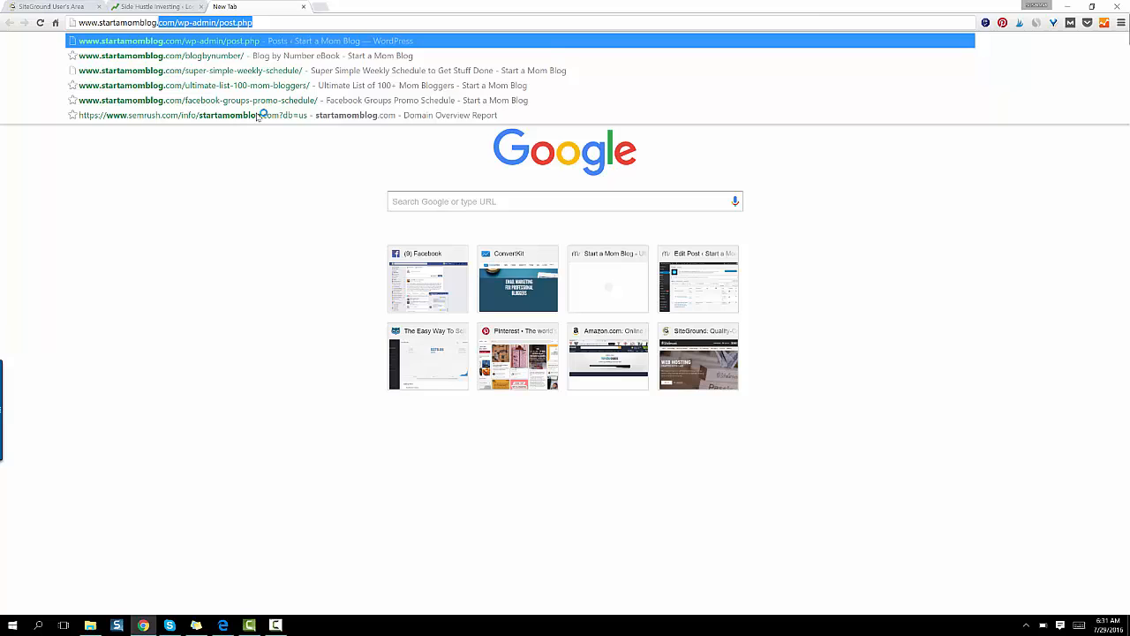
Enter 'siteground' in the address bar to reach the SiteGround website.
{"action": "type", "text": "siteground"}
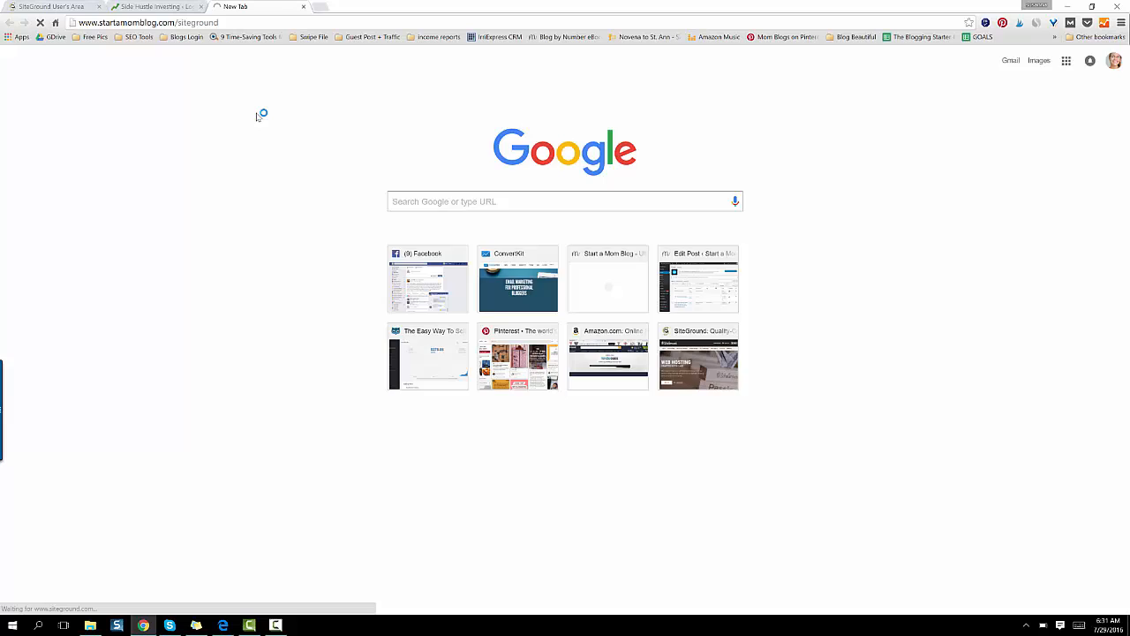
View the web hosting plans and prices and choose Get Started on the StartUp plan.
{"action": "left_click", "coordinate": [698, 357]}
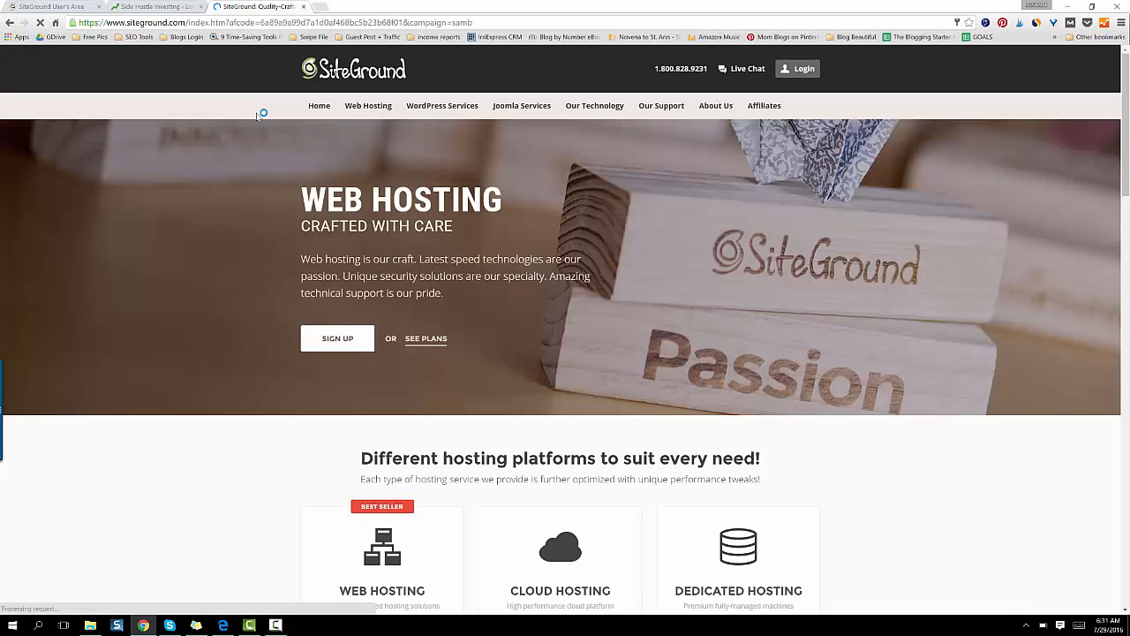
{"action": "mouse_move", "coordinate": [715, 106]}
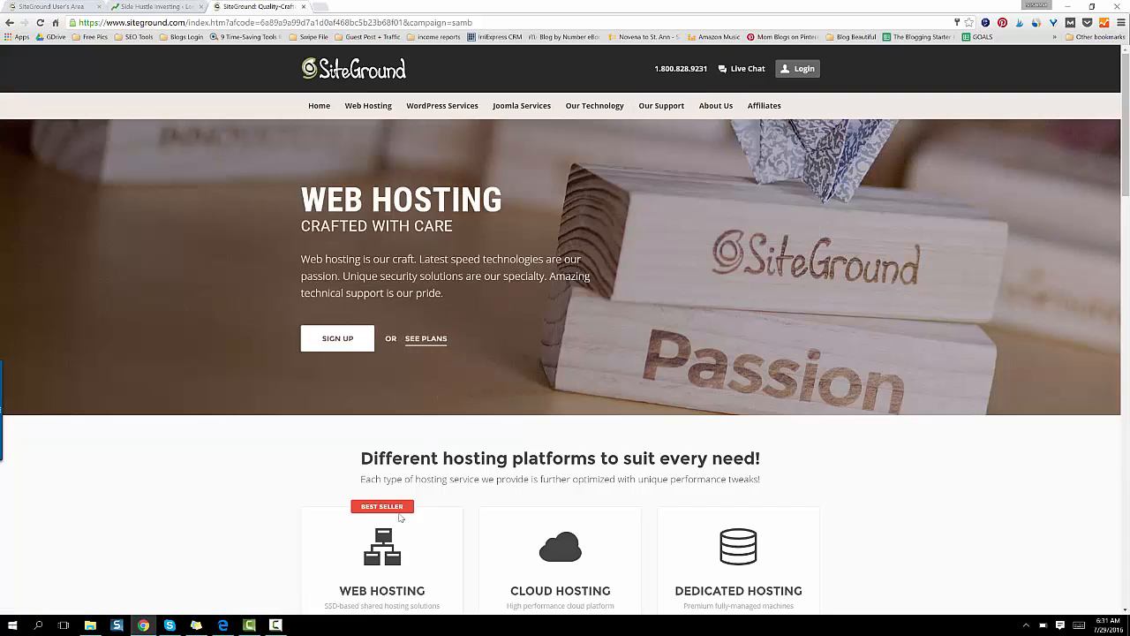
{"action": "scroll", "scroll_direction": "down", "scroll_amount": 3}
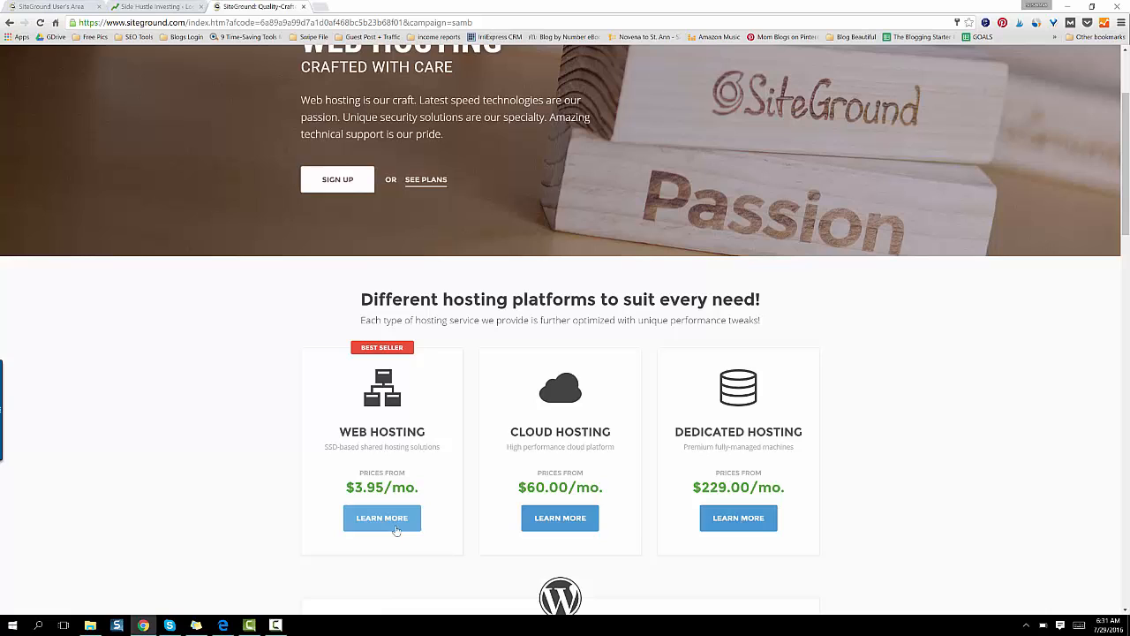
{"action": "left_click", "coordinate": [382, 517]}
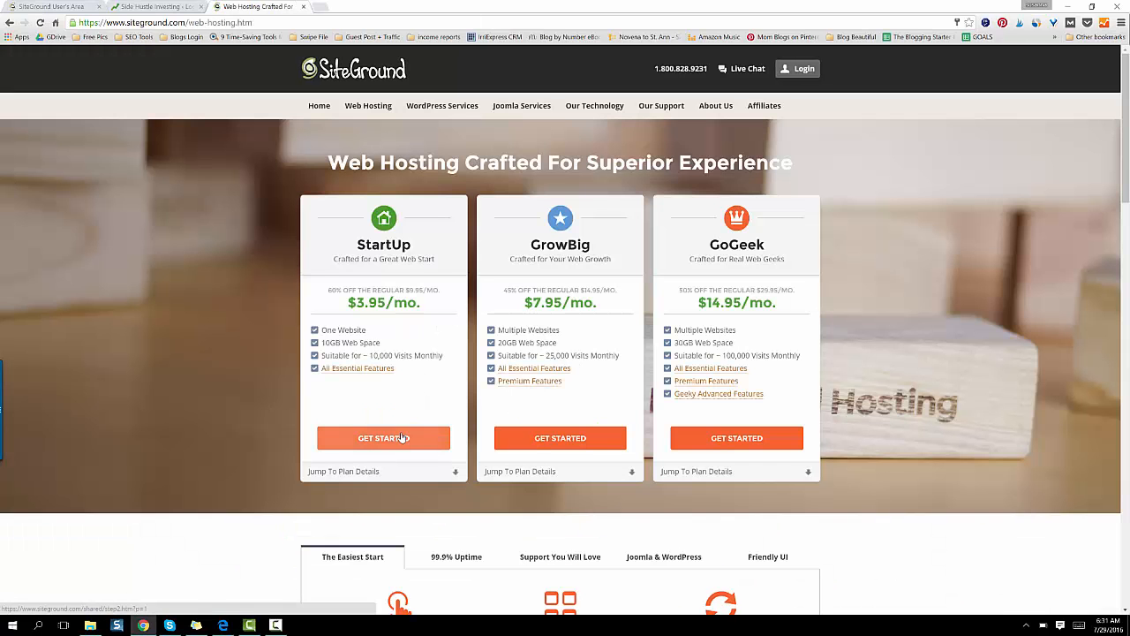
{"action": "mouse_move", "coordinate": [398, 419]}
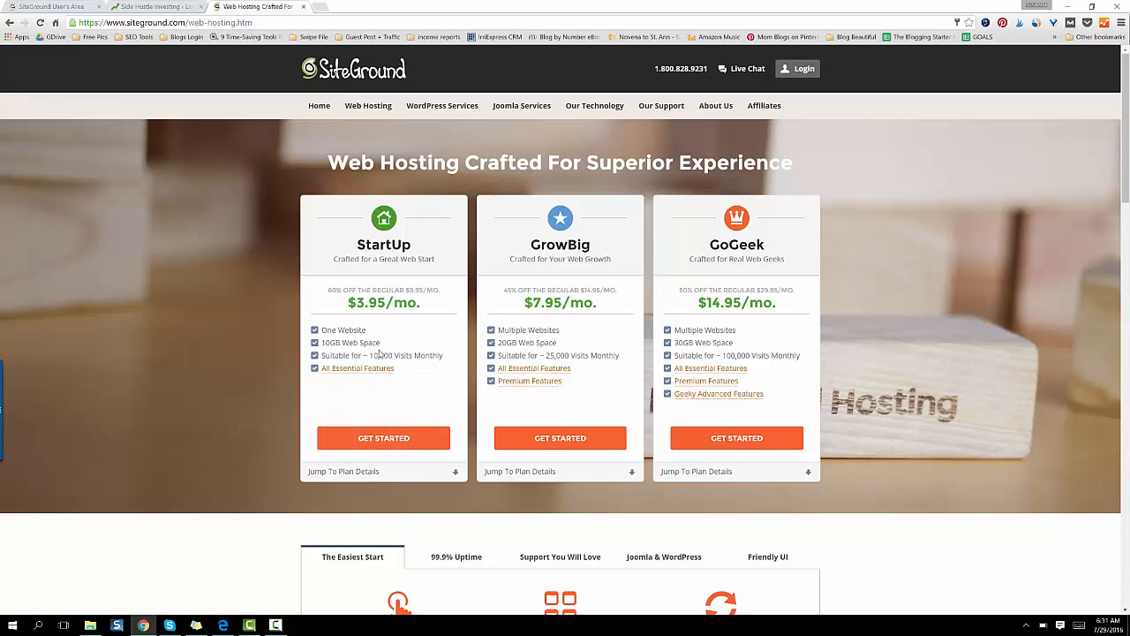
{"action": "double_click", "coordinate": [380, 355]}
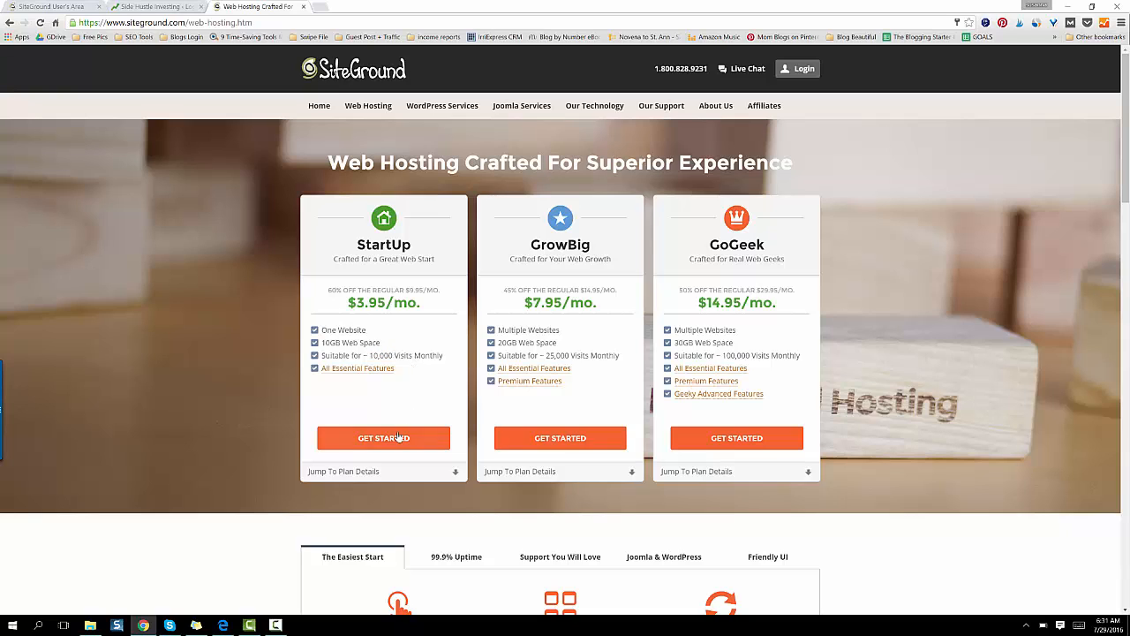
{"action": "left_click", "coordinate": [384, 438]}
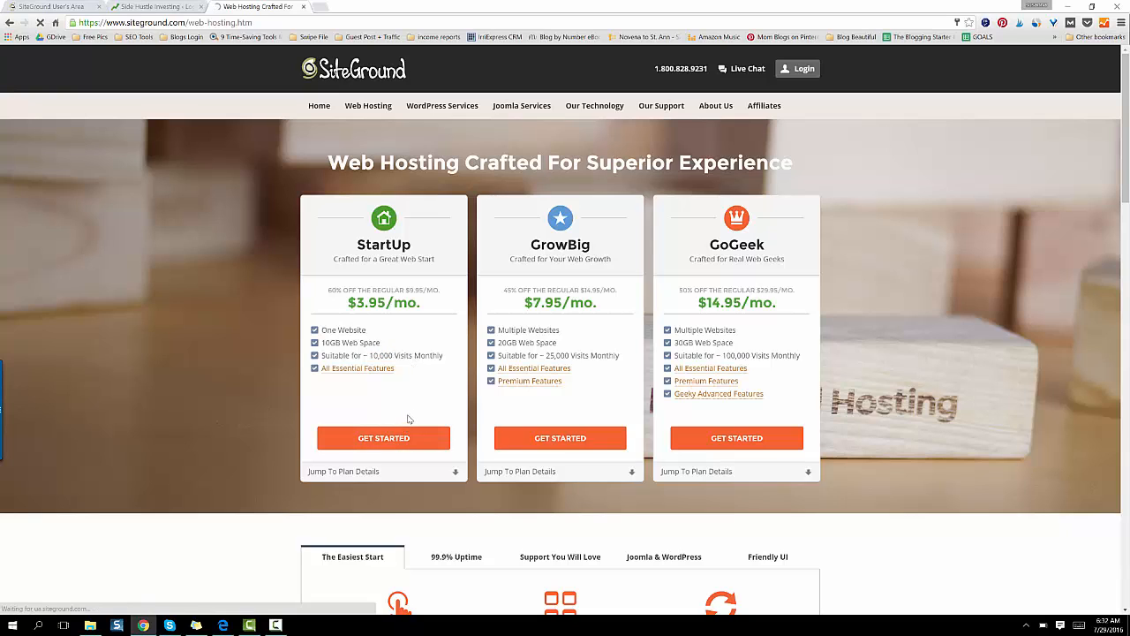
Register mynewawesomedomain as a new .com domain and review the 12-month StartUp order of 71.40 USD.
{"action": "left_click", "coordinate": [384, 438]}
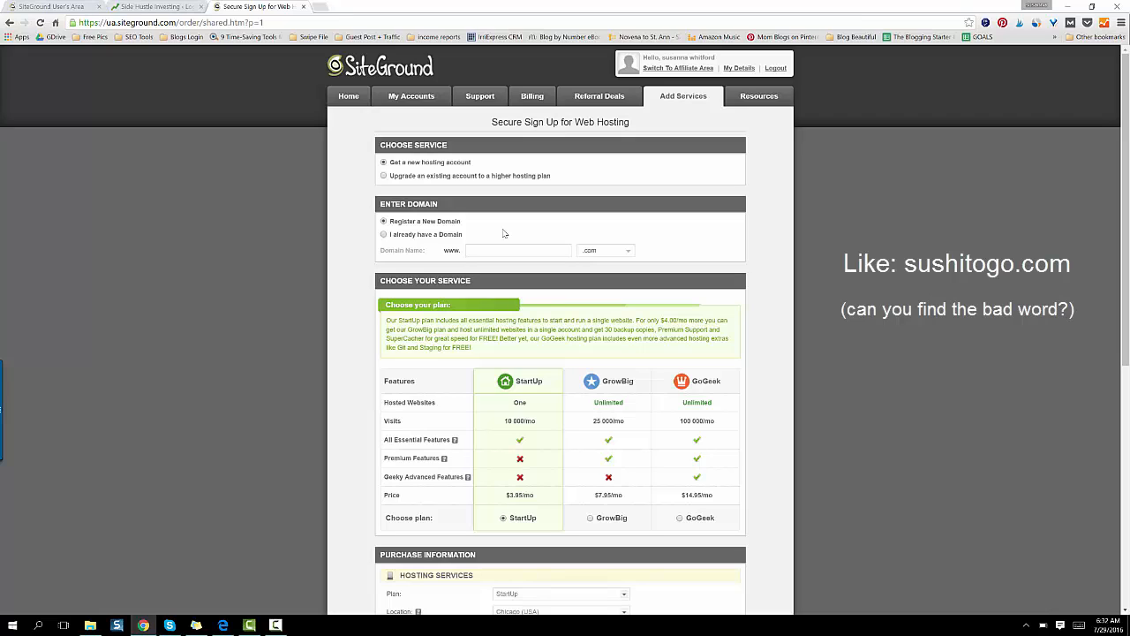
{"action": "type", "text": "mynewawesomedomain"}
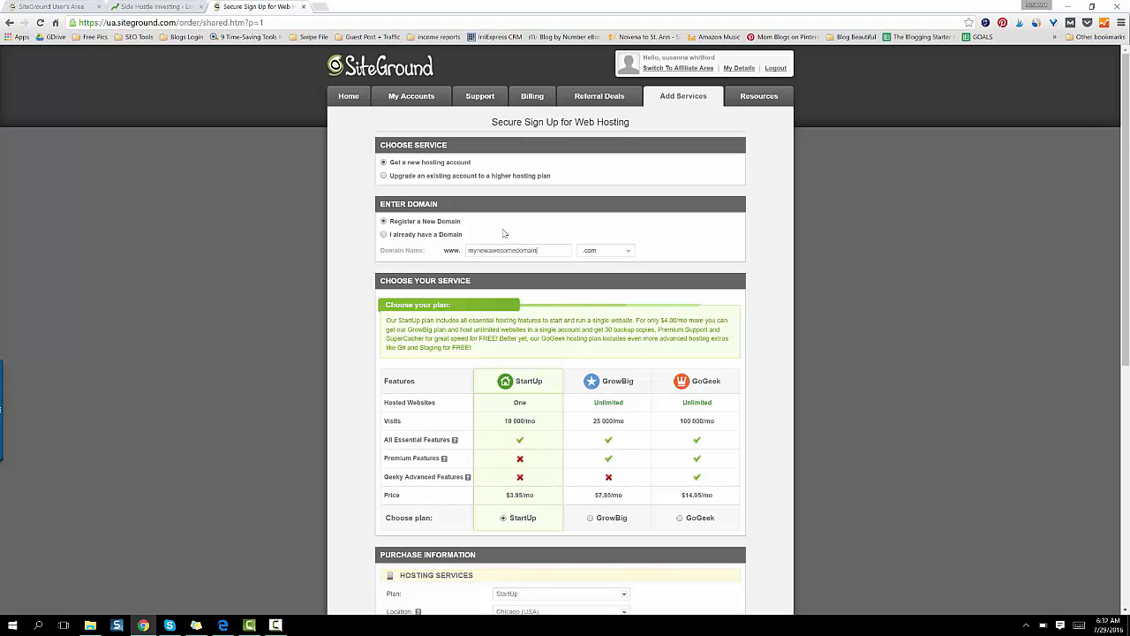
{"action": "scroll", "scroll_direction": "down", "scroll_amount": 3}
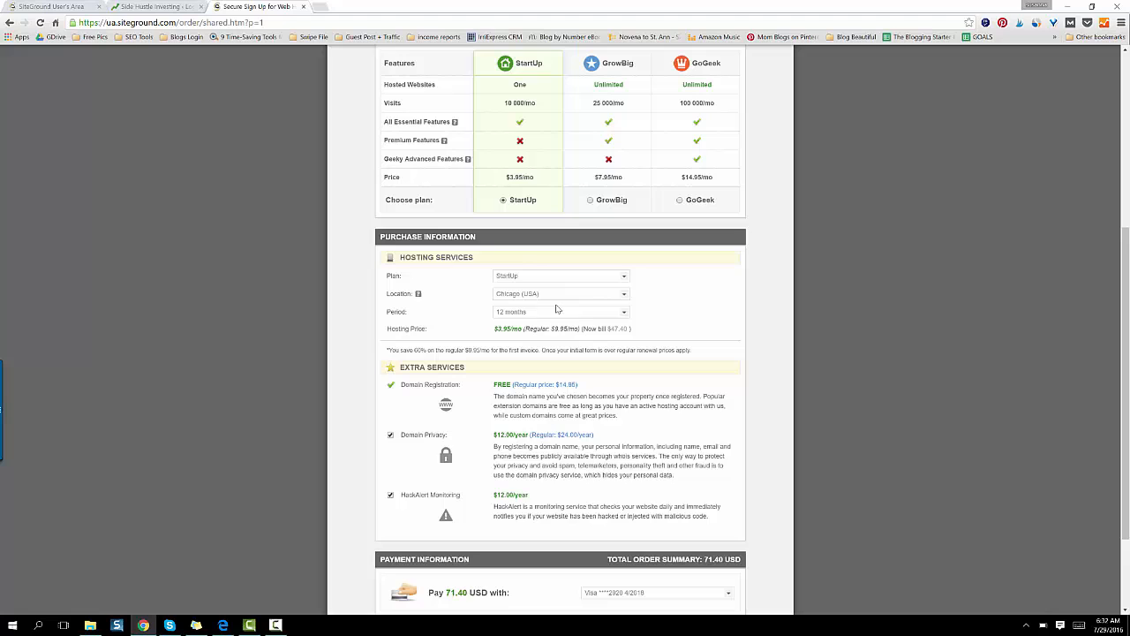
{"action": "scroll", "scroll_direction": "down", "scroll_amount": 3}
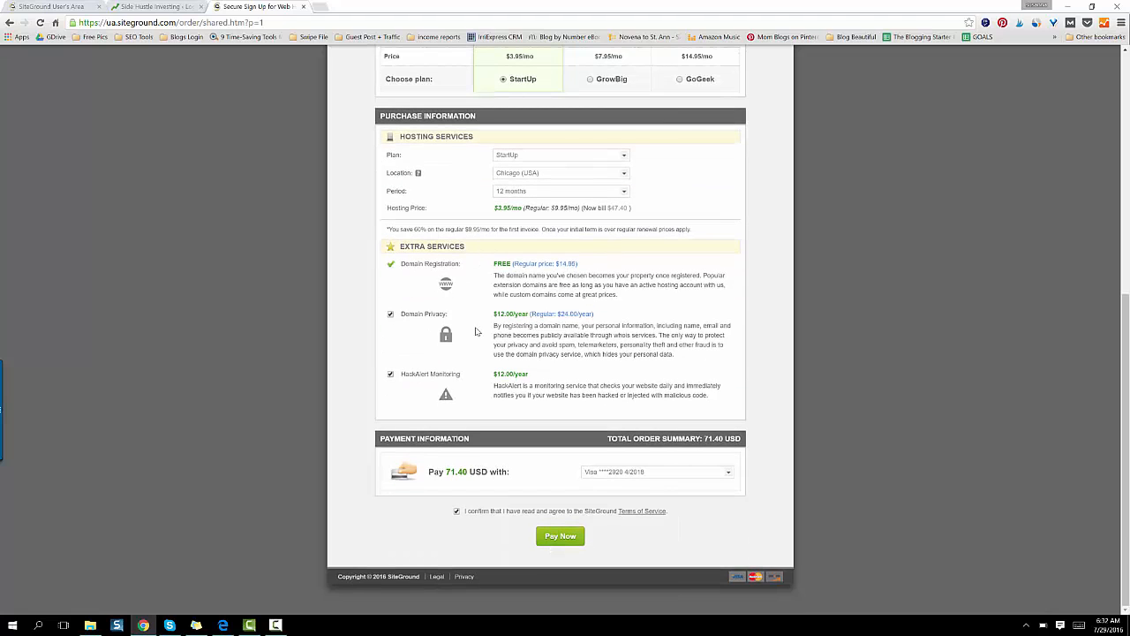
{"action": "mouse_move", "coordinate": [541, 491]}
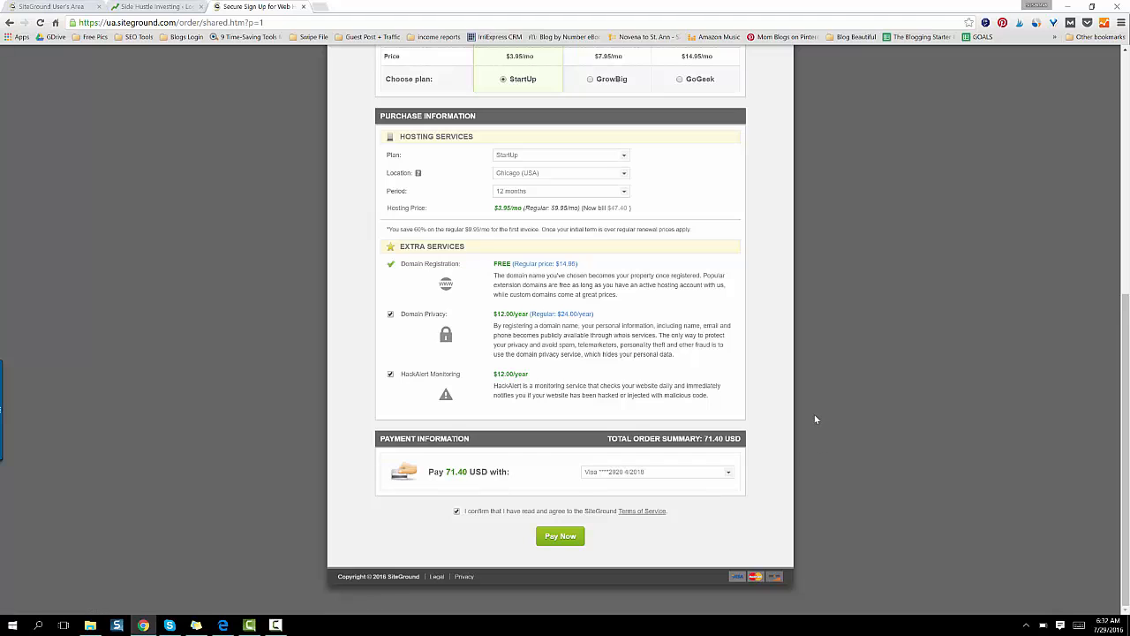
{"action": "mouse_move", "coordinate": [695, 460]}
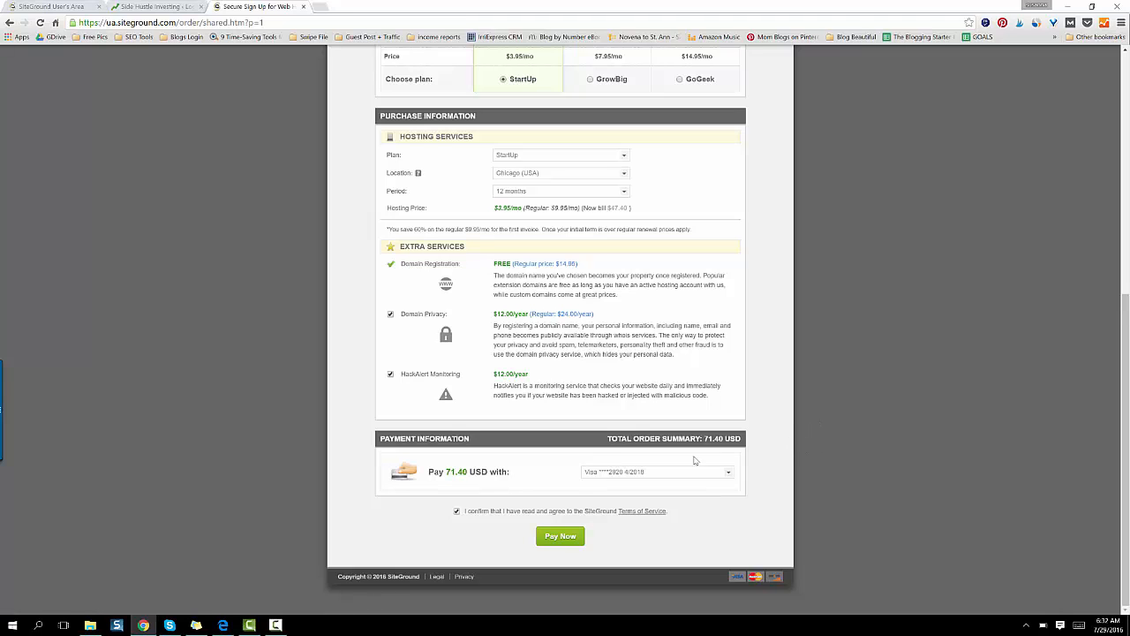
{"action": "scroll", "scroll_direction": "up", "scroll_amount": 3}
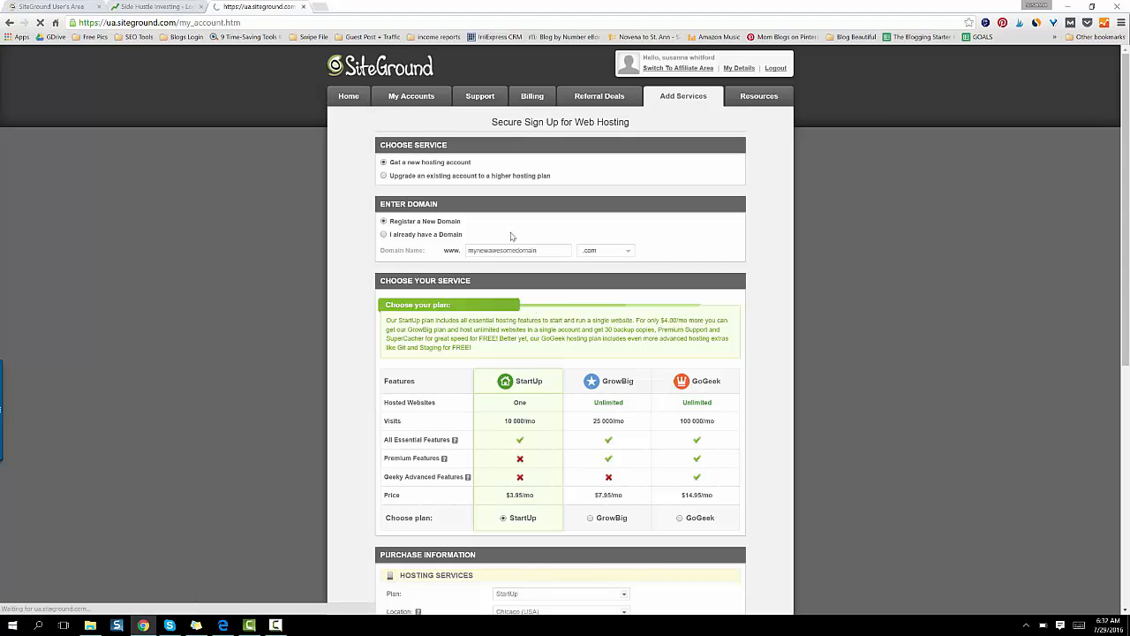
Reach the live chat service through My Accounts and the Support area.
{"action": "left_click", "coordinate": [411, 97]}
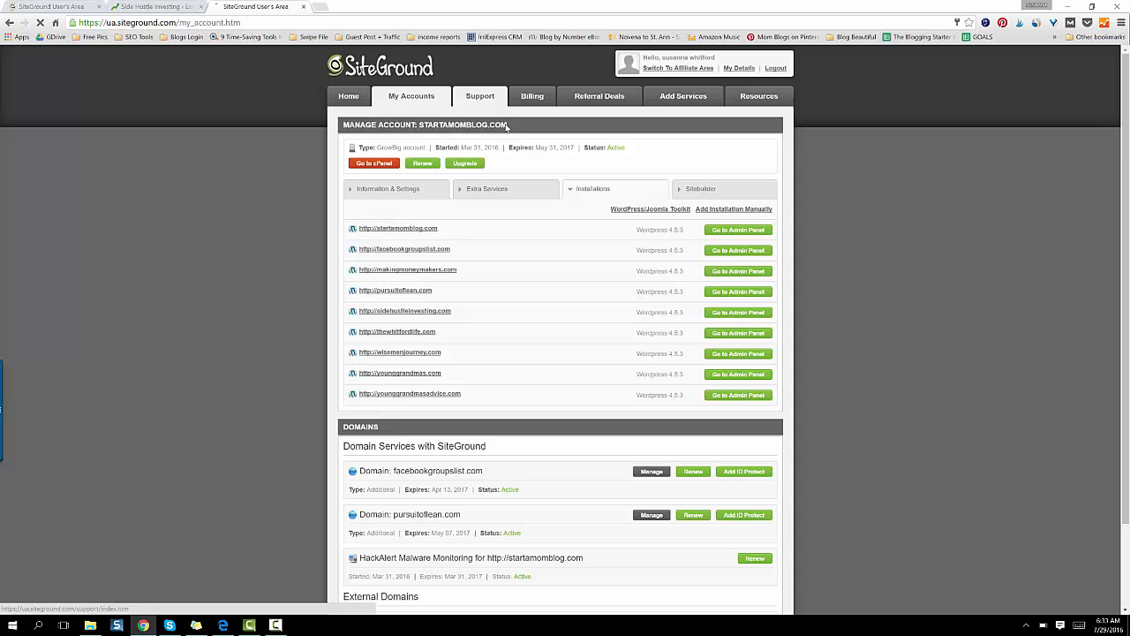
{"action": "left_click", "coordinate": [480, 95]}
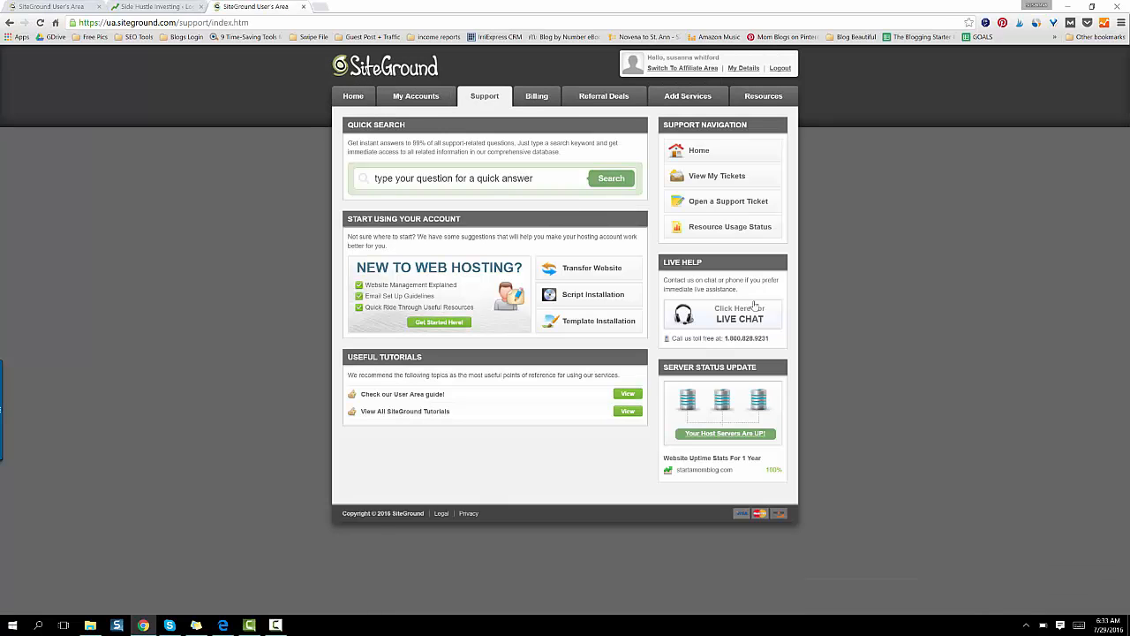
{"action": "left_click", "coordinate": [740, 314]}
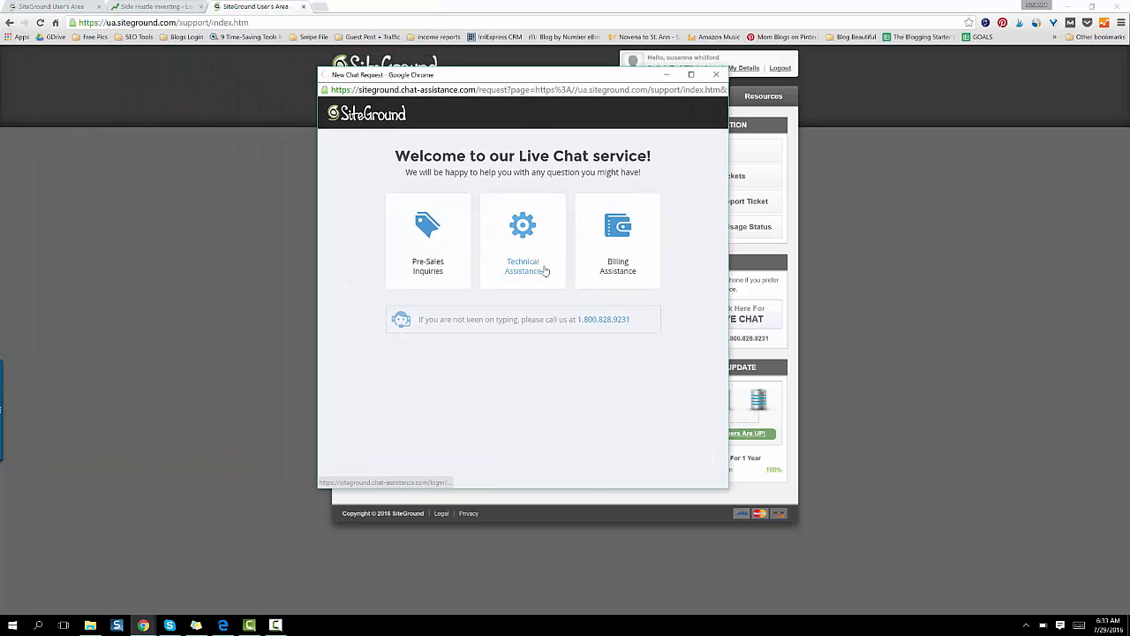
Request a Technical Assistance chat and join the queue for an operator.
{"action": "left_click", "coordinate": [523, 241]}
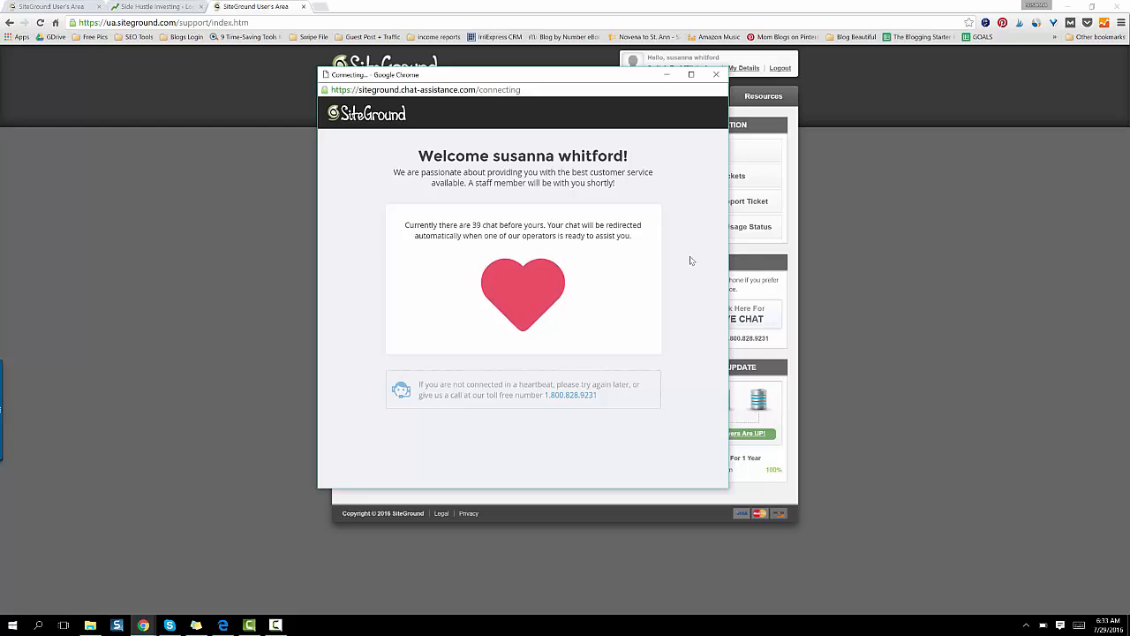
{"action": "mouse_move", "coordinate": [530, 297]}
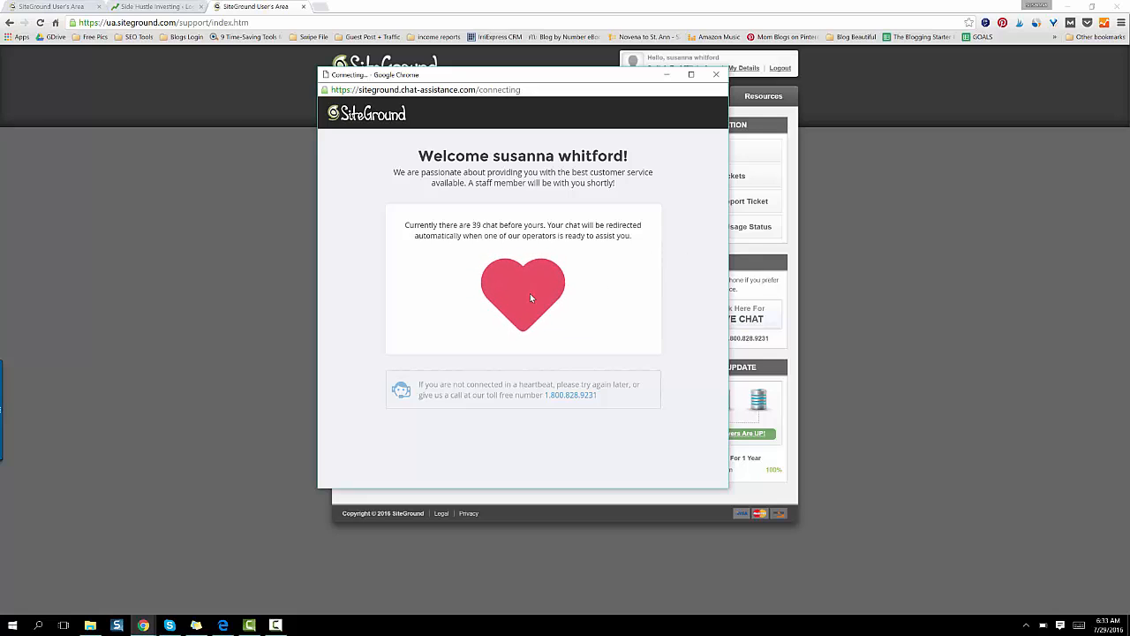
{"action": "mouse_move", "coordinate": [528, 294]}
{"action": "type", "text": "Hi I just bought a"}
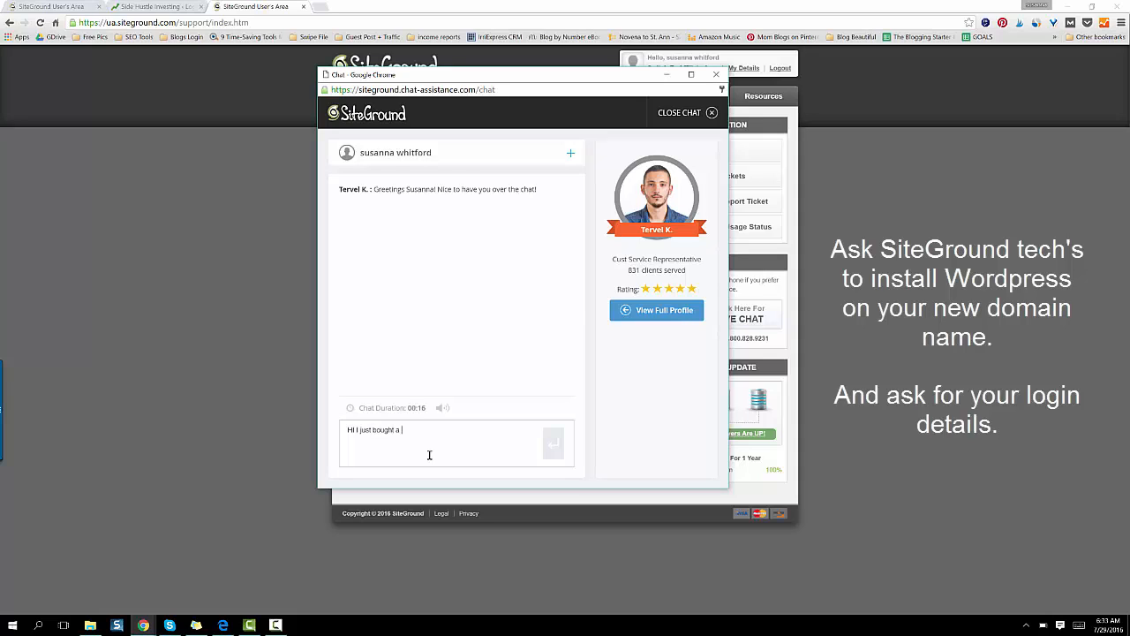
Write a chat message asking support to install WordPress on the new domain and send the login details.
{"action": "type", "text": "new domain... can you install"}
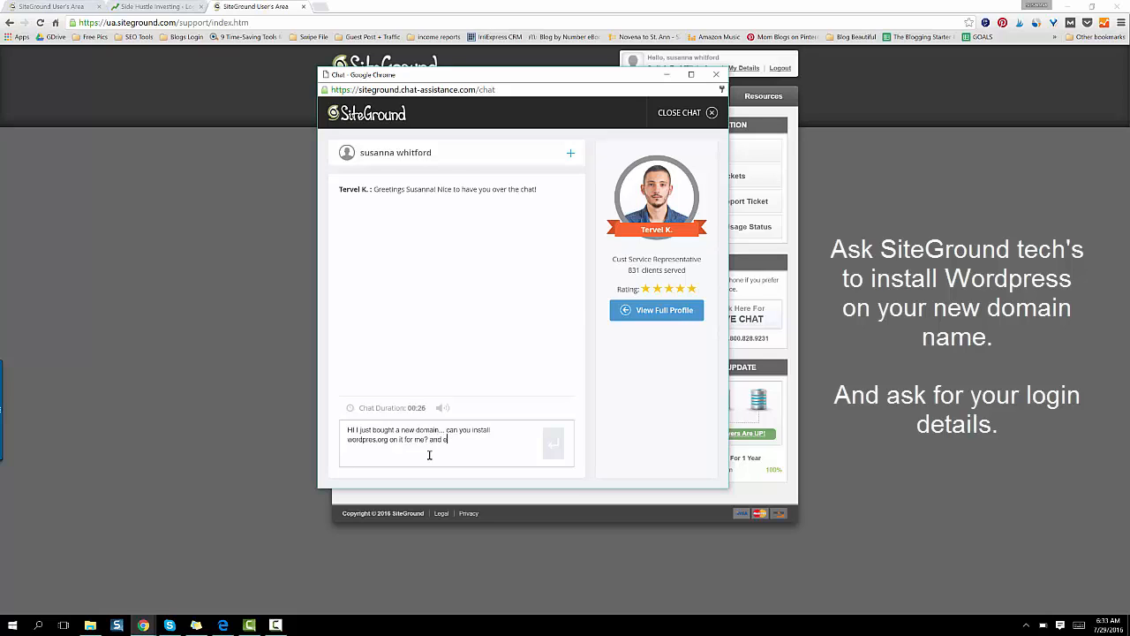
{"action": "type", "text": "send me the login"}
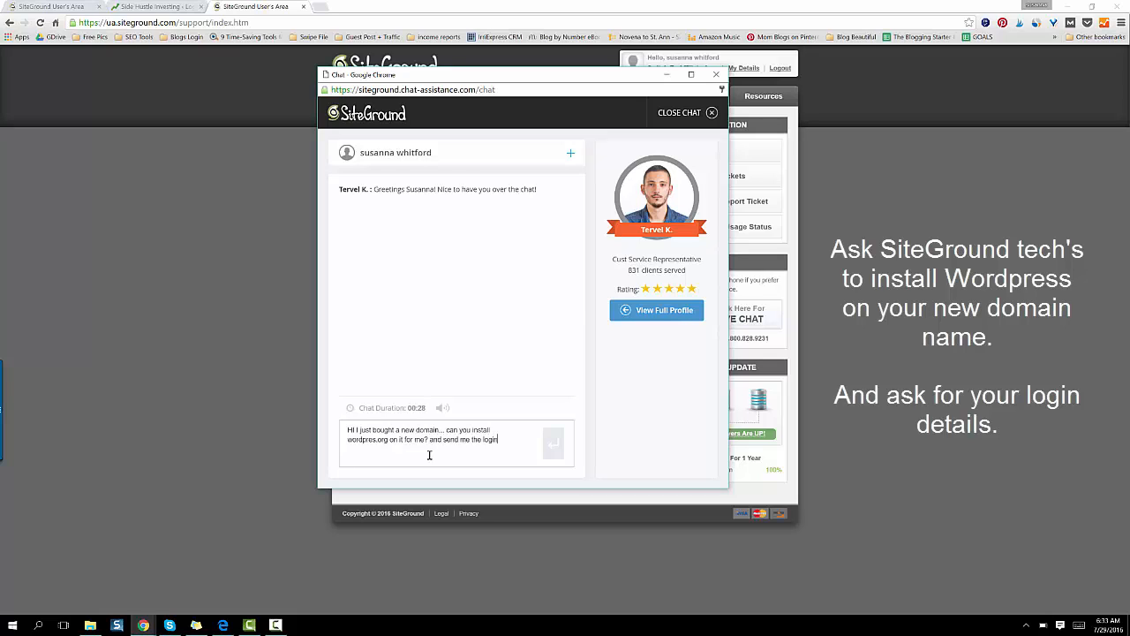
{"action": "type", "text": "details..."}
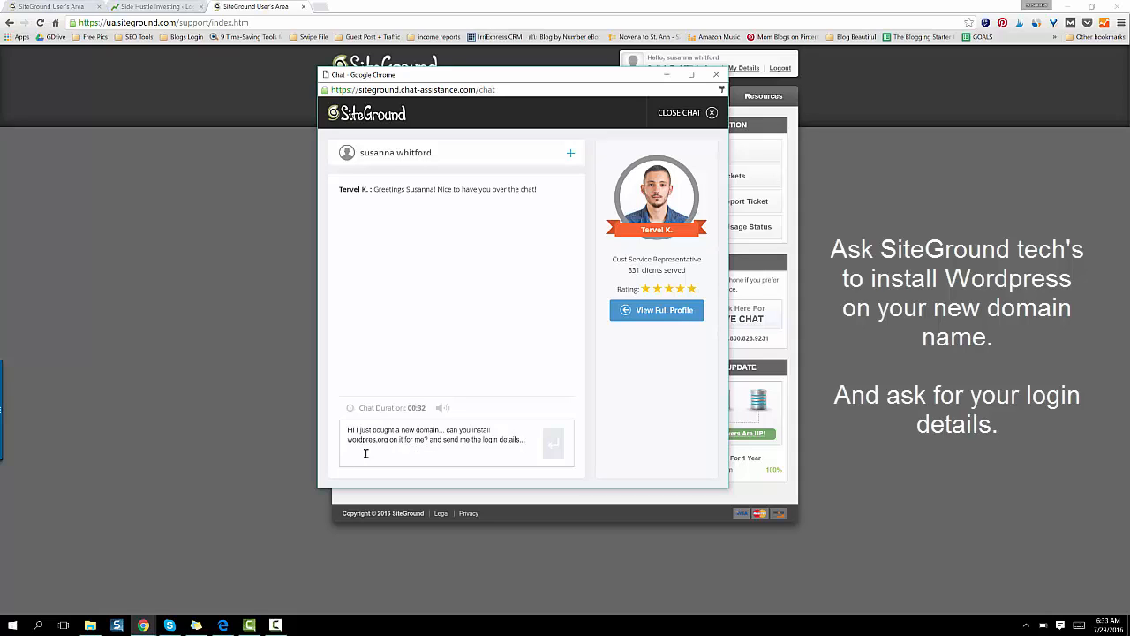
{"action": "mouse_move", "coordinate": [138, 396]}
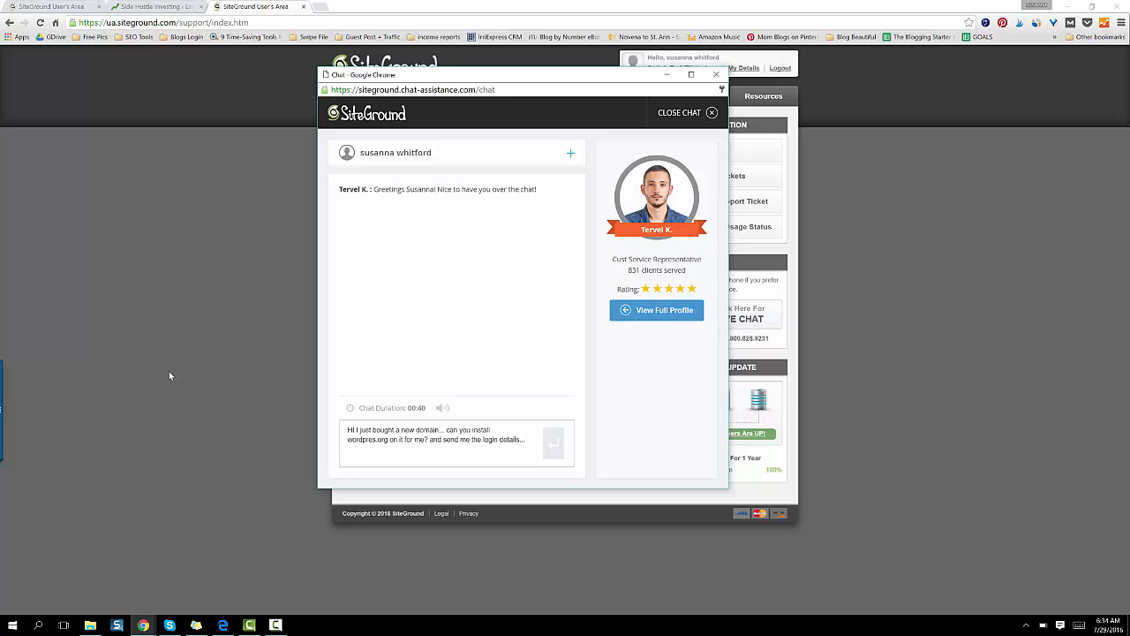
{"action": "mouse_move", "coordinate": [286, 404]}
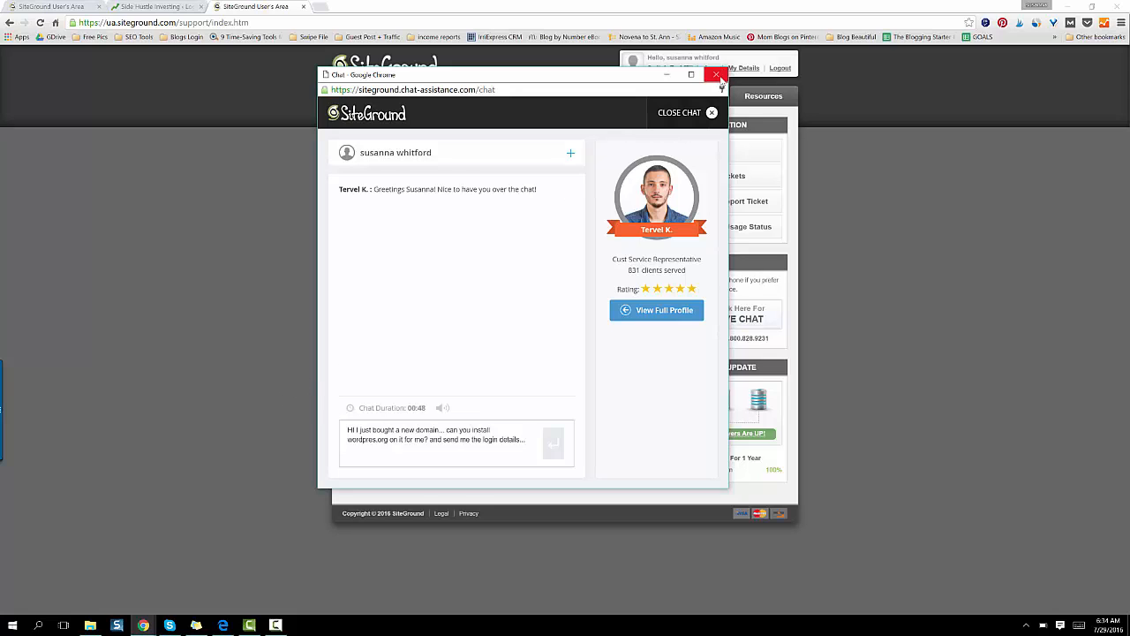
Close the live chat and switch to the sidehustleinvesting.com wp-login.php page.
{"action": "left_click", "coordinate": [717, 75]}
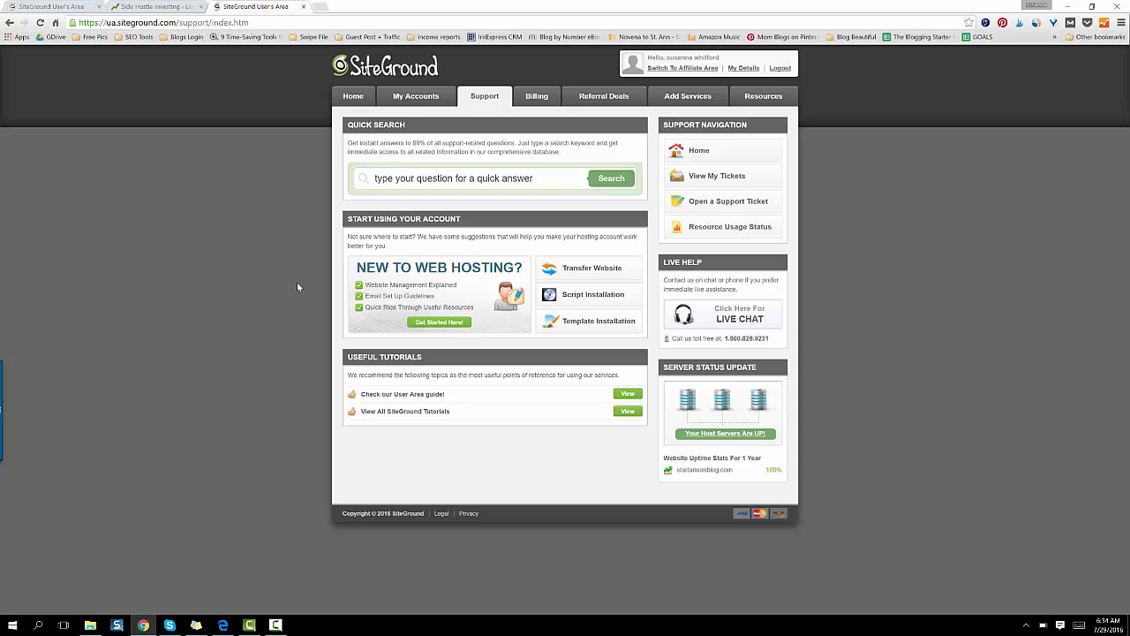
{"action": "mouse_move", "coordinate": [239, 44]}
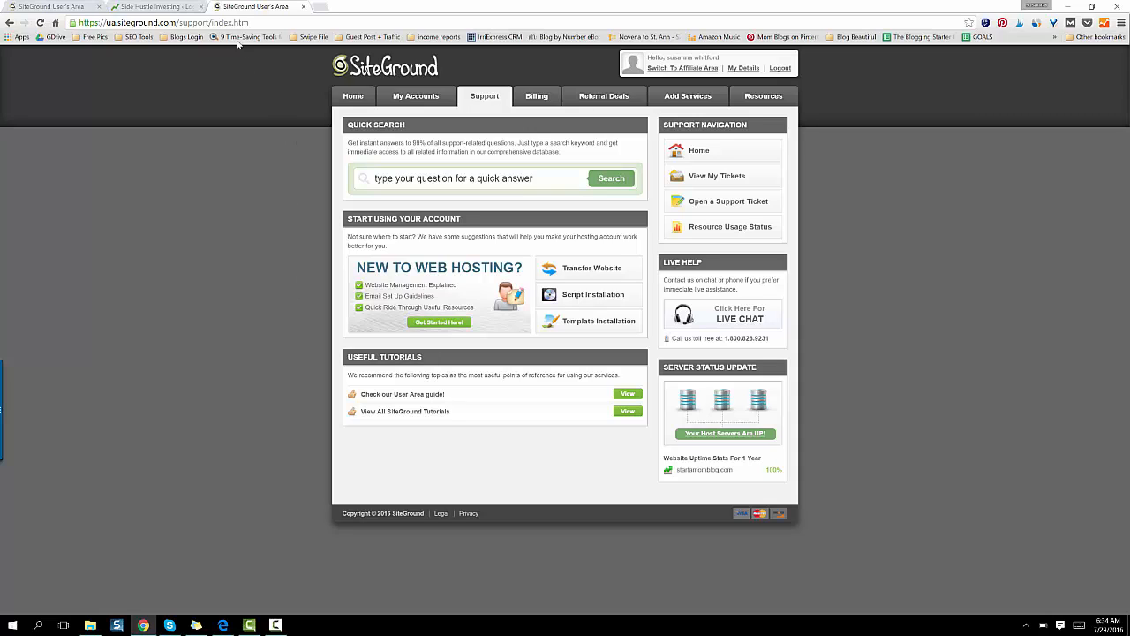
{"action": "mouse_move", "coordinate": [146, 7]}
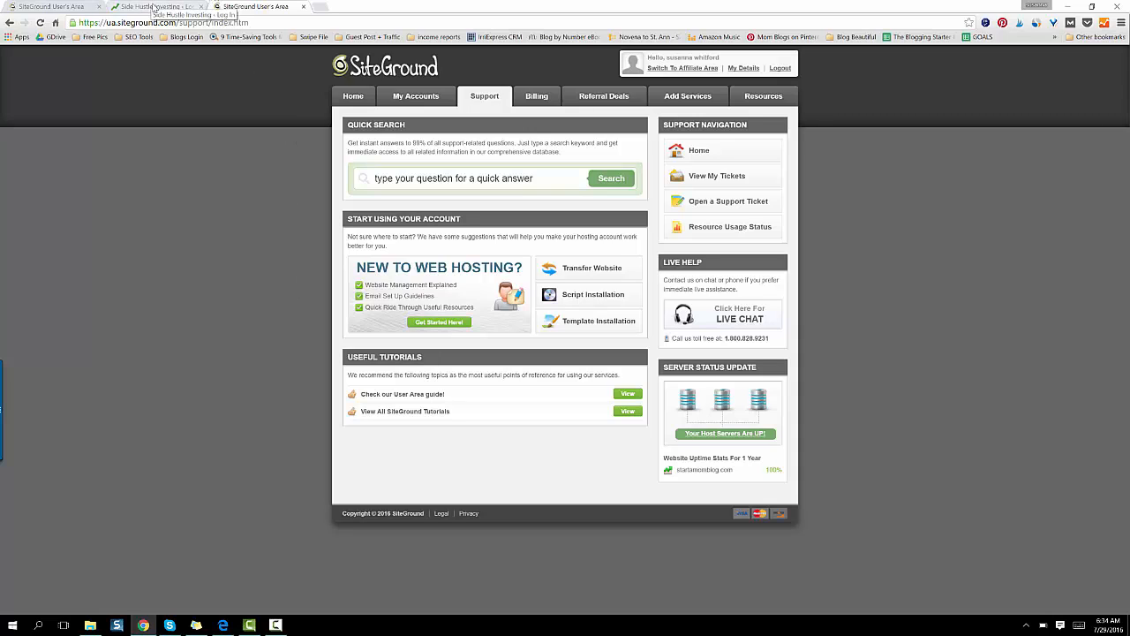
{"action": "left_click", "coordinate": [256, 7]}
{"action": "type", "text": "www.sidehustleinvesting.com/wp-login.php"}
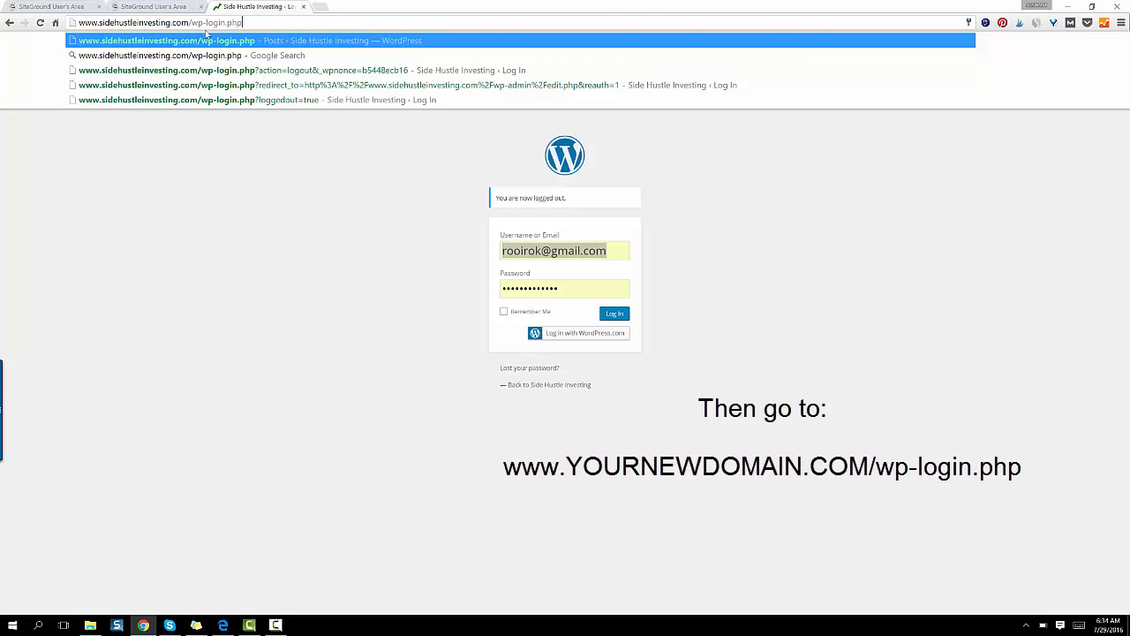
{"action": "mouse_move", "coordinate": [198, 22]}
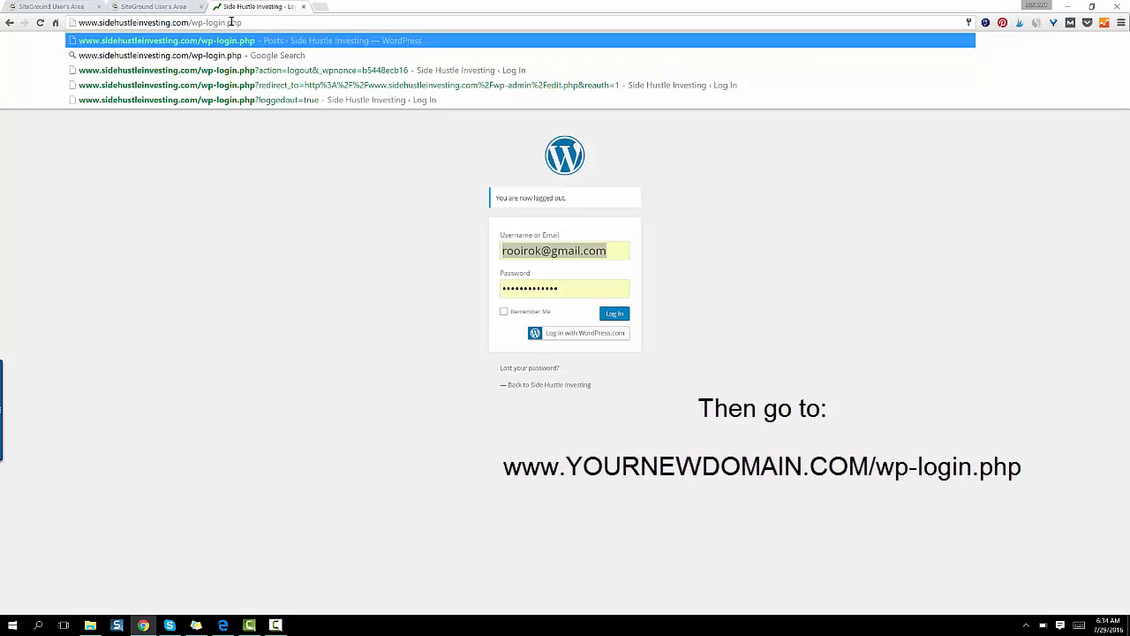
{"action": "double_click", "coordinate": [132, 22]}
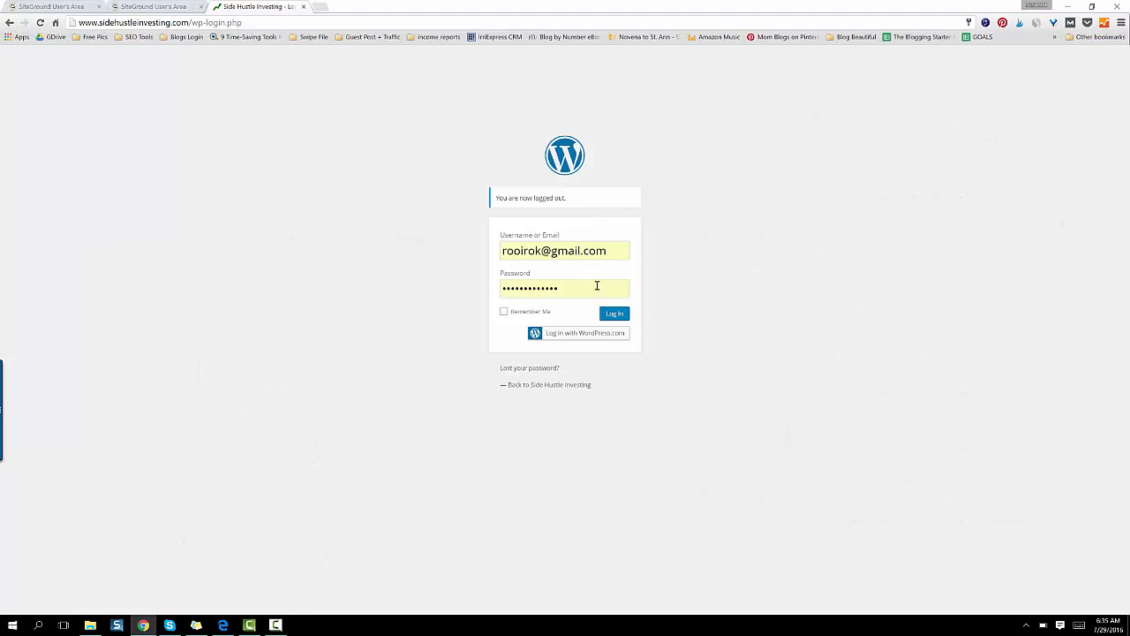
Log in with the pre-filled credentials to the Side Hustle Investing dashboard.
{"action": "left_click", "coordinate": [615, 314]}
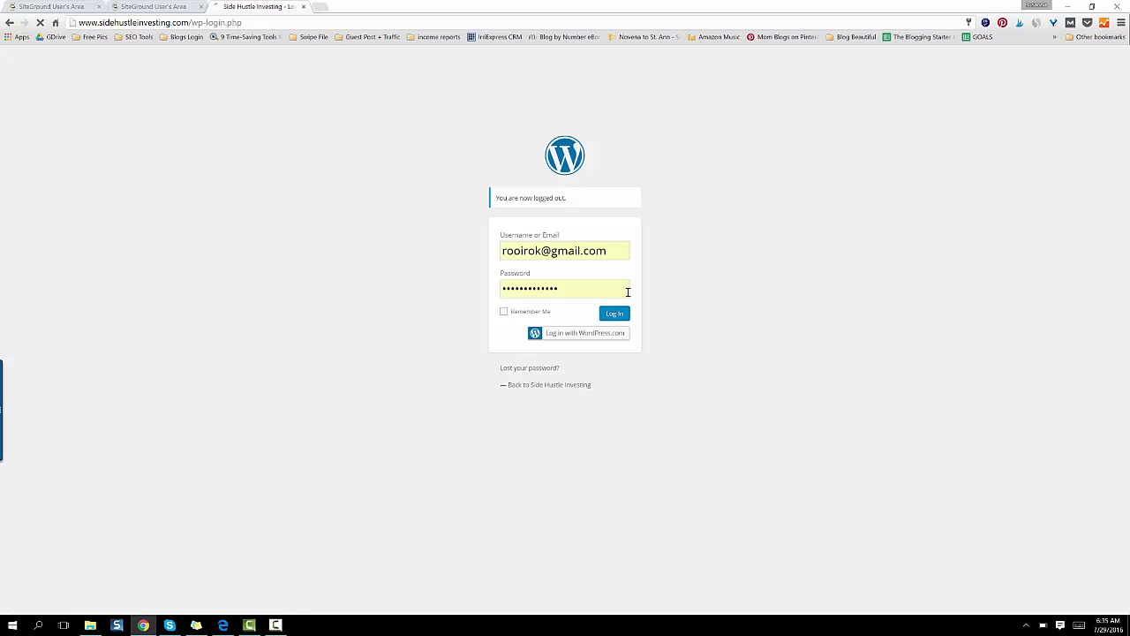
{"action": "left_click", "coordinate": [614, 314]}
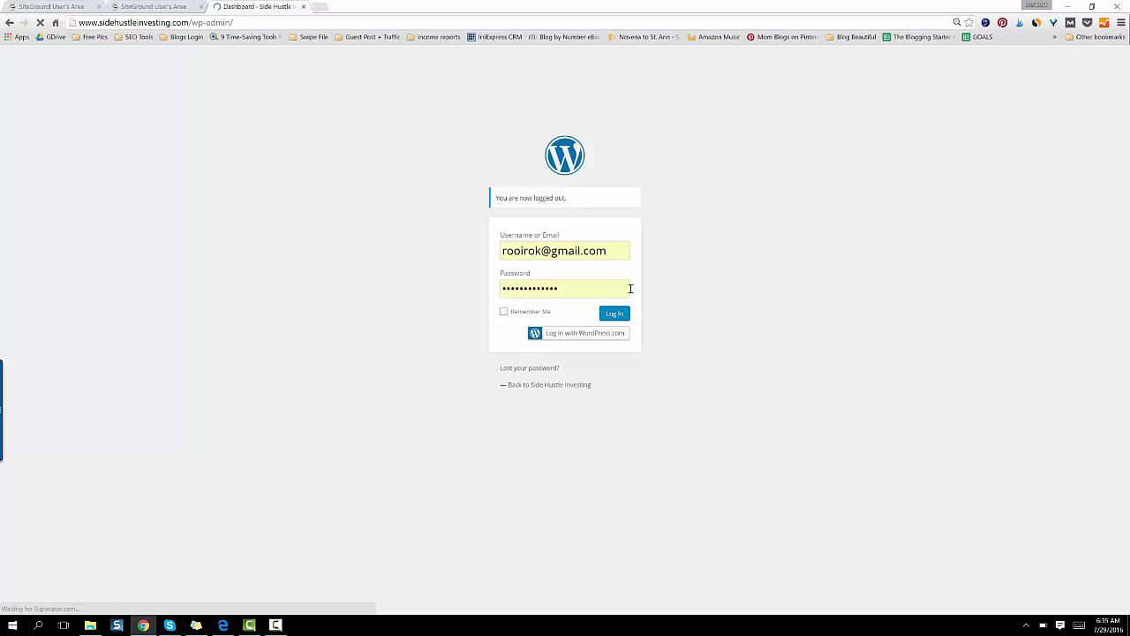
{"action": "left_click", "coordinate": [615, 314]}
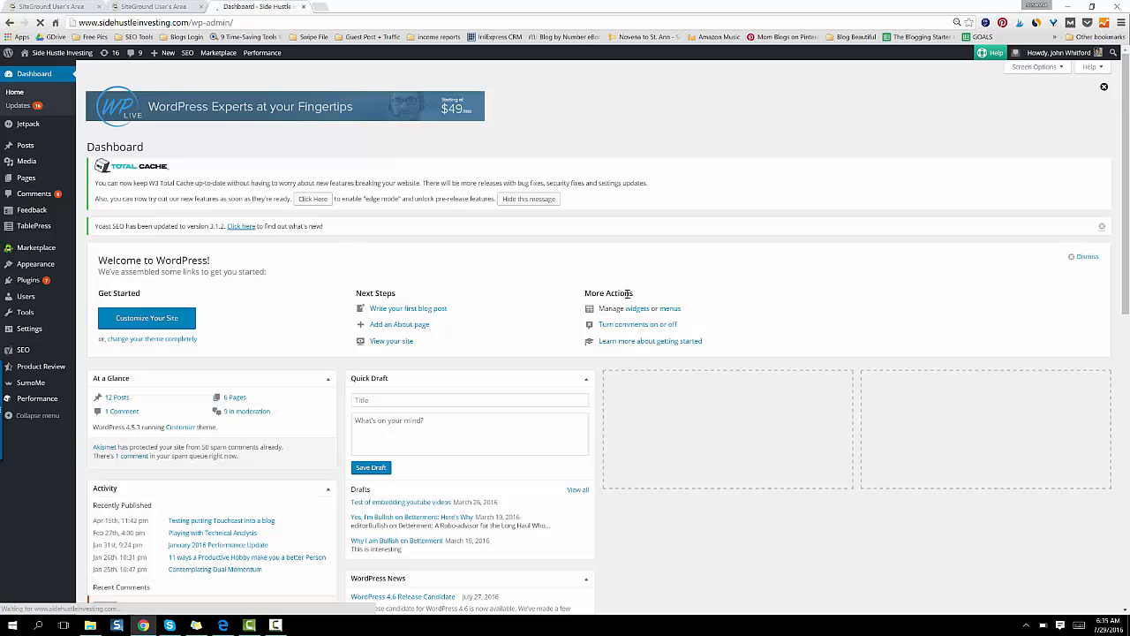
{"action": "mouse_move", "coordinate": [637, 325]}
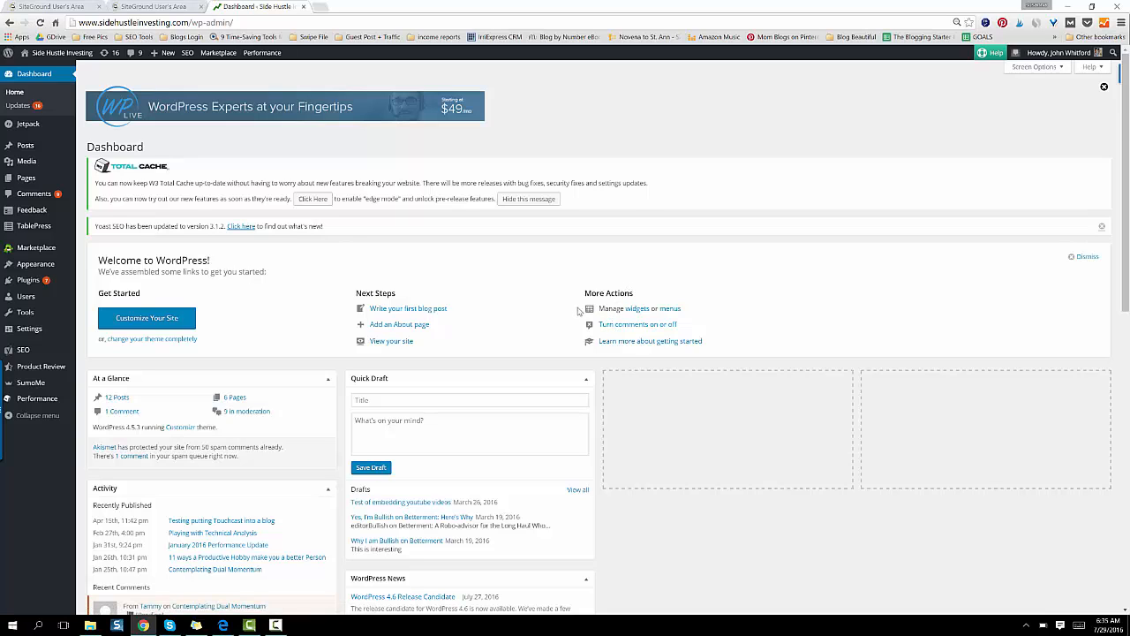
{"action": "mouse_move", "coordinate": [579, 313]}
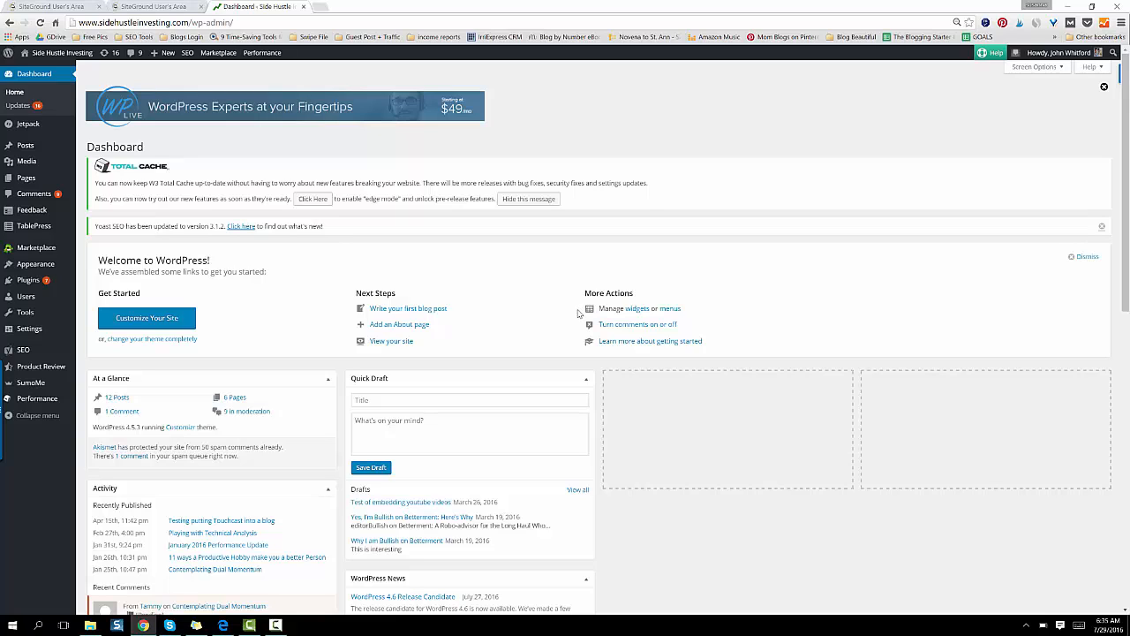
{"action": "mouse_move", "coordinate": [25, 145]}
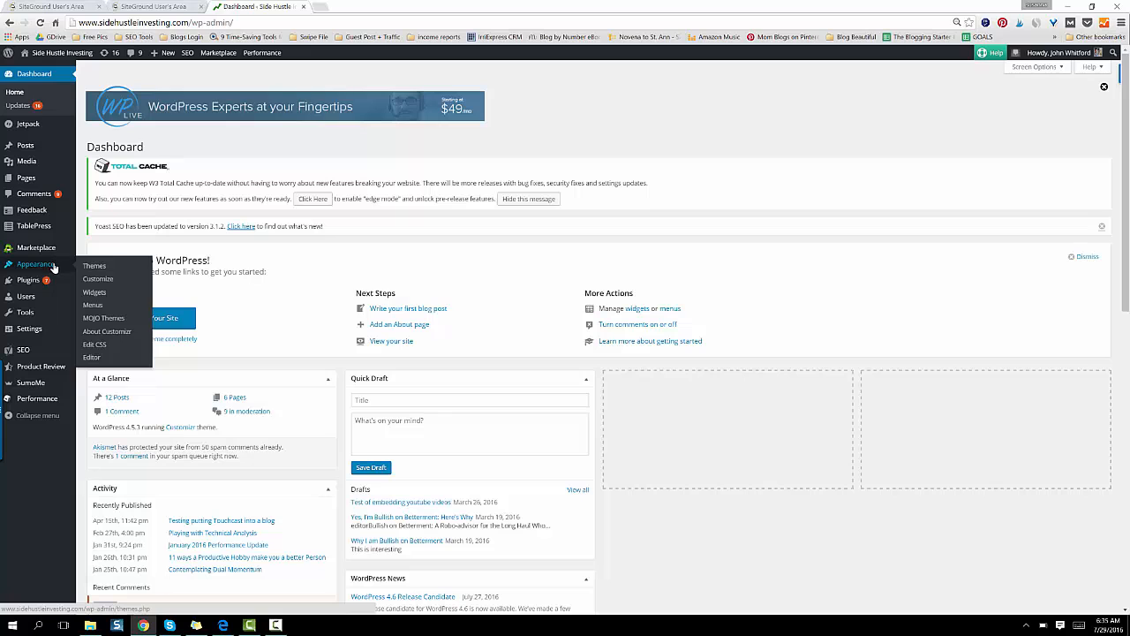
{"action": "mouse_move", "coordinate": [95, 266]}
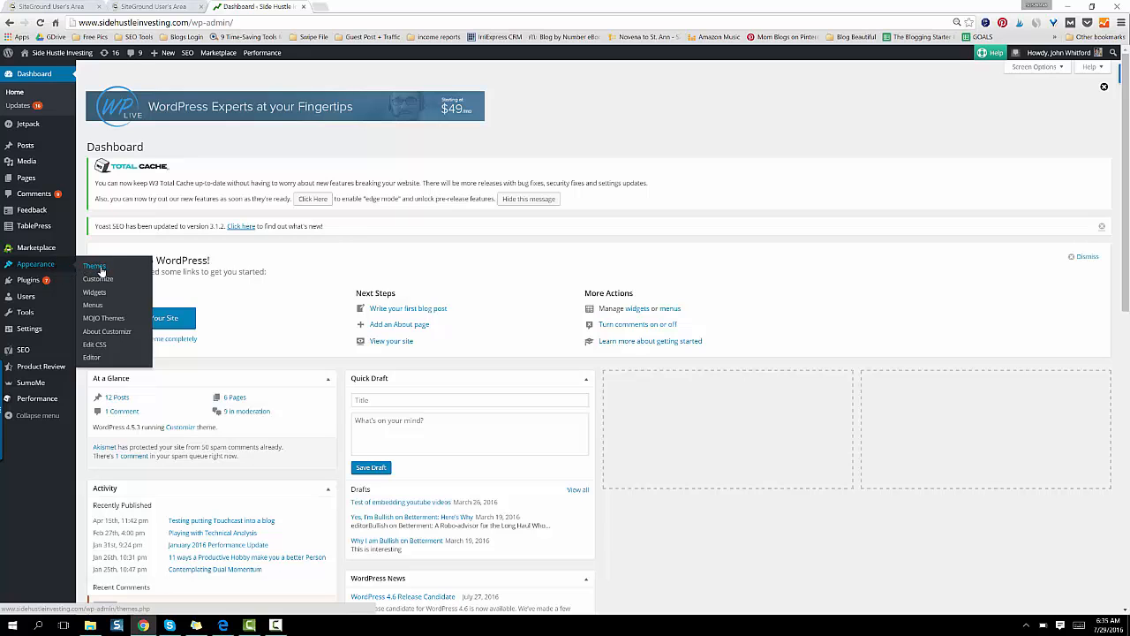
List the ten installed themes under Appearance and start a Live Preview of Ares.
{"action": "left_click", "coordinate": [94, 266]}
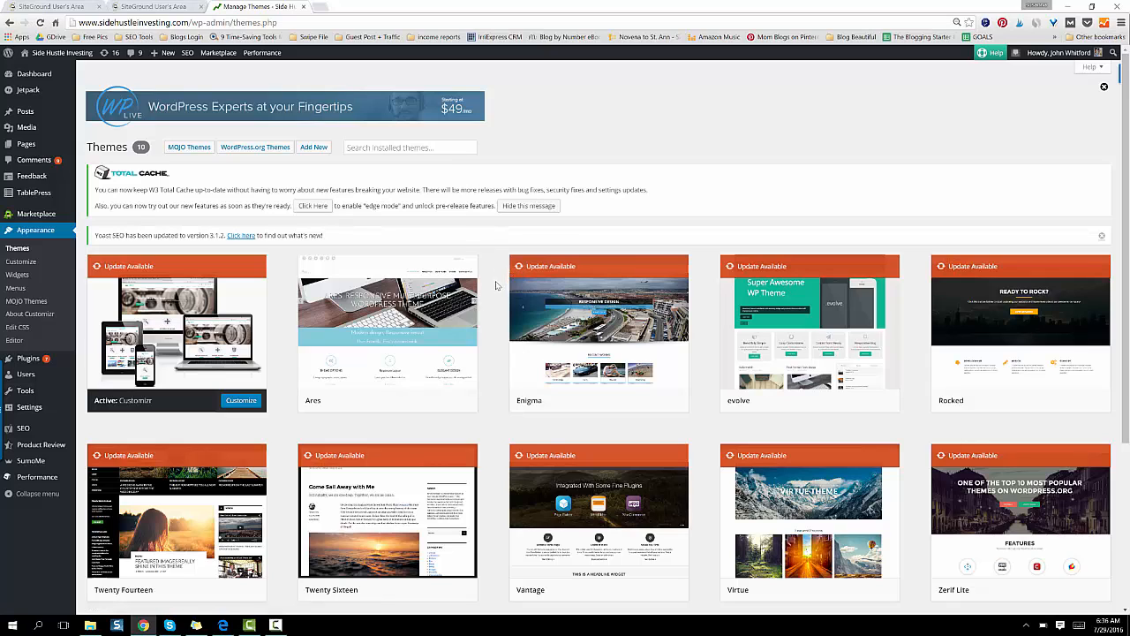
{"action": "mouse_move", "coordinate": [599, 309]}
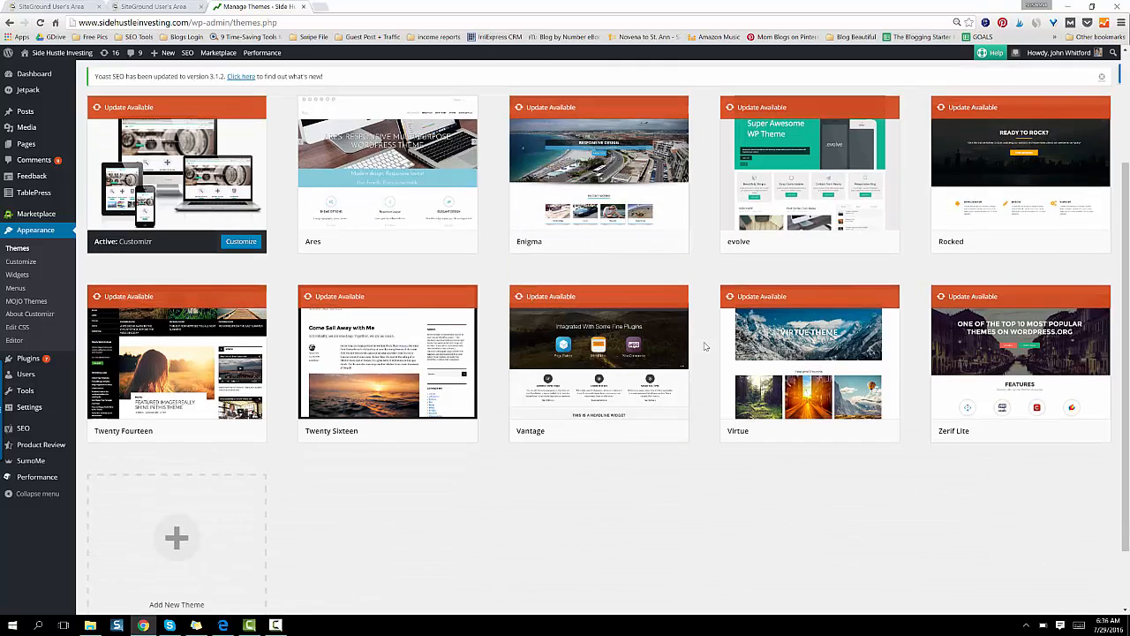
{"action": "mouse_move", "coordinate": [599, 353]}
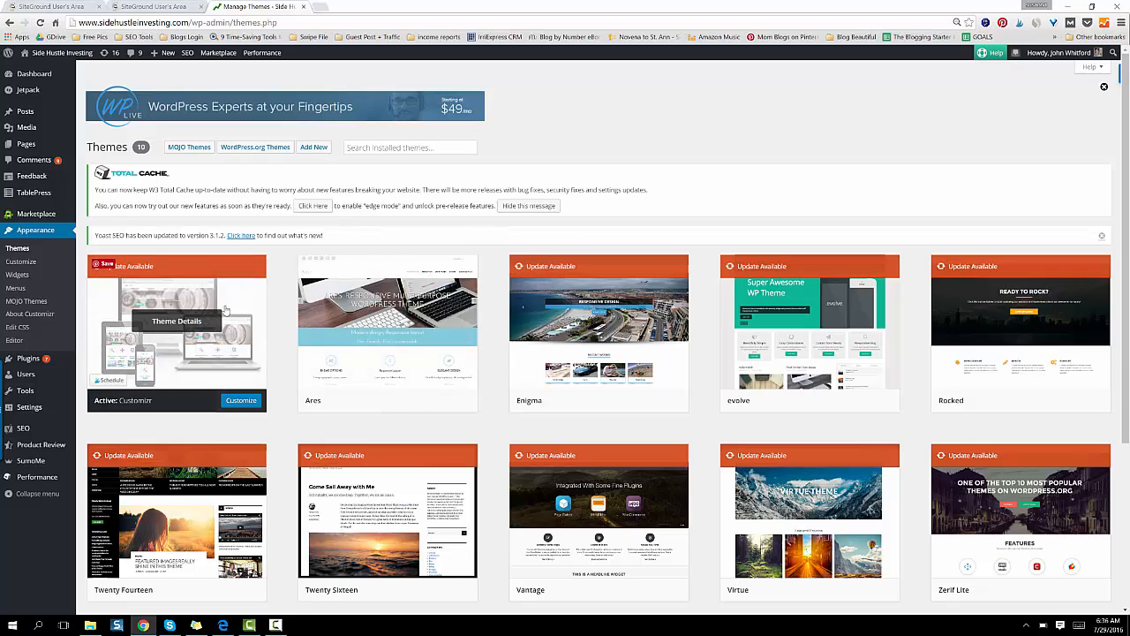
{"action": "mouse_move", "coordinate": [266, 310]}
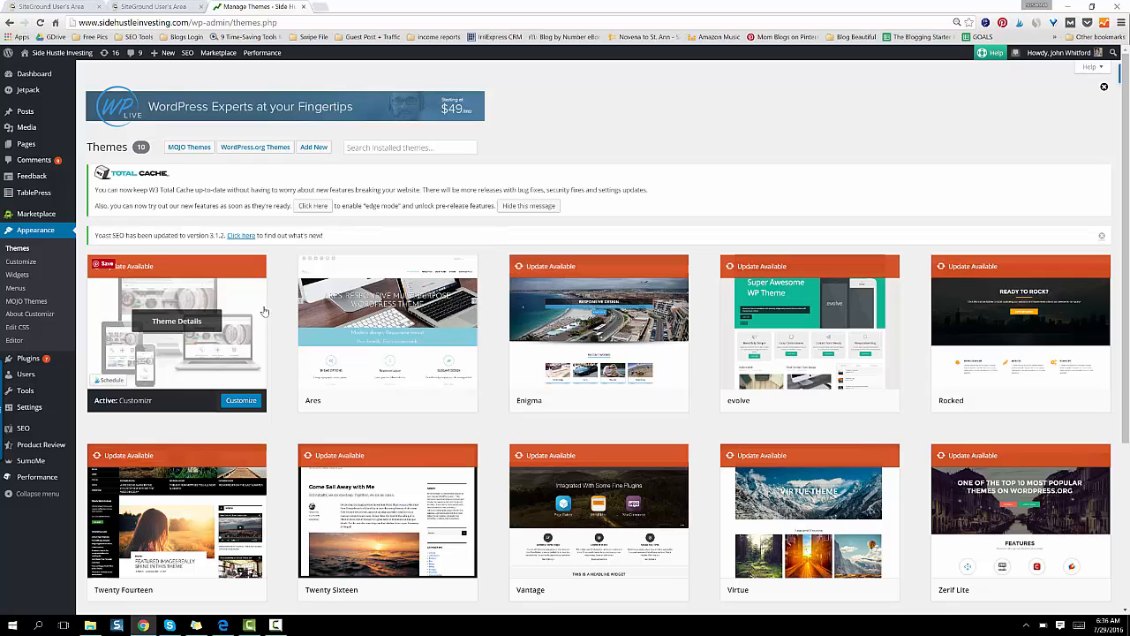
{"action": "mouse_move", "coordinate": [292, 324]}
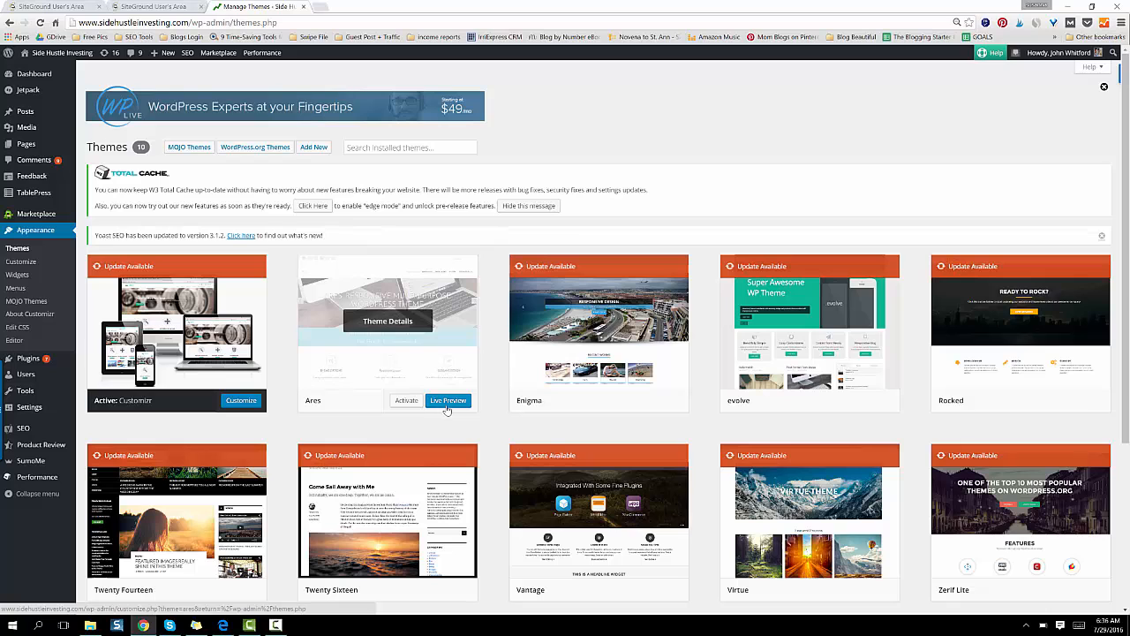
{"action": "mouse_move", "coordinate": [450, 408]}
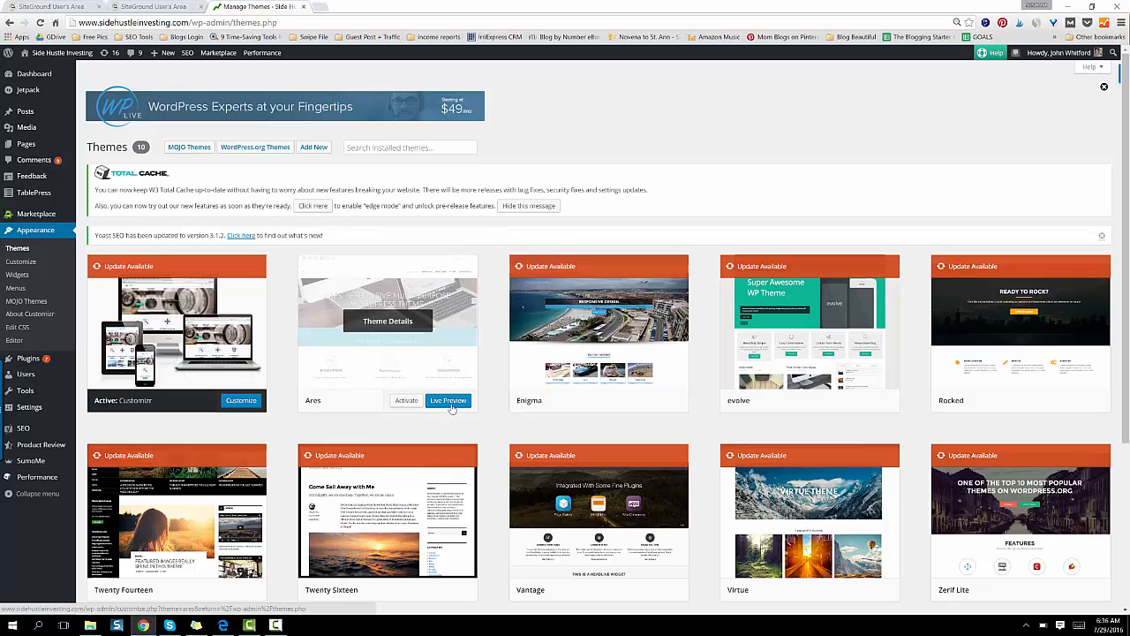
{"action": "left_click", "coordinate": [447, 400]}
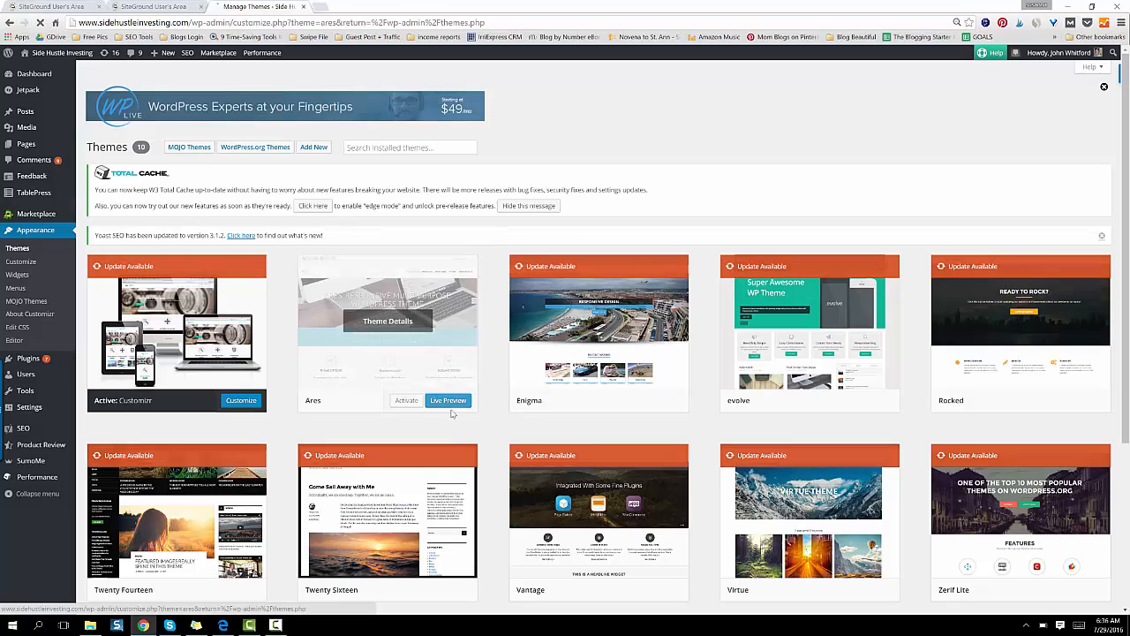
Scroll through the Customizer preview of the homepage in the Ares theme with its blog posts.
{"action": "left_click", "coordinate": [448, 400]}
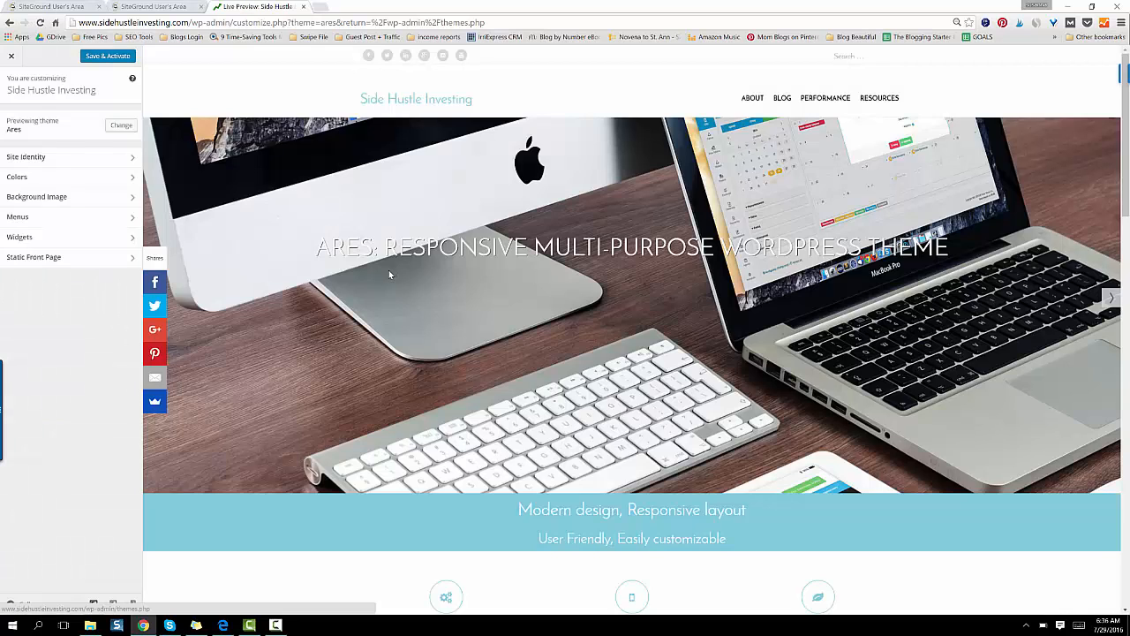
{"action": "mouse_move", "coordinate": [757, 300]}
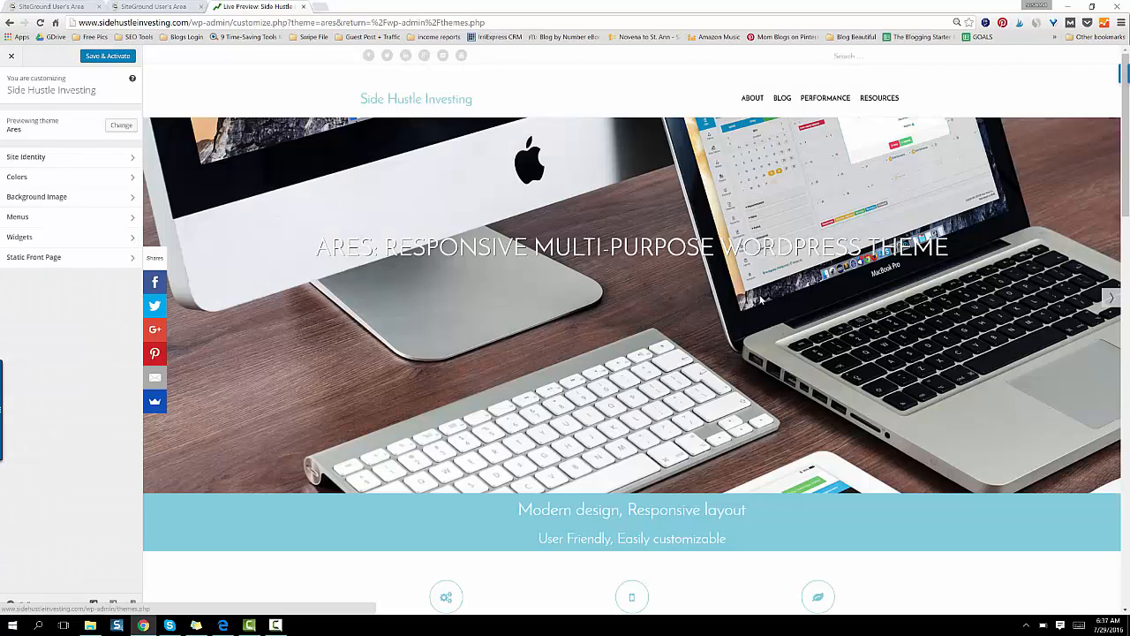
{"action": "scroll", "scroll_direction": "down", "scroll_amount": 3}
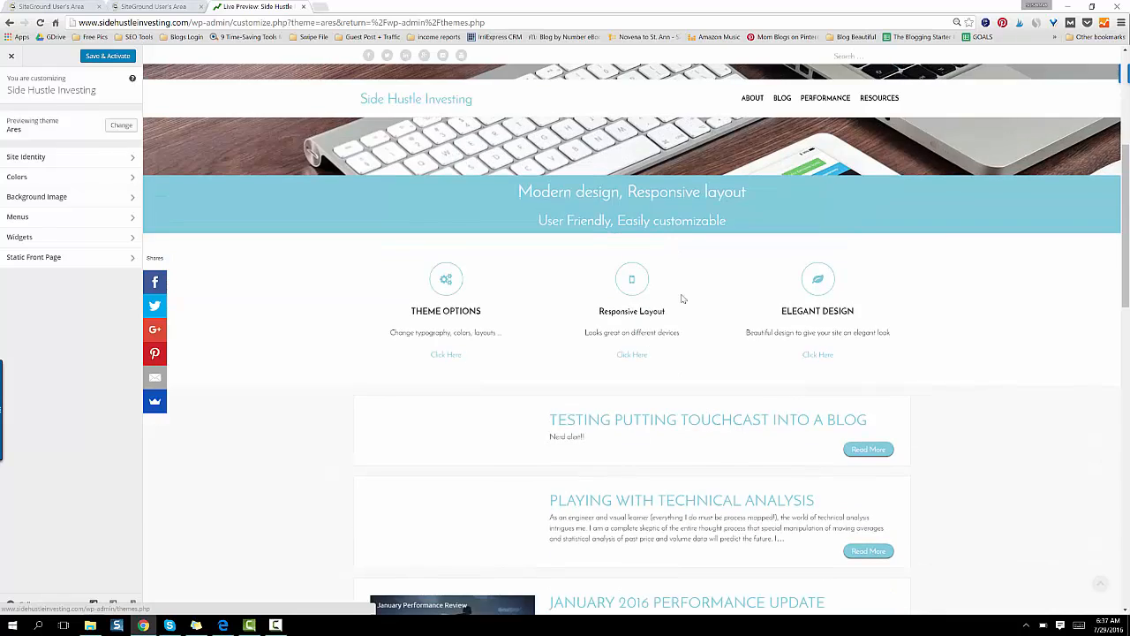
{"action": "mouse_move", "coordinate": [818, 279]}
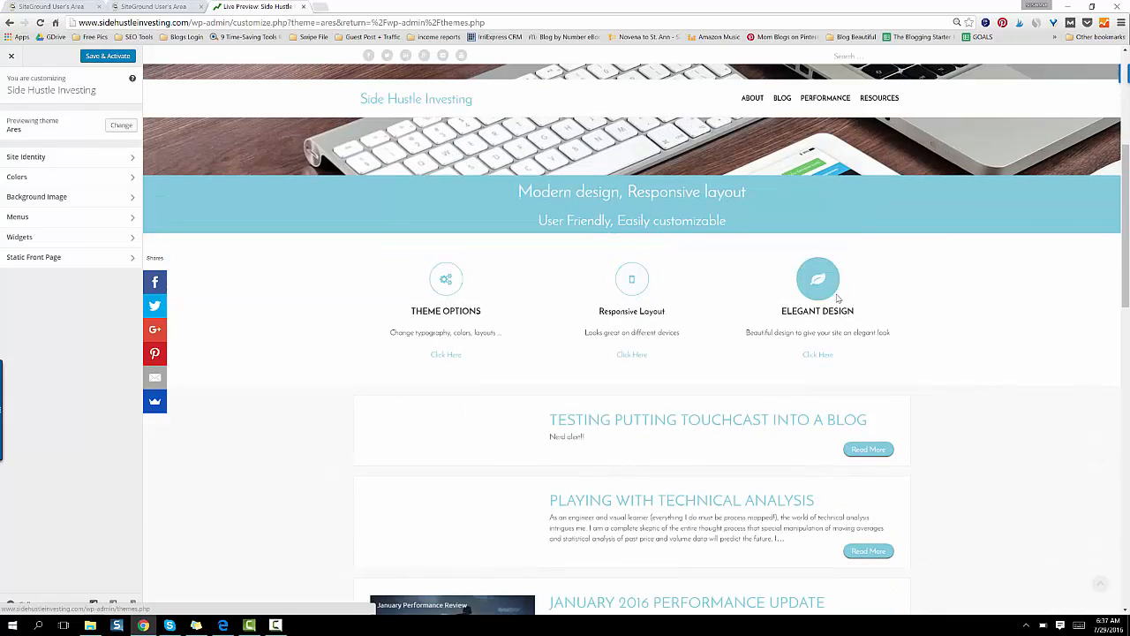
{"action": "scroll", "scroll_direction": "down", "scroll_amount": 3}
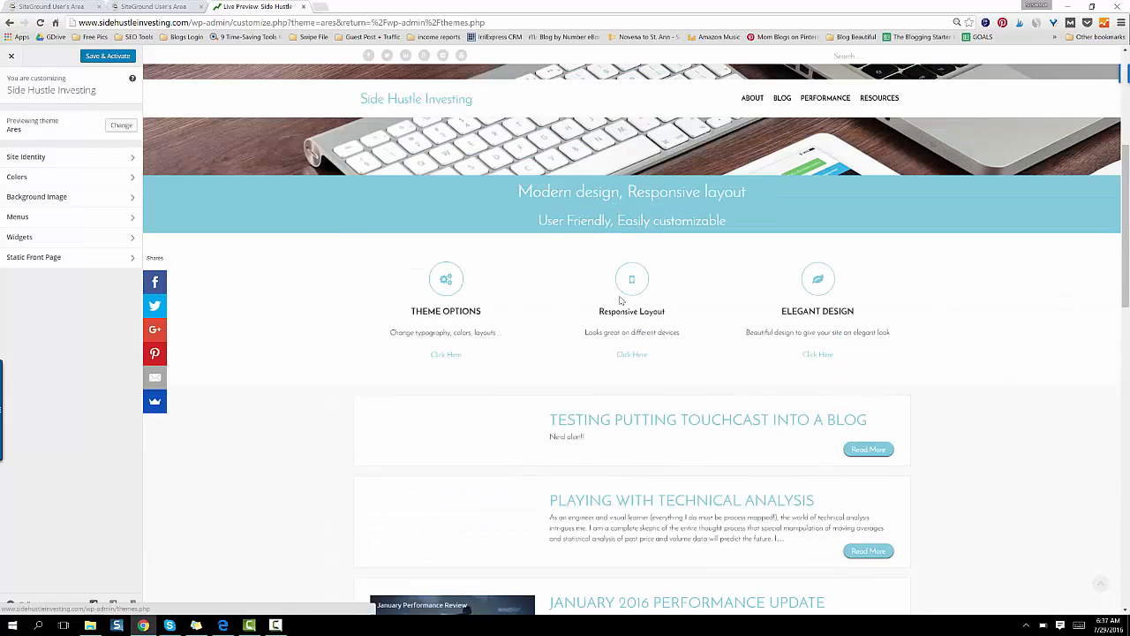
{"action": "mouse_move", "coordinate": [631, 279]}
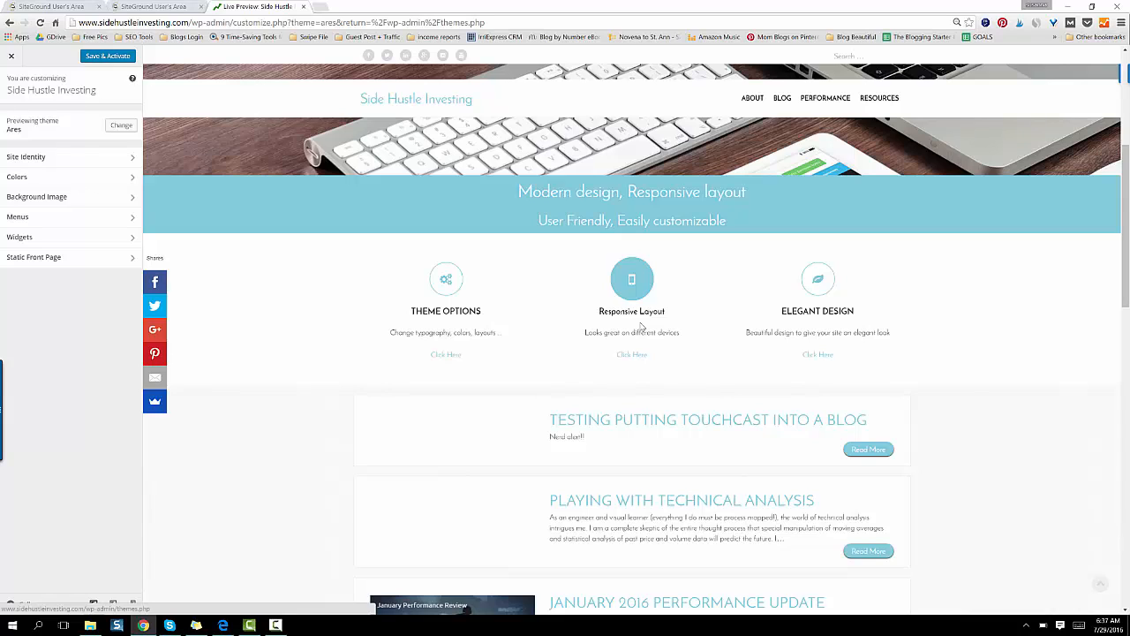
{"action": "mouse_move", "coordinate": [644, 324]}
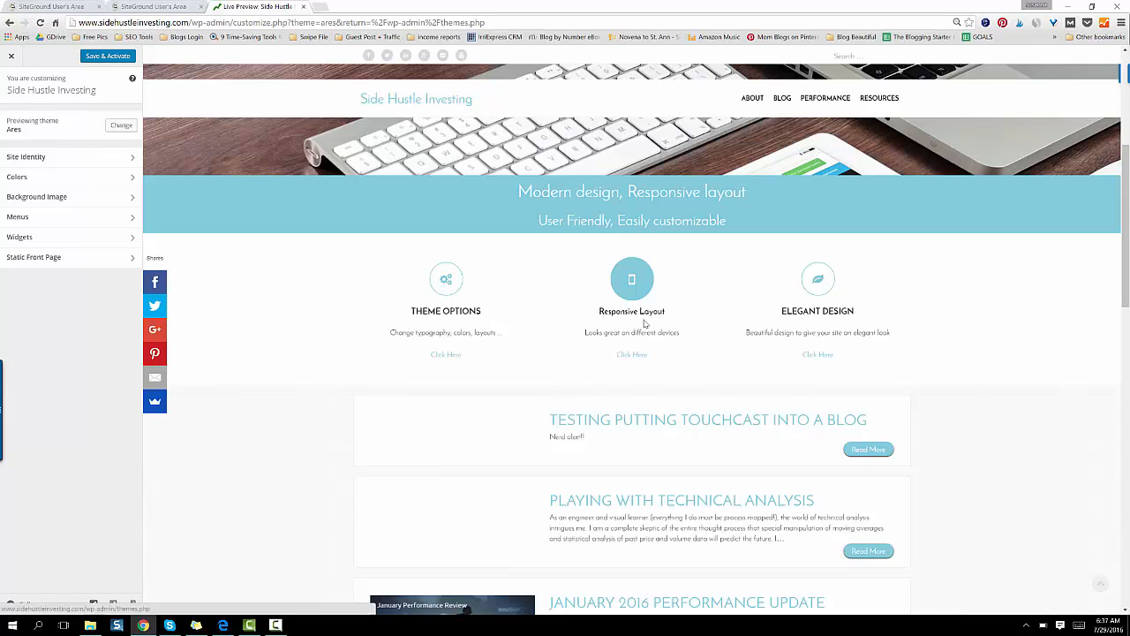
{"action": "mouse_move", "coordinate": [644, 318]}
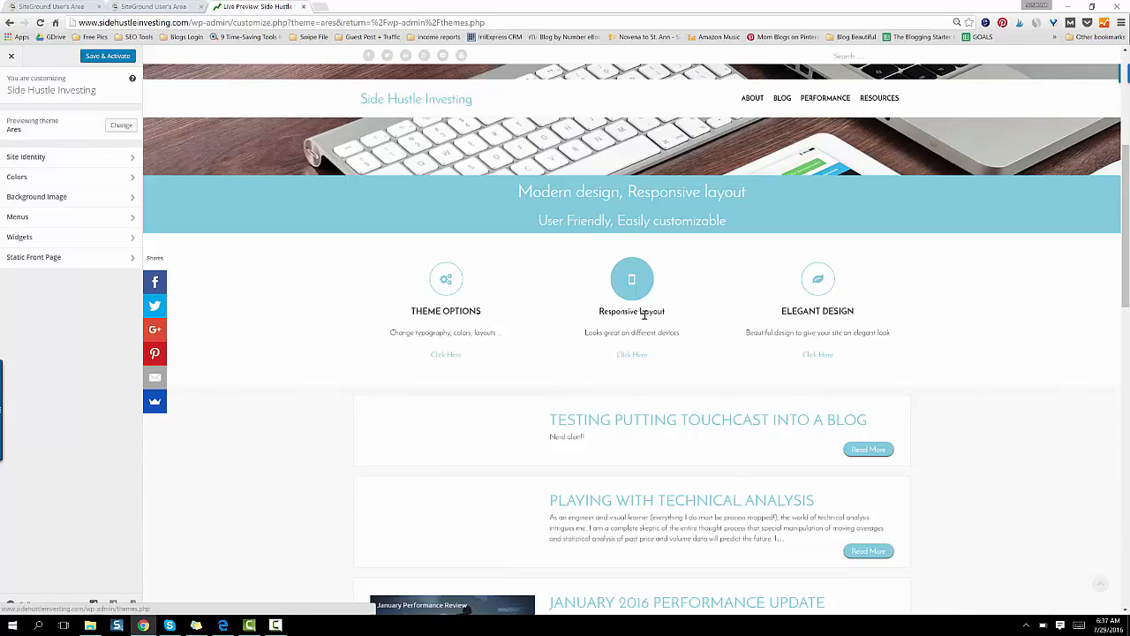
{"action": "mouse_move", "coordinate": [707, 308]}
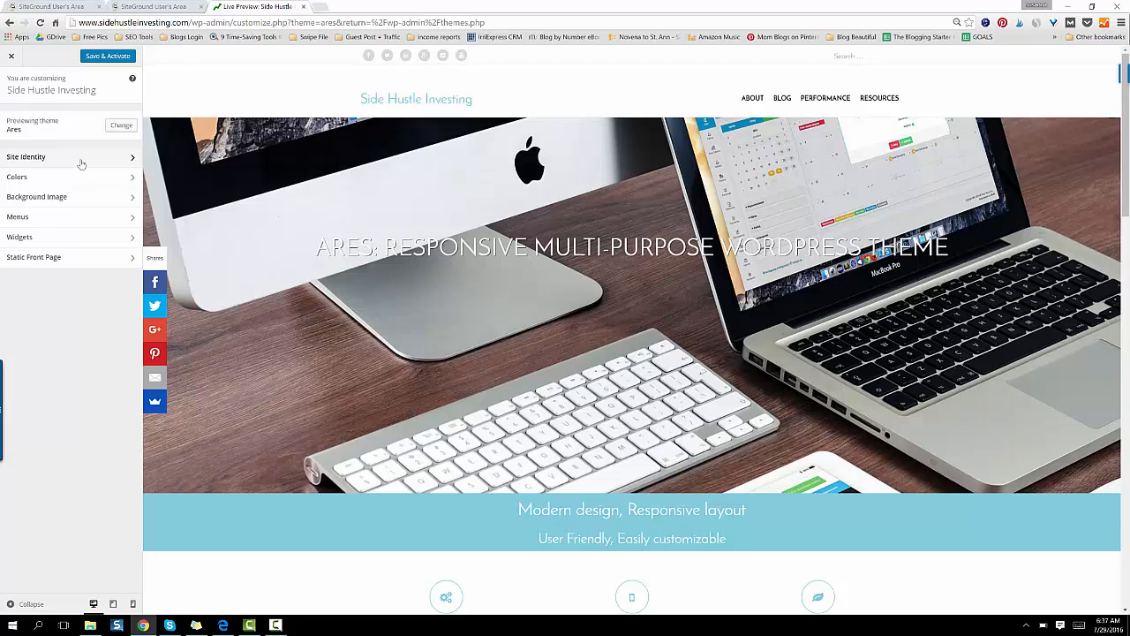
{"action": "mouse_move", "coordinate": [90, 161]}
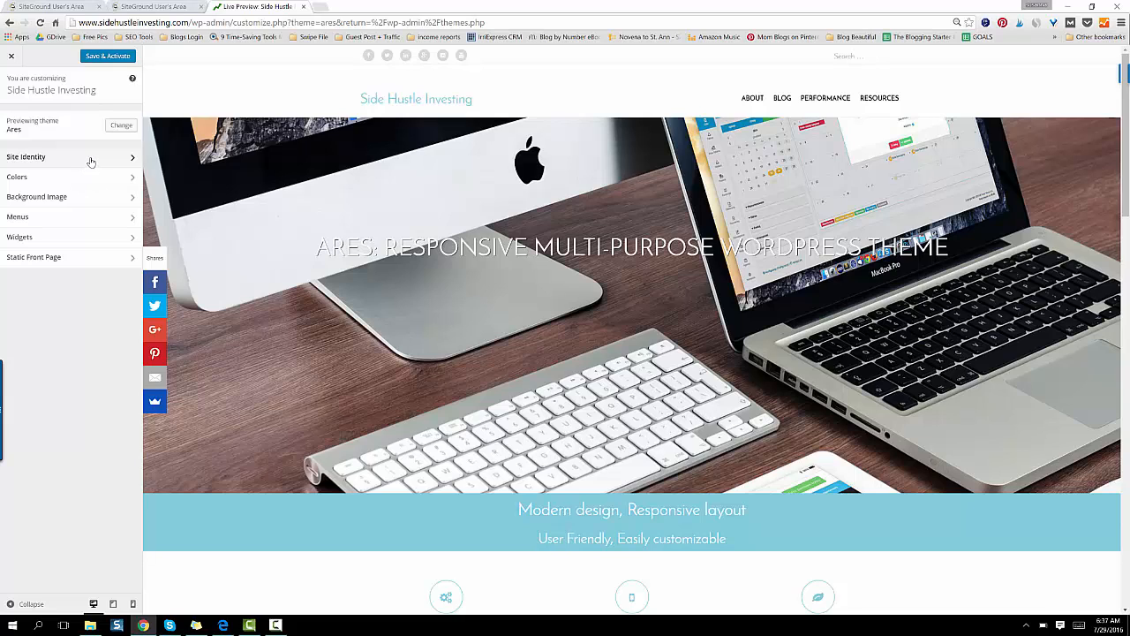
Look into a customizer section, return to the section list, and bring up Static Front Page settings.
{"action": "left_click", "coordinate": [71, 156]}
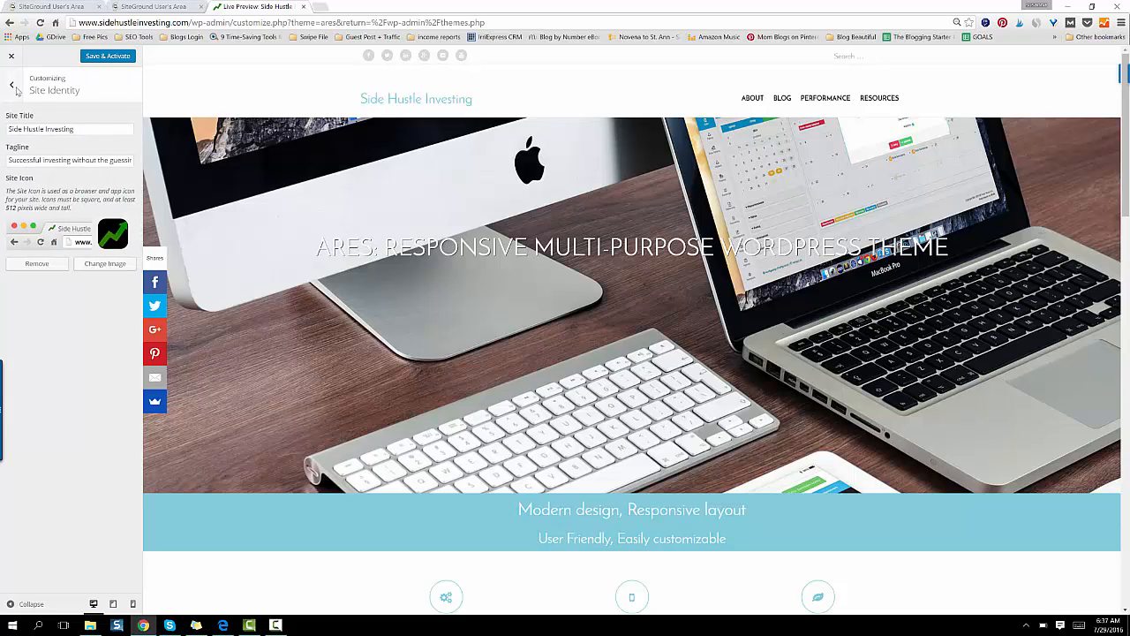
{"action": "left_click", "coordinate": [11, 84]}
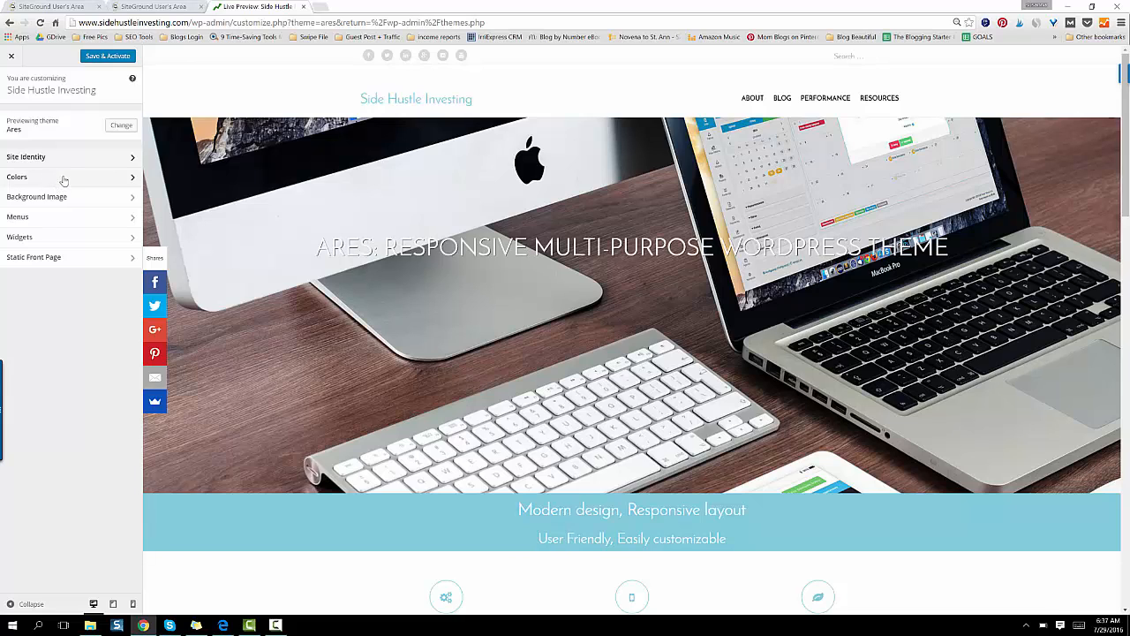
{"action": "mouse_move", "coordinate": [78, 257]}
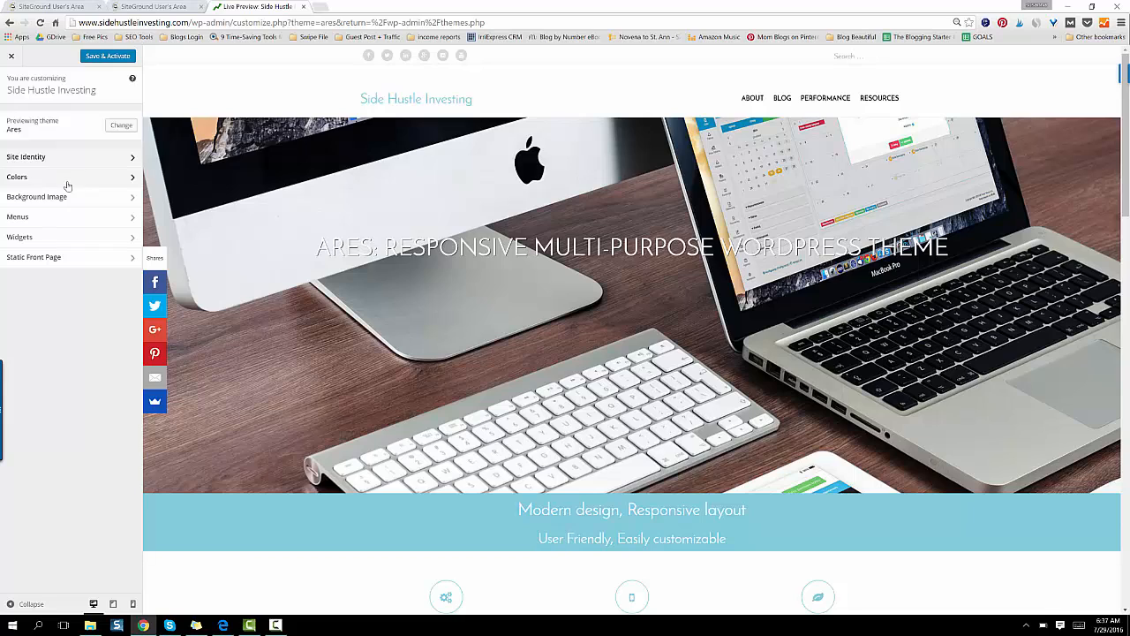
{"action": "mouse_move", "coordinate": [60, 445]}
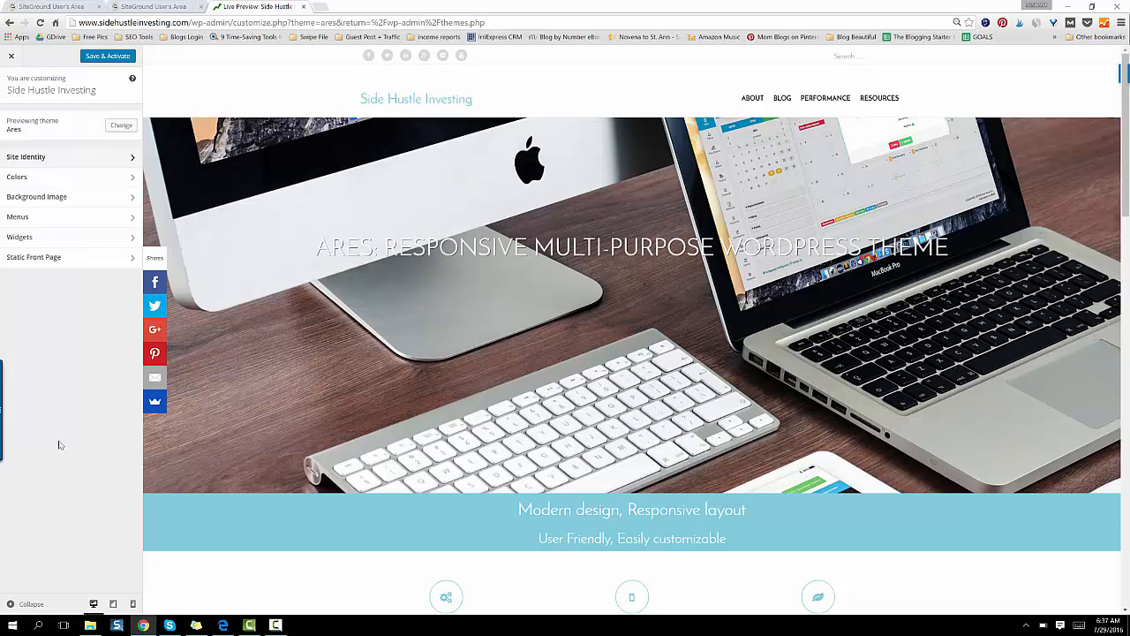
{"action": "mouse_move", "coordinate": [94, 323]}
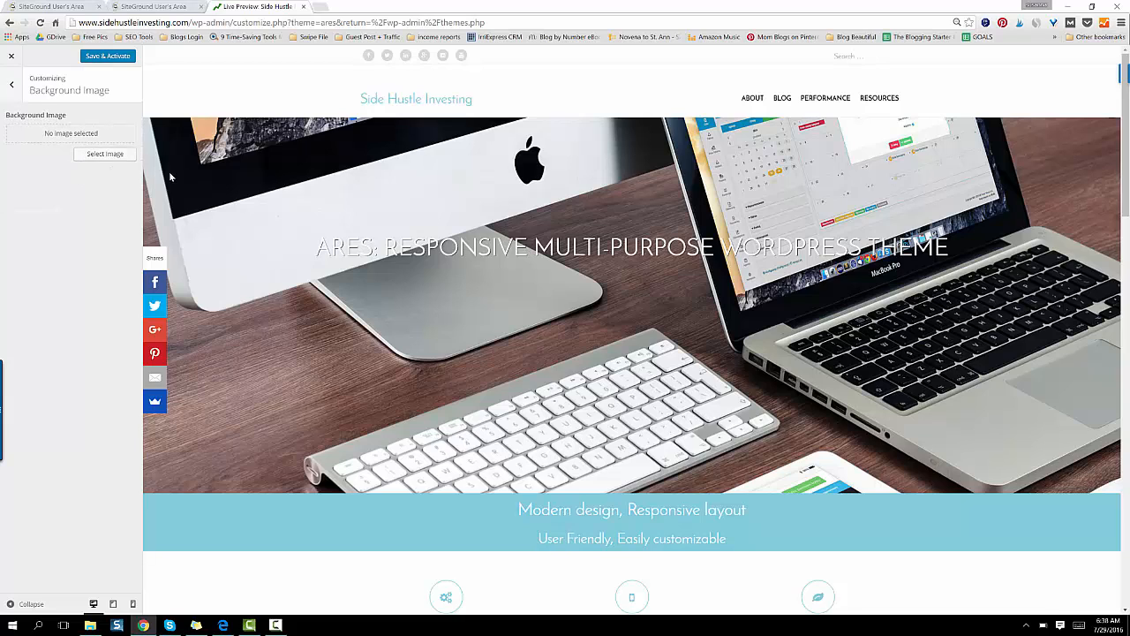
{"action": "left_click", "coordinate": [12, 84]}
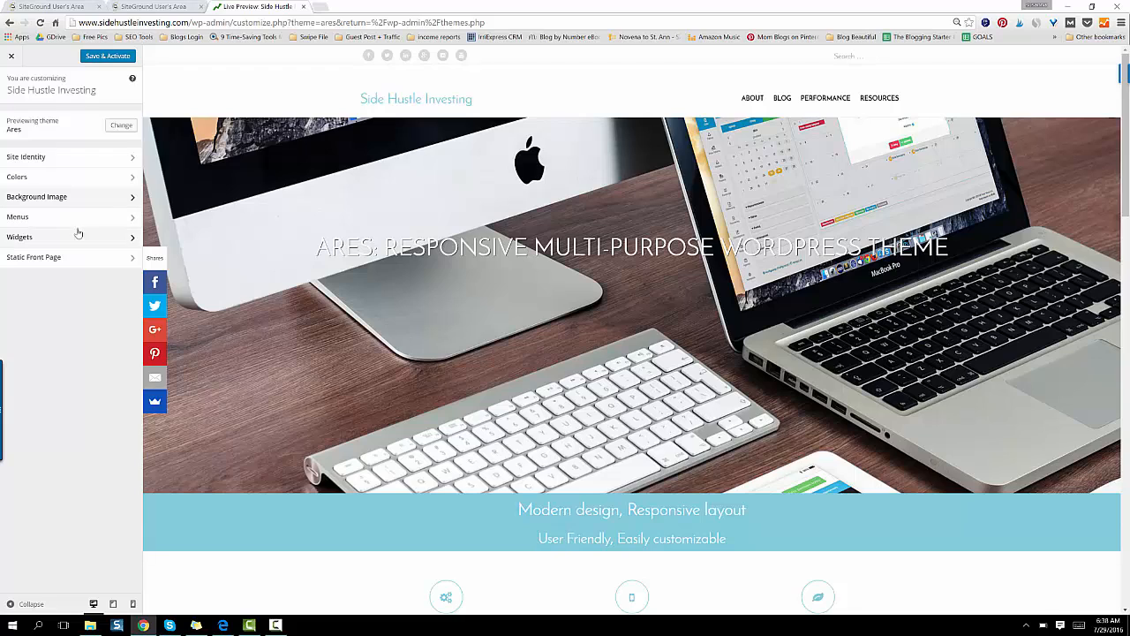
{"action": "mouse_move", "coordinate": [99, 232]}
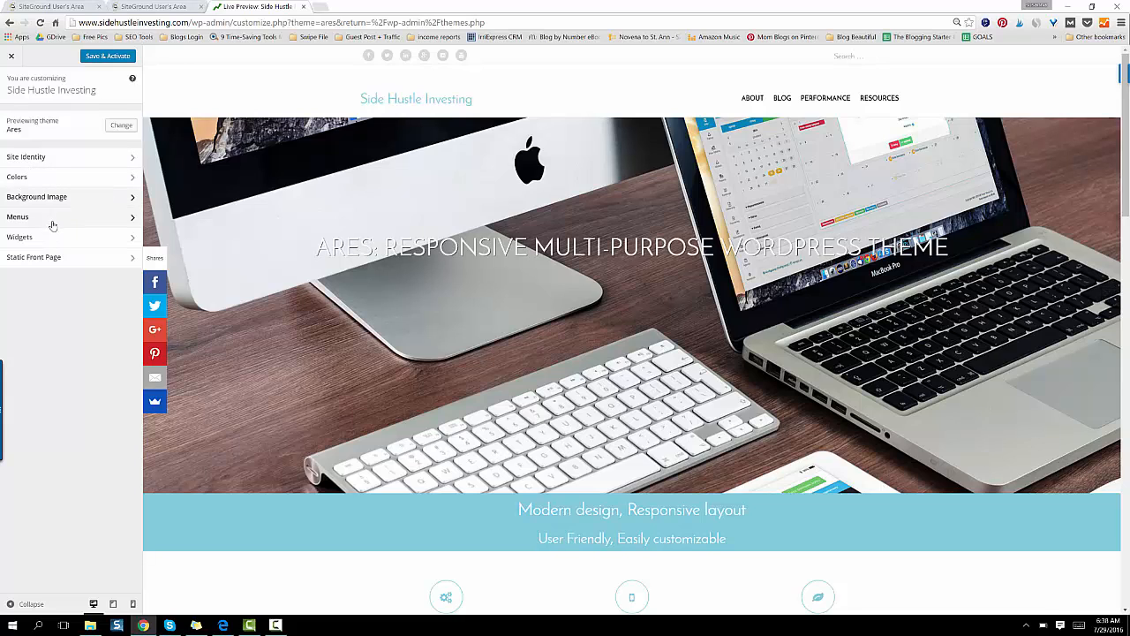
{"action": "left_click", "coordinate": [33, 257]}
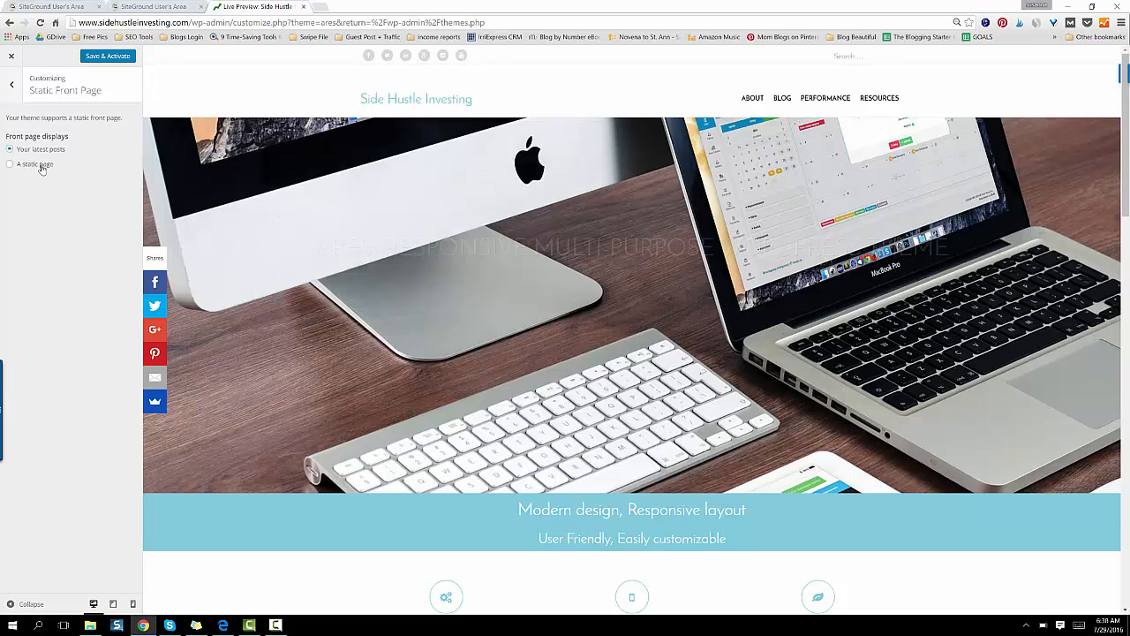
Choose 'A static page' for the front page, then leave the Ares preview for the Themes page.
{"action": "left_click", "coordinate": [10, 163]}
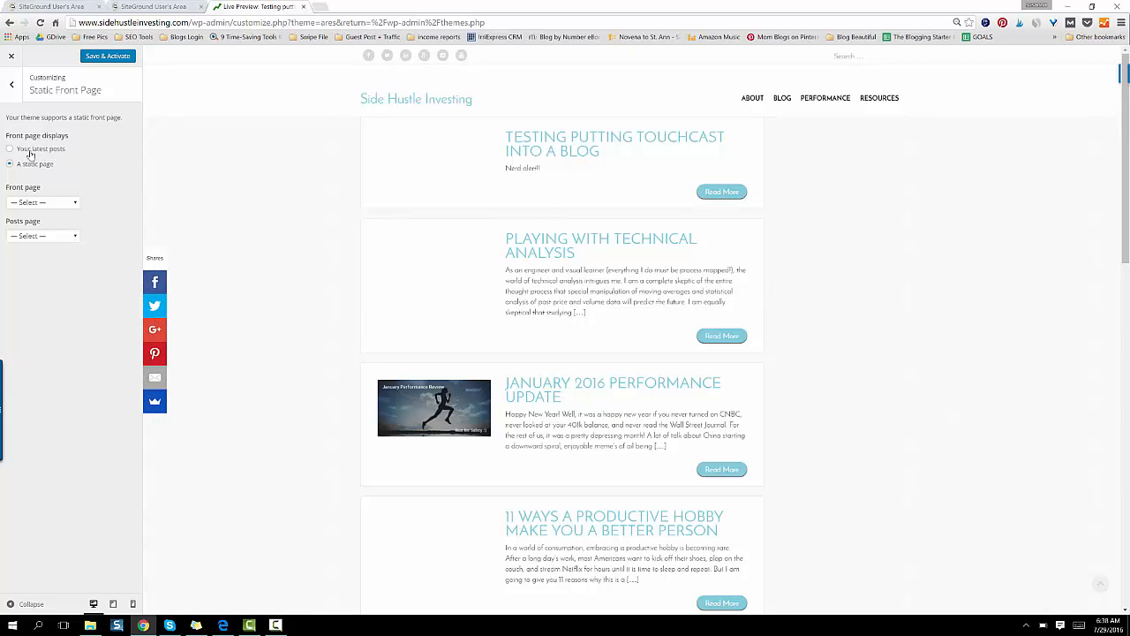
{"action": "left_click", "coordinate": [10, 149]}
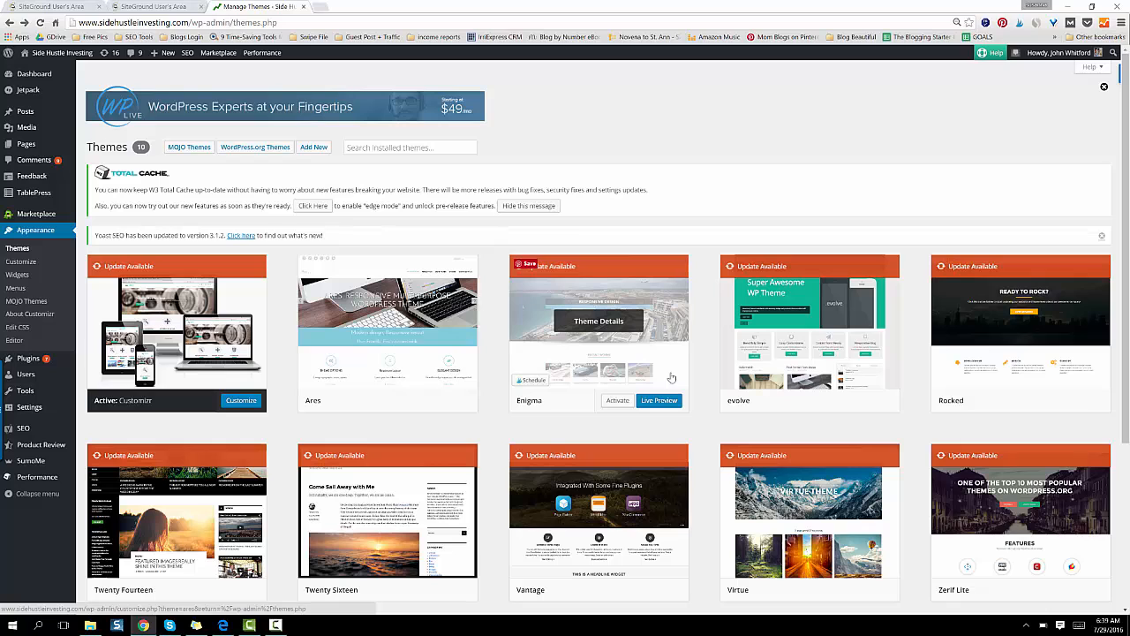
{"action": "left_click", "coordinate": [659, 400]}
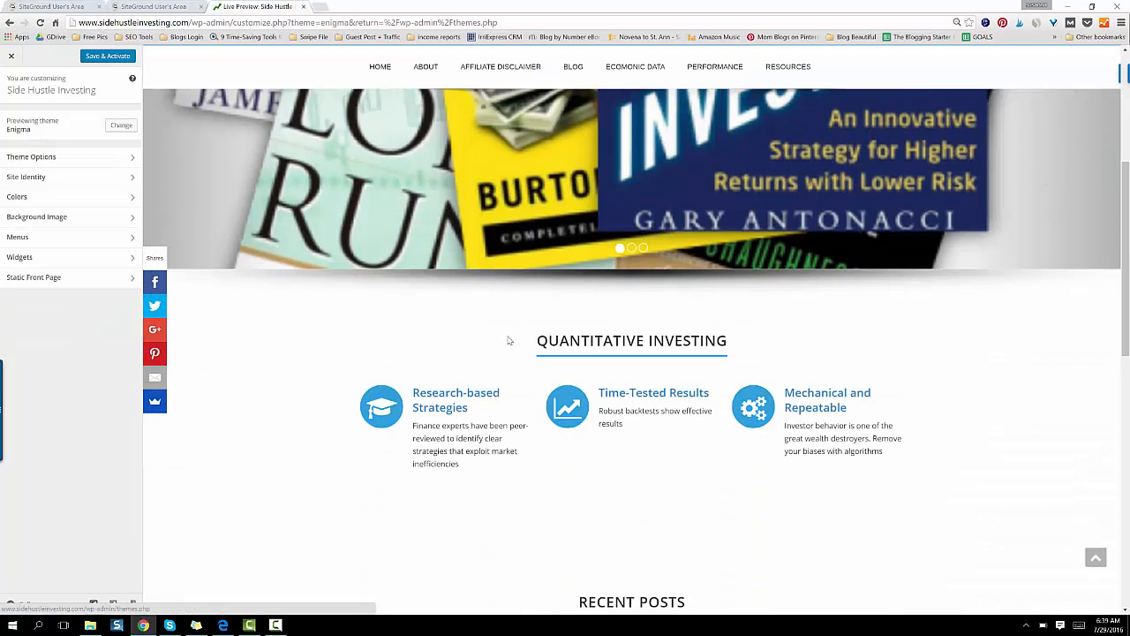
{"action": "scroll", "scroll_direction": "down", "scroll_amount": 3}
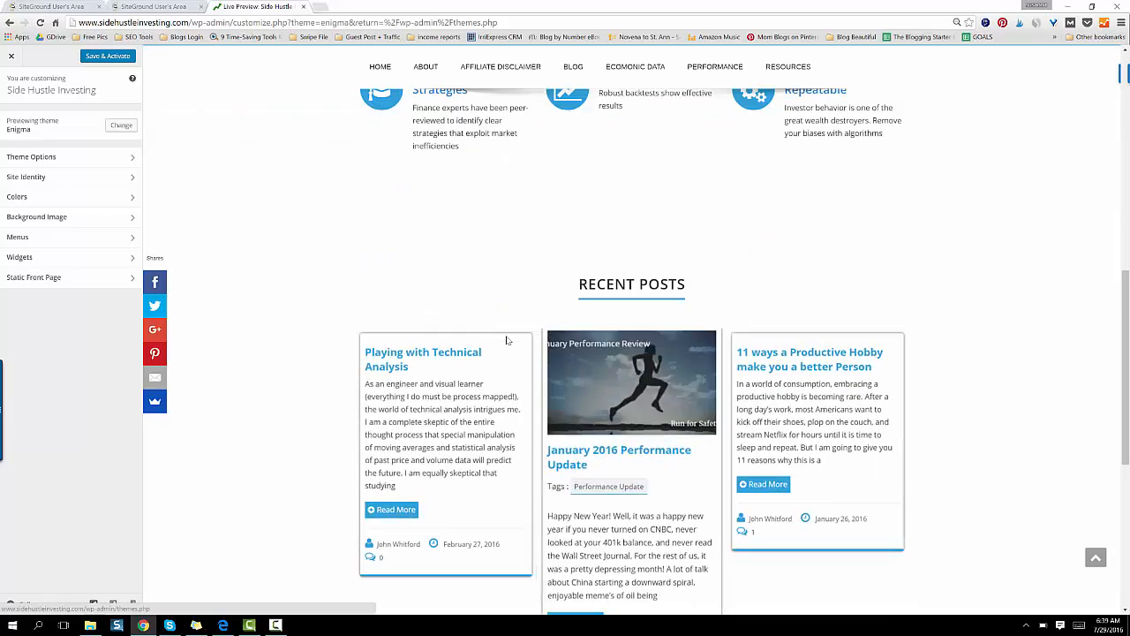
{"action": "scroll", "scroll_direction": "down", "scroll_amount": 3}
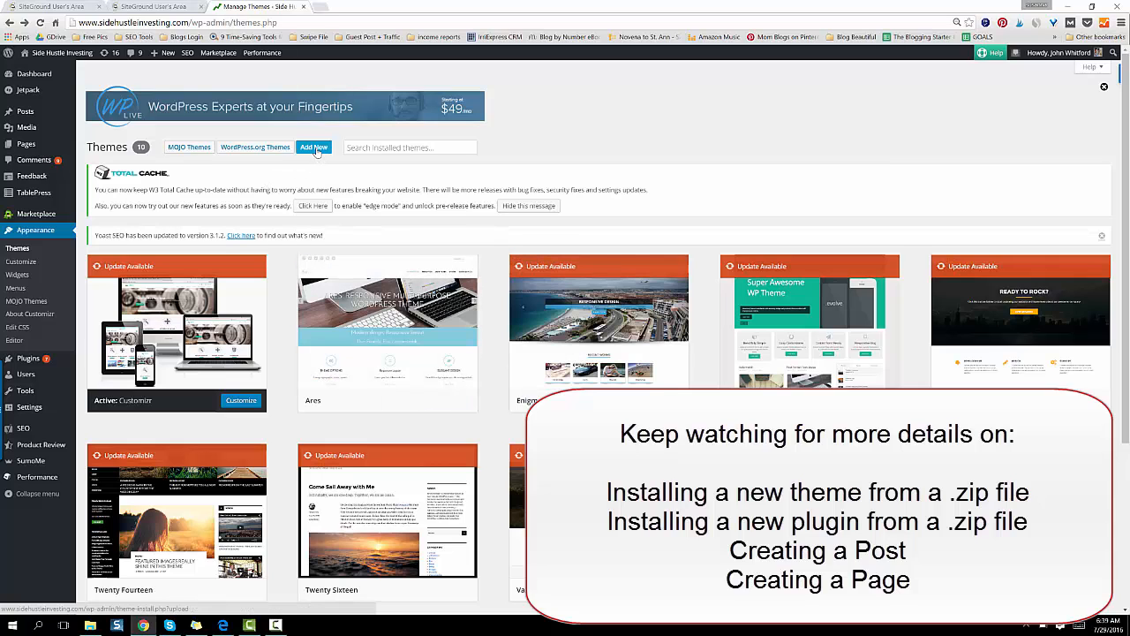
Upload Divi.zip from the computer as a new theme and install it.
{"action": "left_click", "coordinate": [313, 146]}
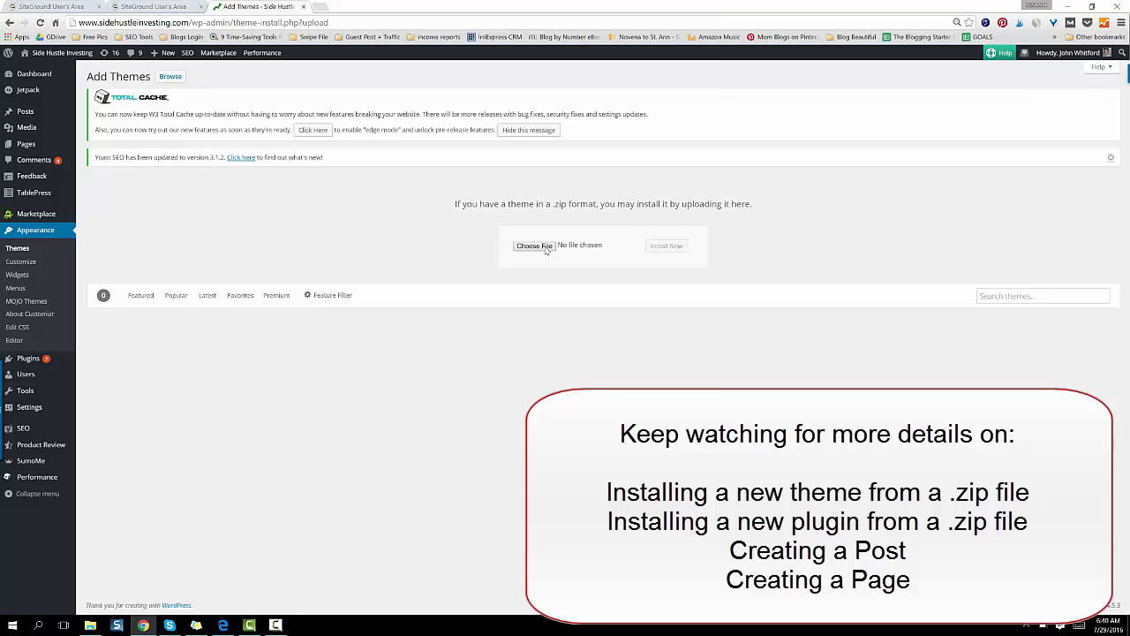
{"action": "left_click", "coordinate": [533, 246]}
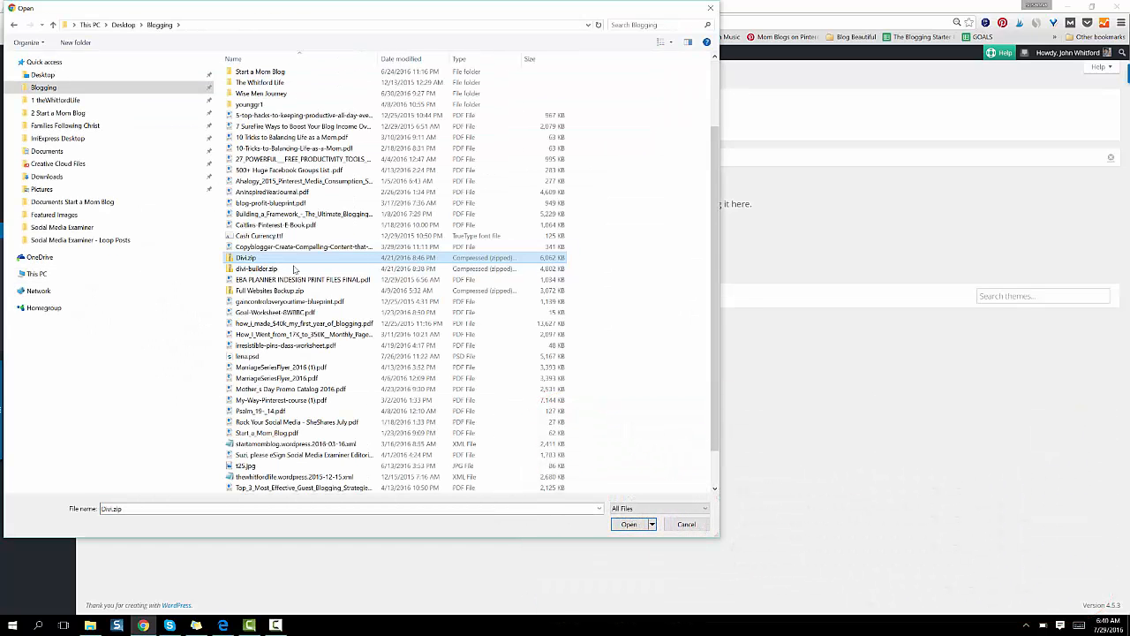
{"action": "left_click", "coordinate": [629, 524]}
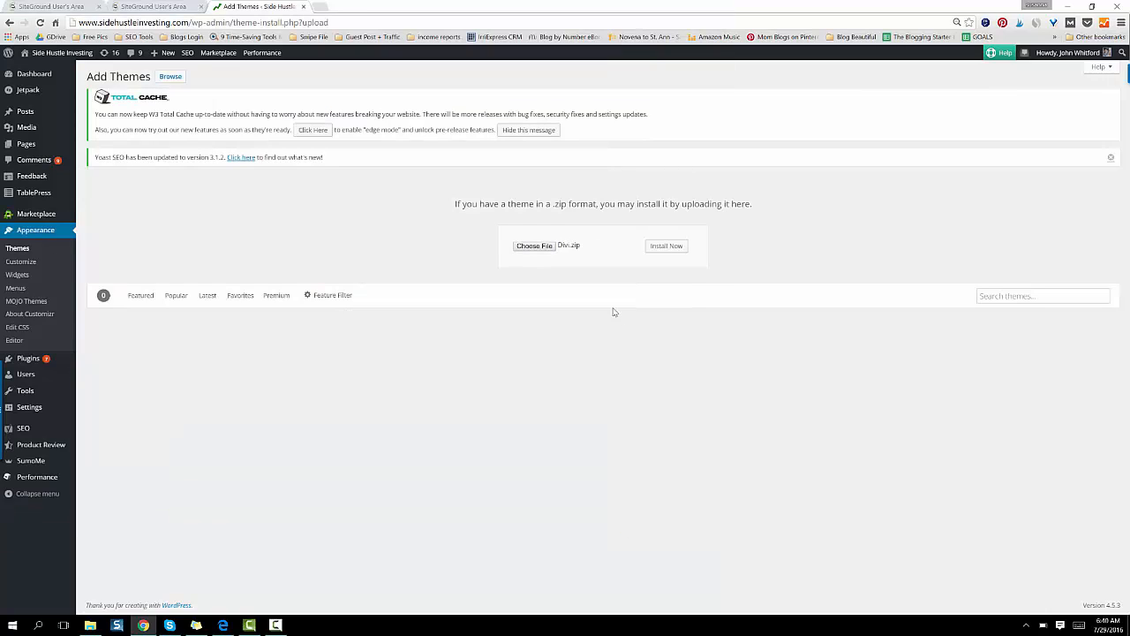
{"action": "left_click", "coordinate": [666, 246]}
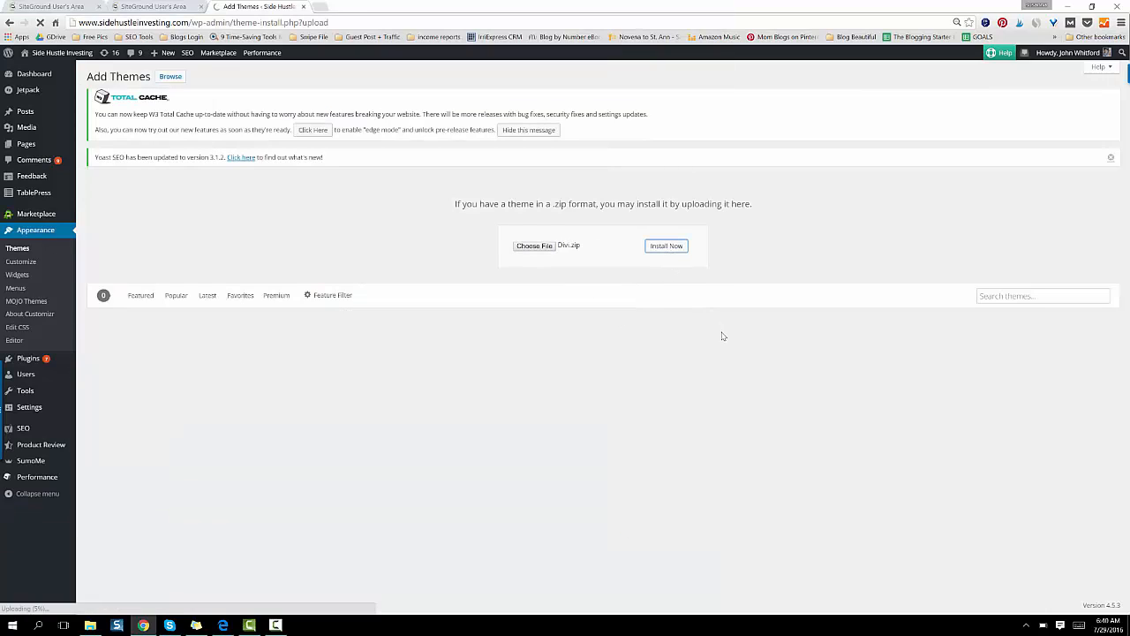
{"action": "left_click", "coordinate": [666, 246]}
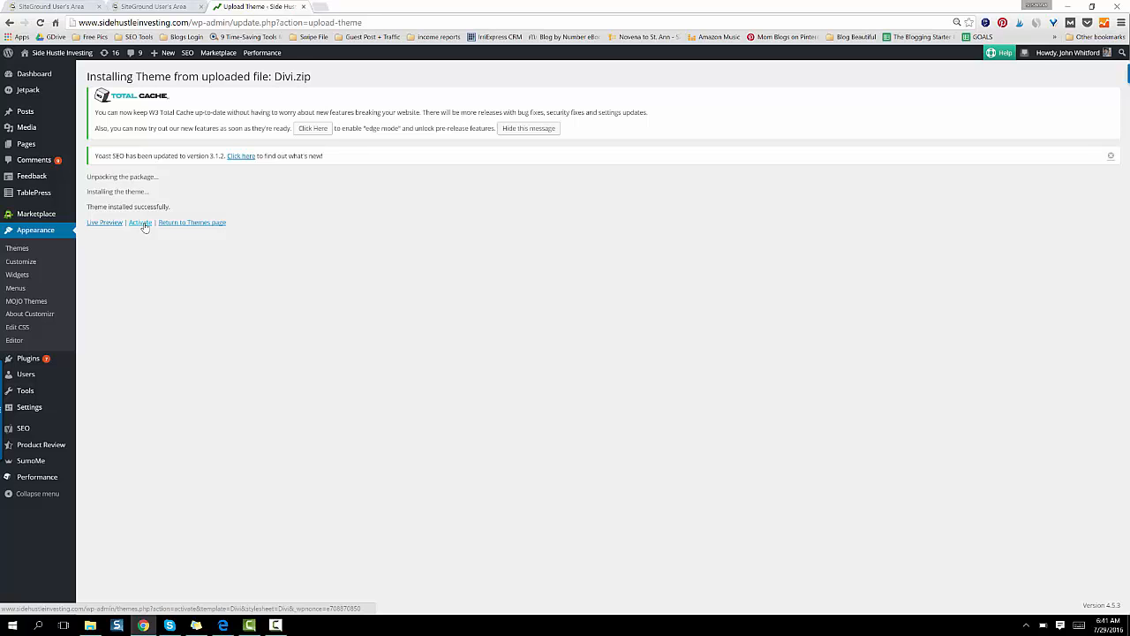
Launch the live preview of the site in the newly installed Divi theme.
{"action": "left_click", "coordinate": [104, 222]}
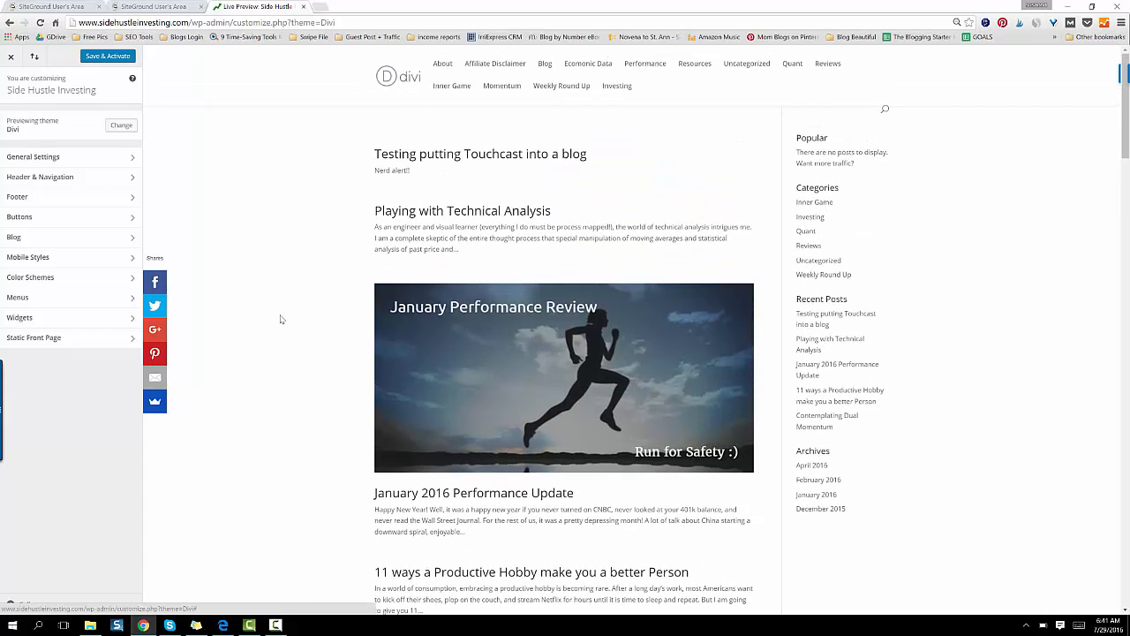
{"action": "mouse_move", "coordinate": [568, 256]}
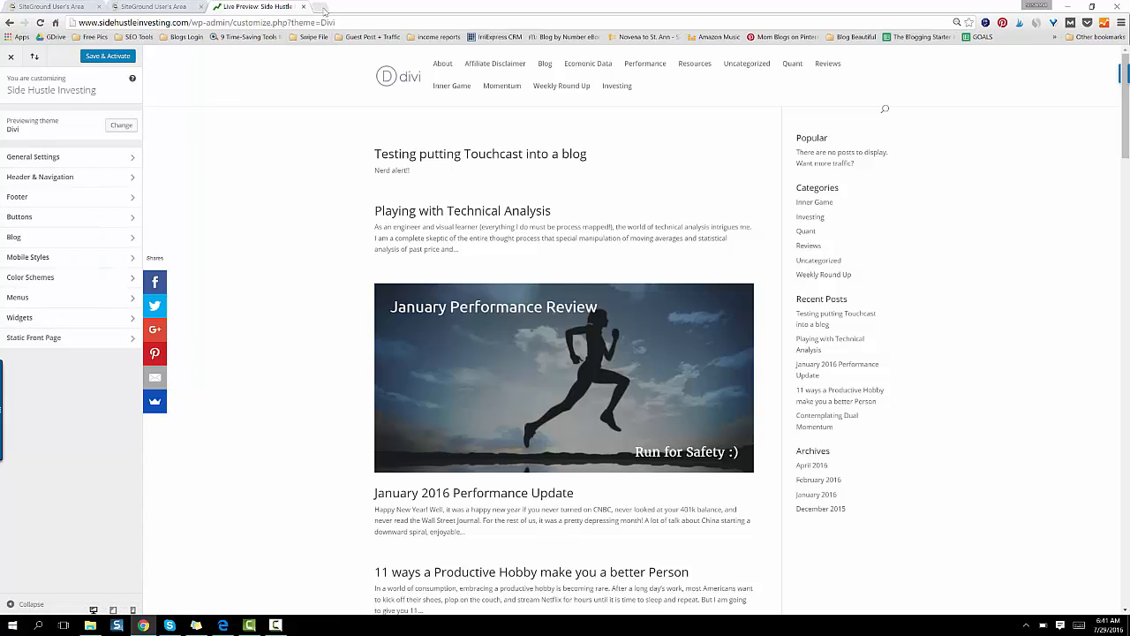
Browse startamomblog.com in a new tab down to its latest posts as a Divi example.
{"action": "left_click", "coordinate": [334, 8]}
{"action": "type", "text": "www.startamomblog.com"}
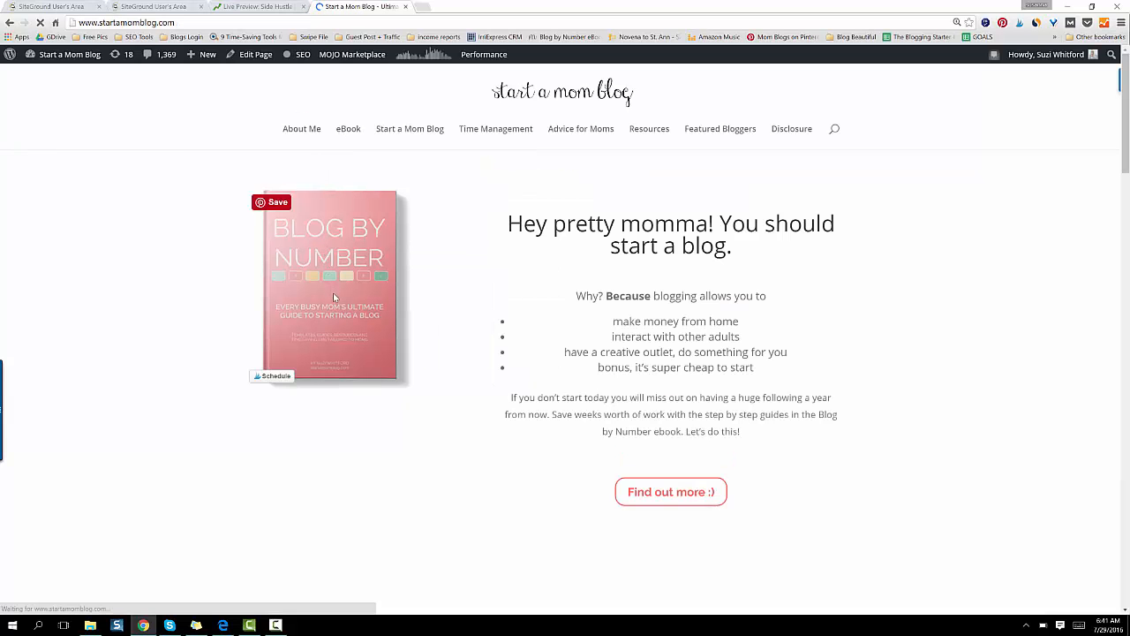
{"action": "scroll", "scroll_direction": "down", "scroll_amount": 3}
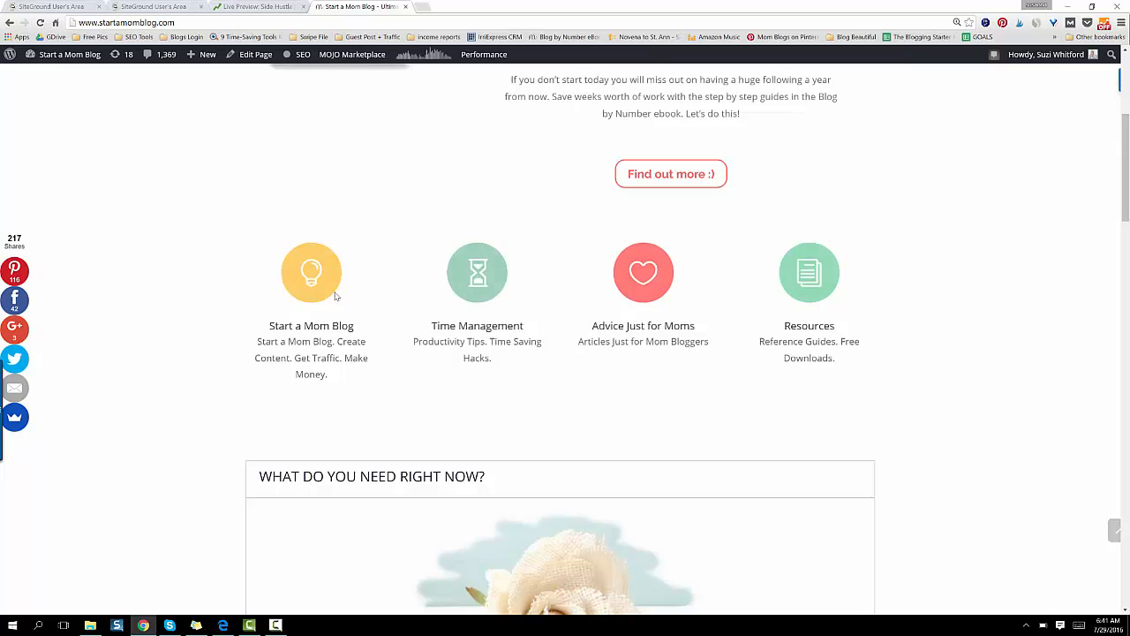
{"action": "scroll", "scroll_direction": "down", "scroll_amount": 3}
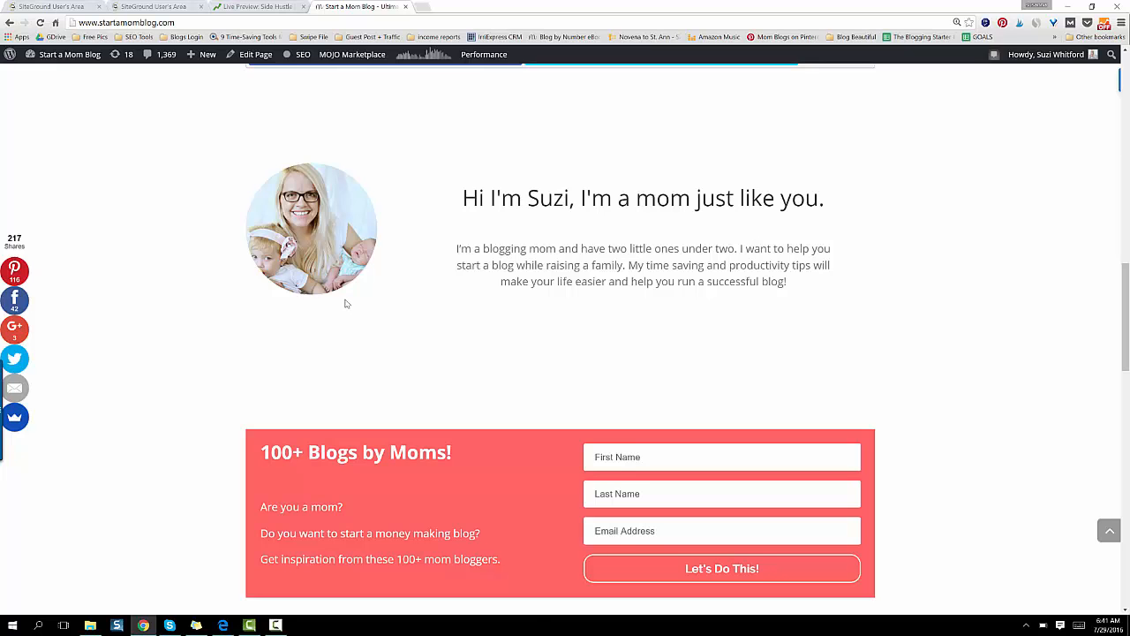
{"action": "scroll", "scroll_direction": "down", "scroll_amount": 3}
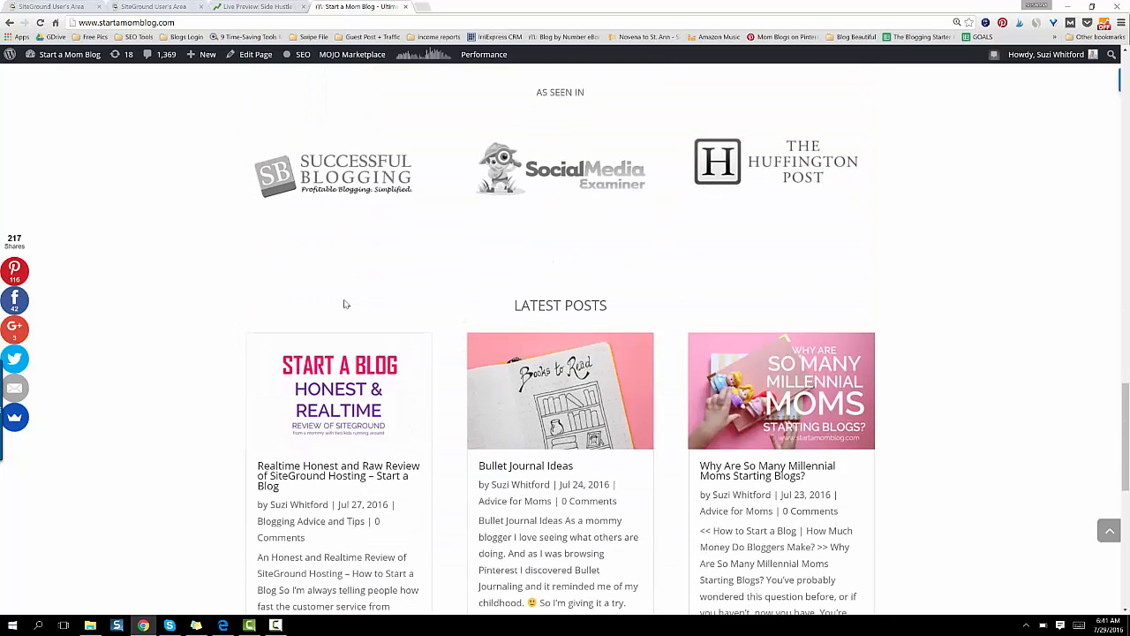
{"action": "scroll", "scroll_direction": "down", "scroll_amount": 3}
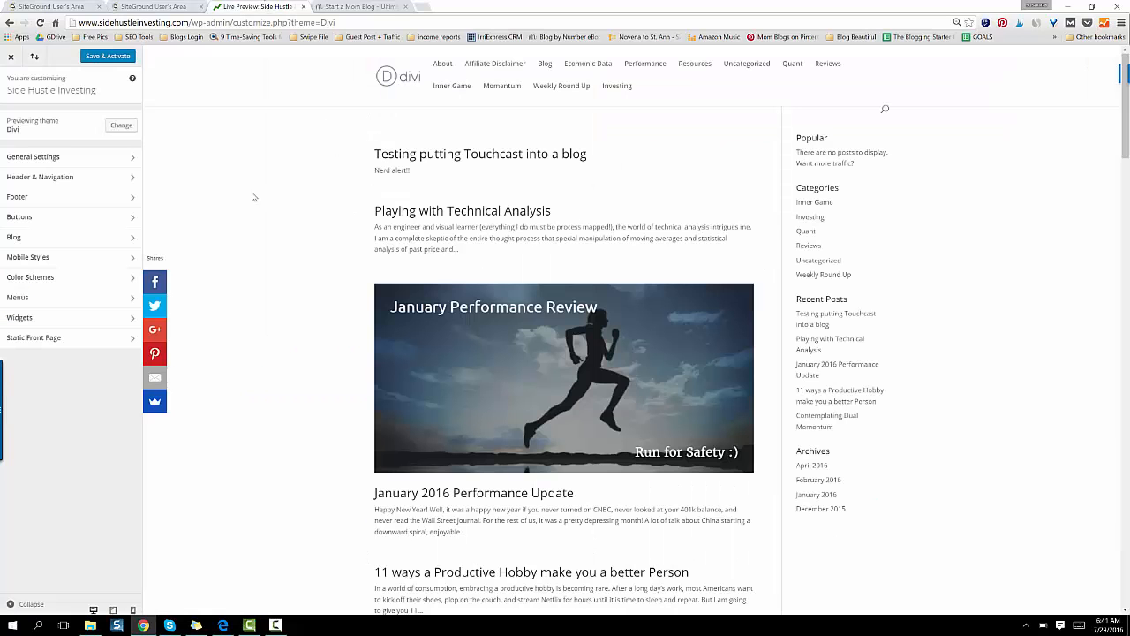
{"action": "mouse_move", "coordinate": [151, 210]}
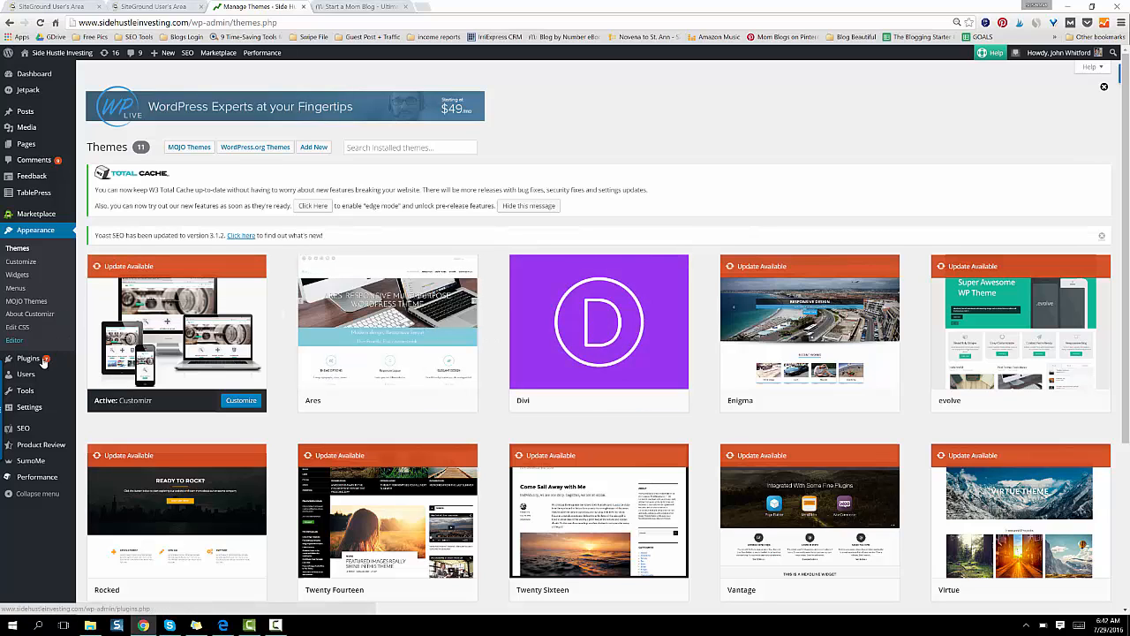
{"action": "mouse_move", "coordinate": [28, 357]}
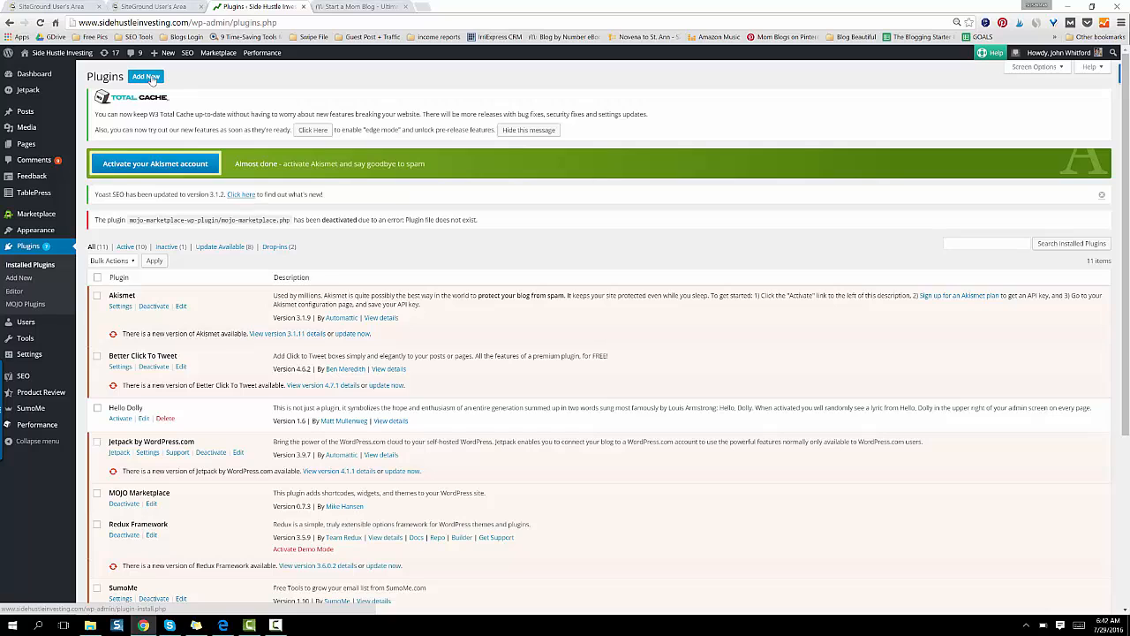
Search the Add Plugins directory for 'Yoast SEO' and review the results.
{"action": "left_click", "coordinate": [146, 76]}
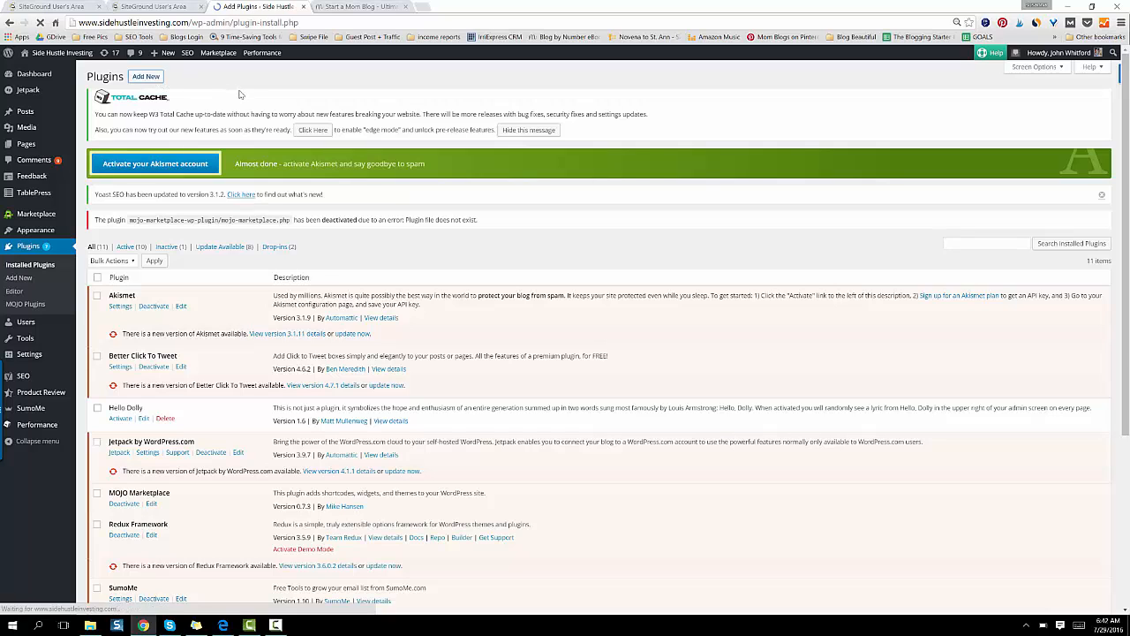
{"action": "left_click", "coordinate": [146, 75]}
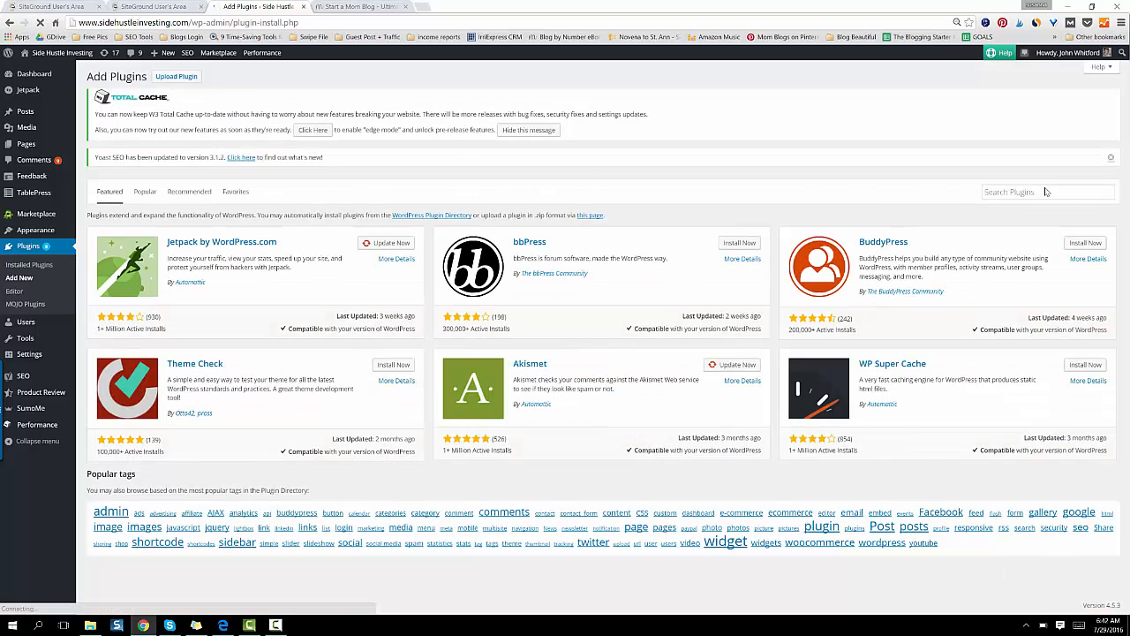
{"action": "type", "text": "y"}
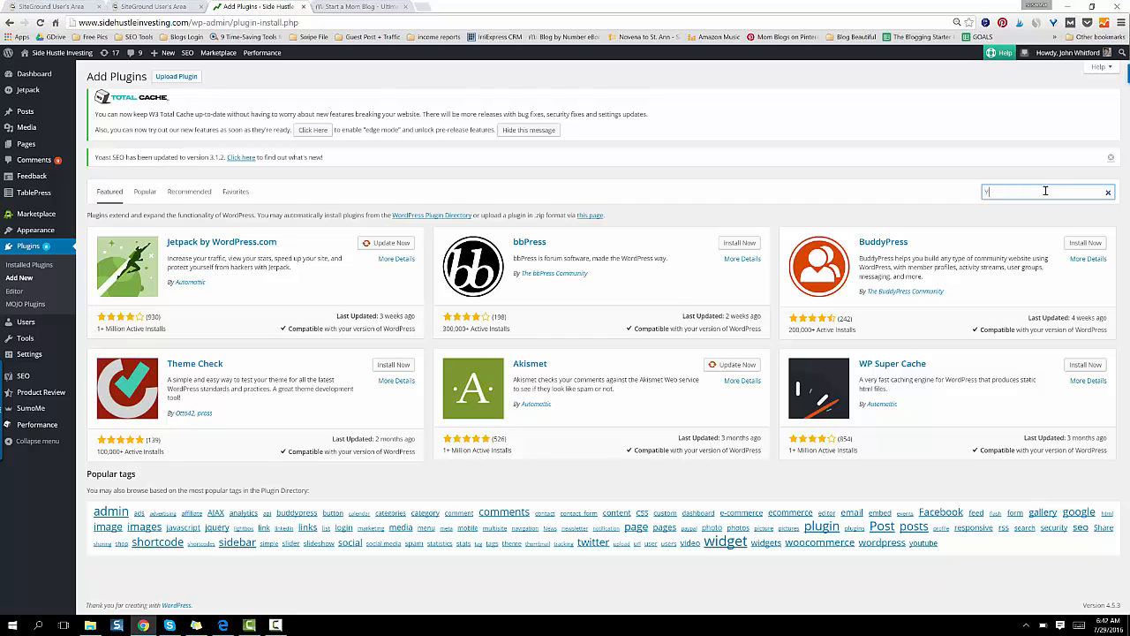
{"action": "type", "text": "Yoast SEO"}
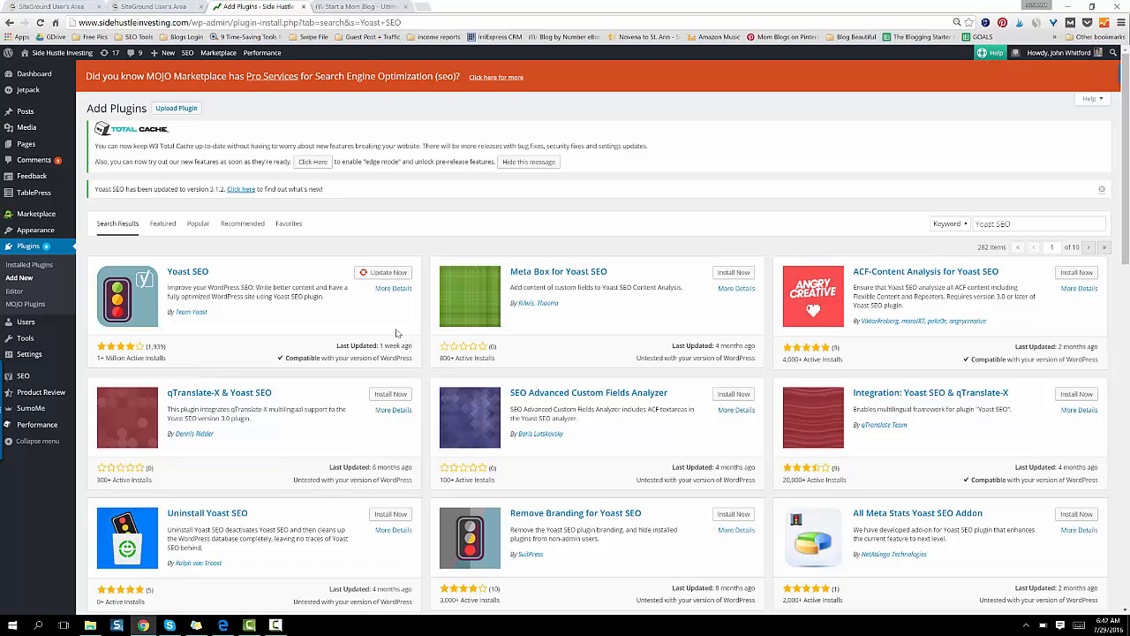
{"action": "left_click", "coordinate": [1037, 223]}
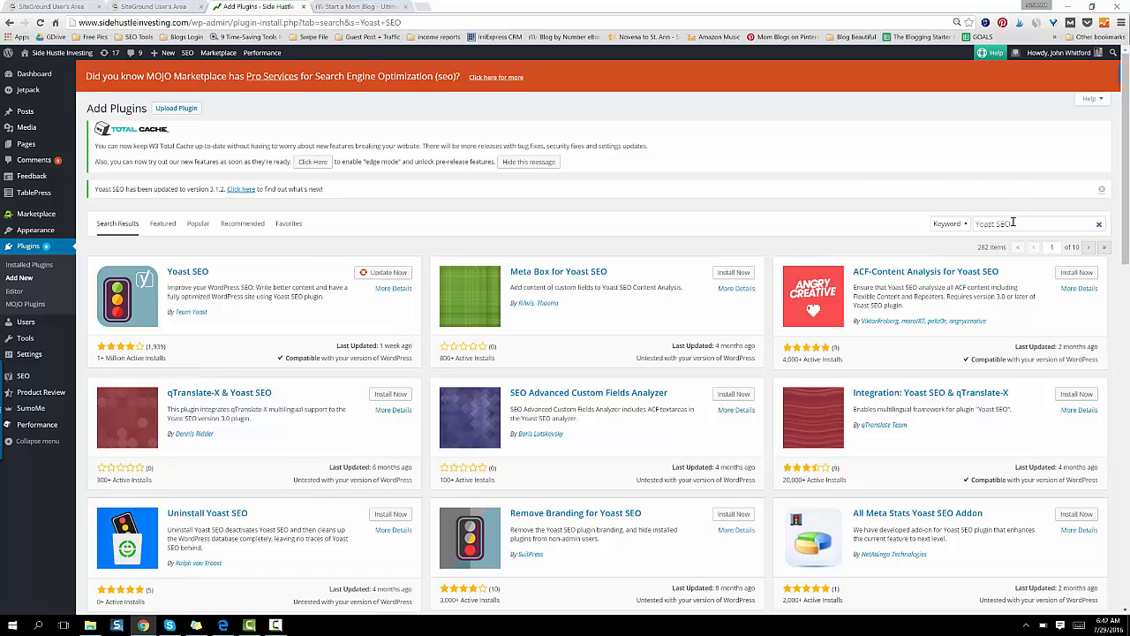
{"action": "left_click", "coordinate": [177, 108]}
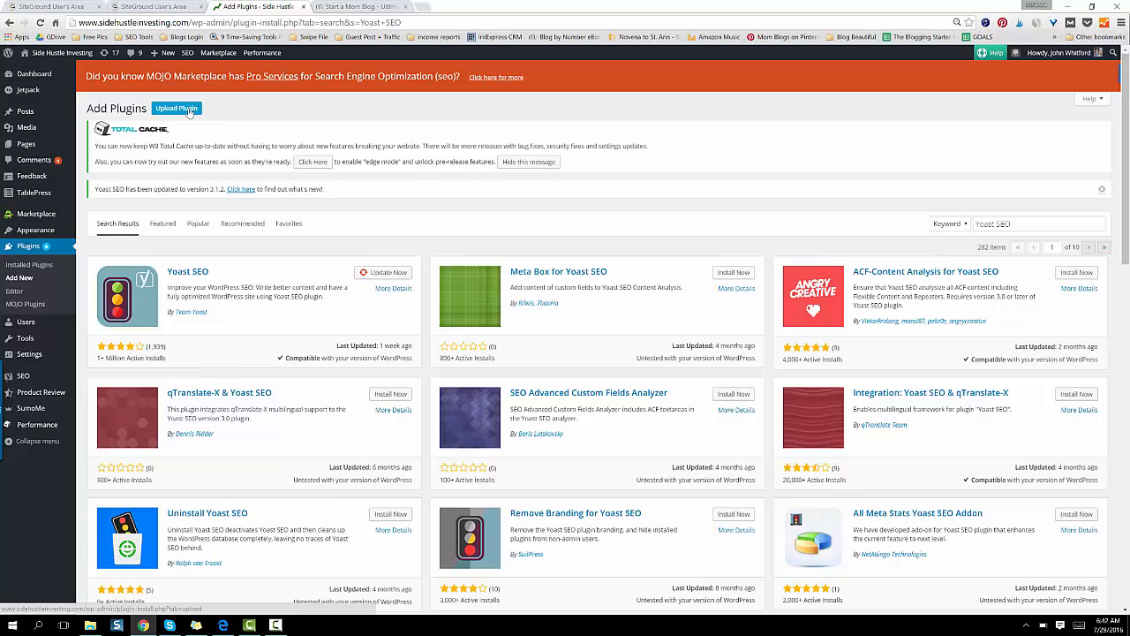
Upload divi-builder.zip through Upload Plugin and install the Divi Builder plugin.
{"action": "left_click", "coordinate": [177, 108]}
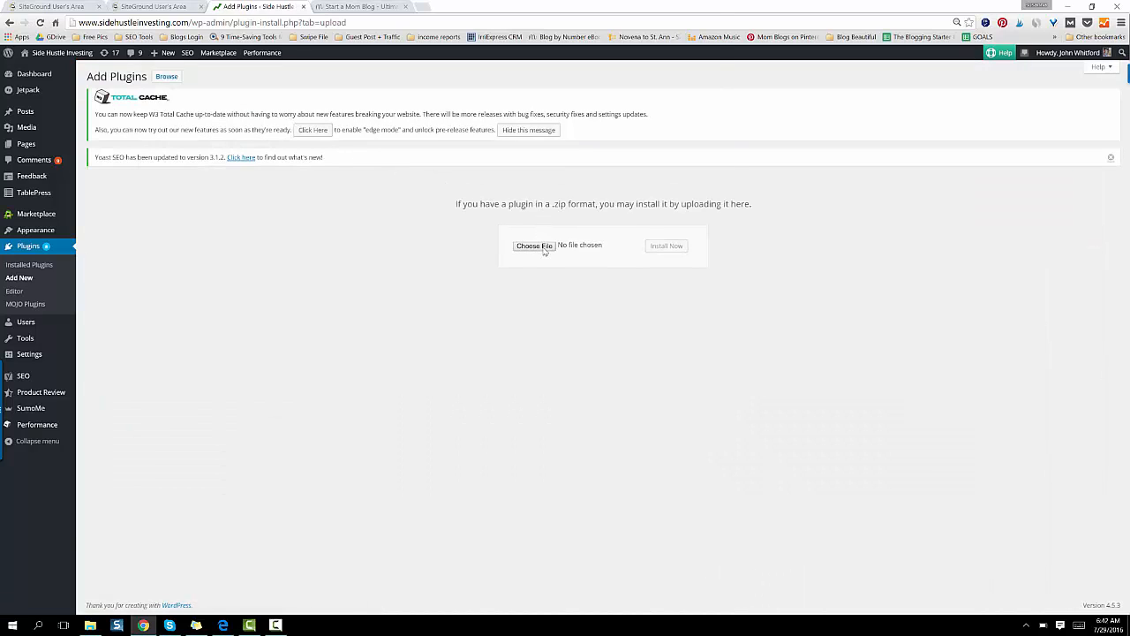
{"action": "left_click", "coordinate": [534, 245]}
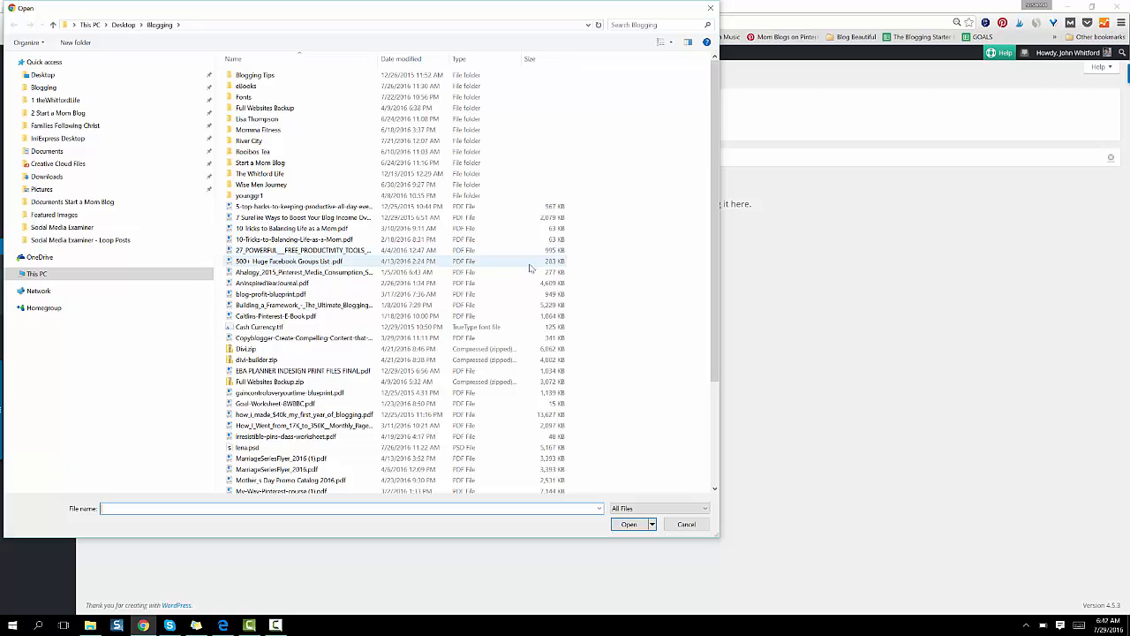
{"action": "left_click", "coordinate": [256, 359]}
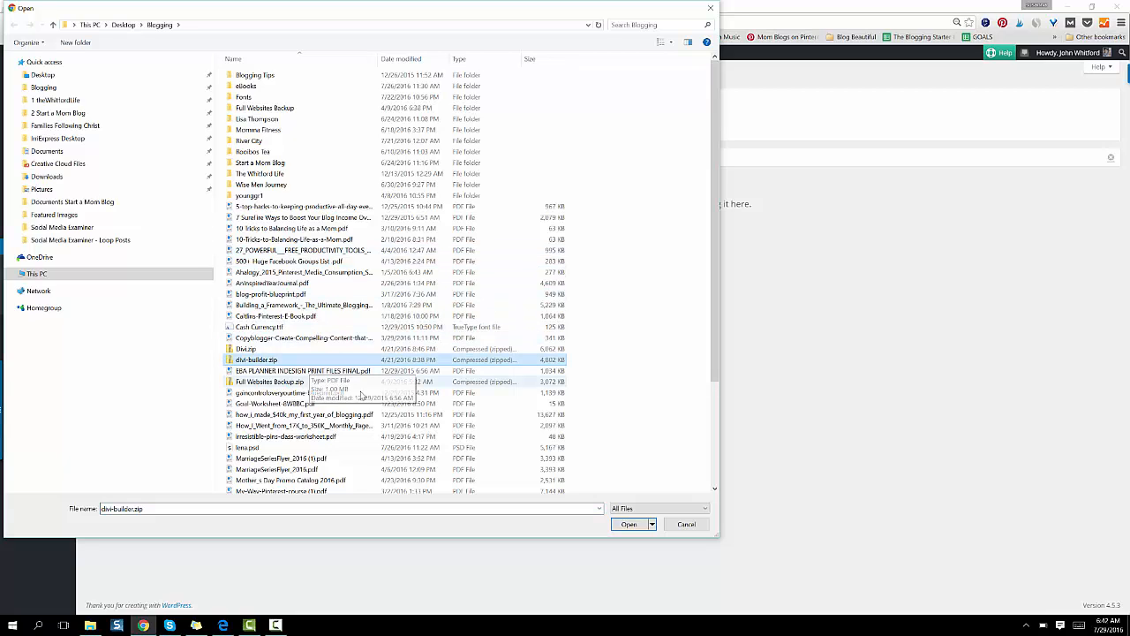
{"action": "left_click", "coordinate": [629, 524]}
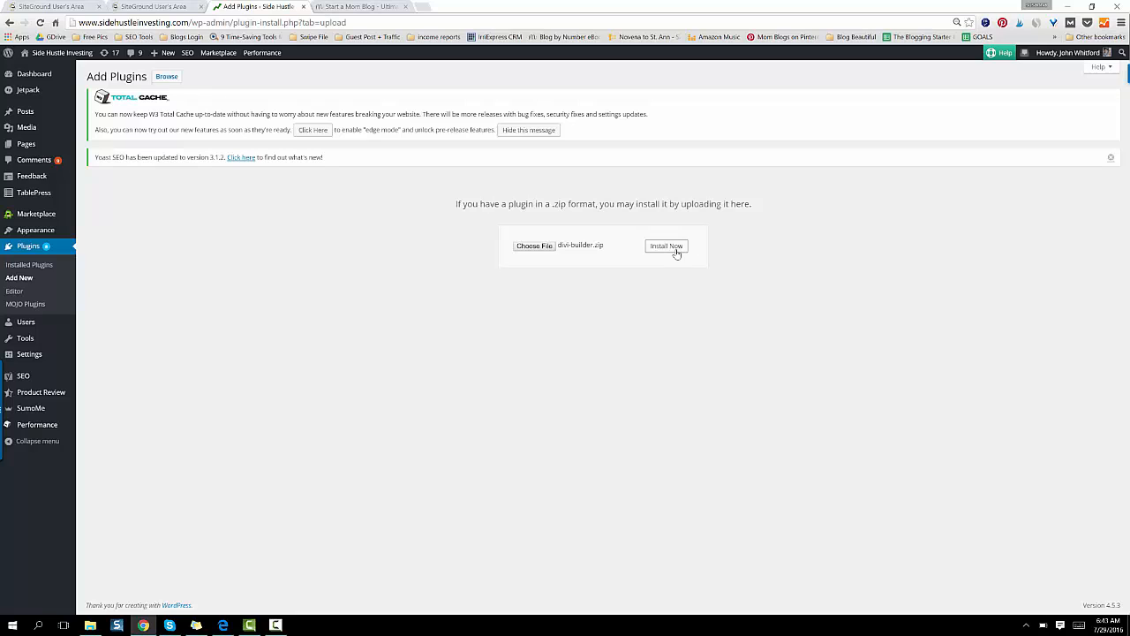
{"action": "left_click", "coordinate": [666, 245]}
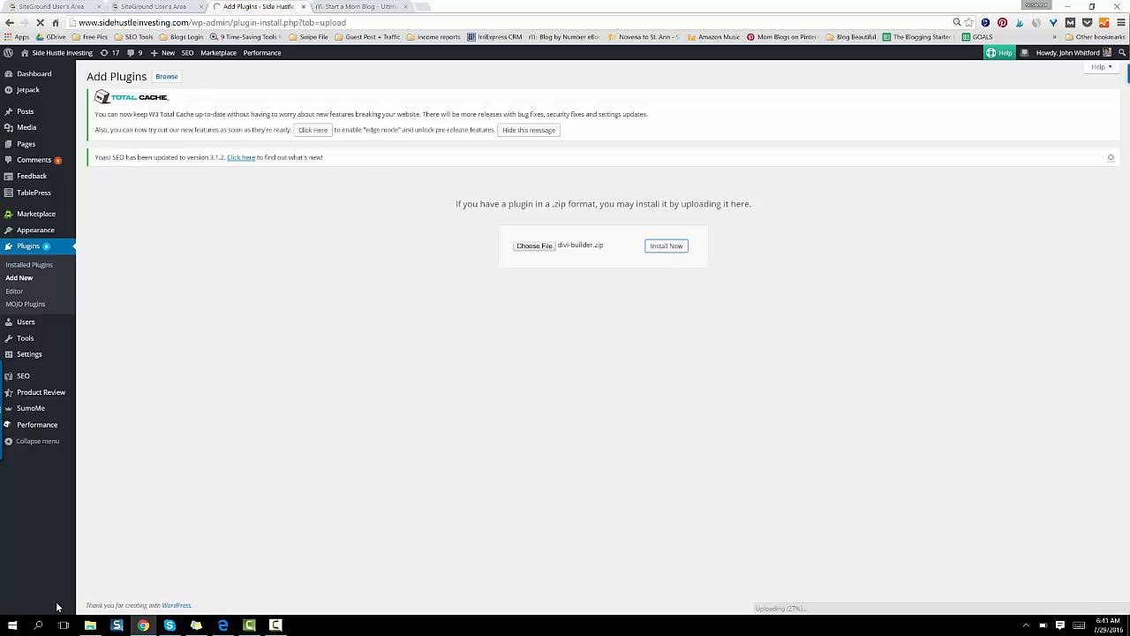
{"action": "mouse_move", "coordinate": [149, 529]}
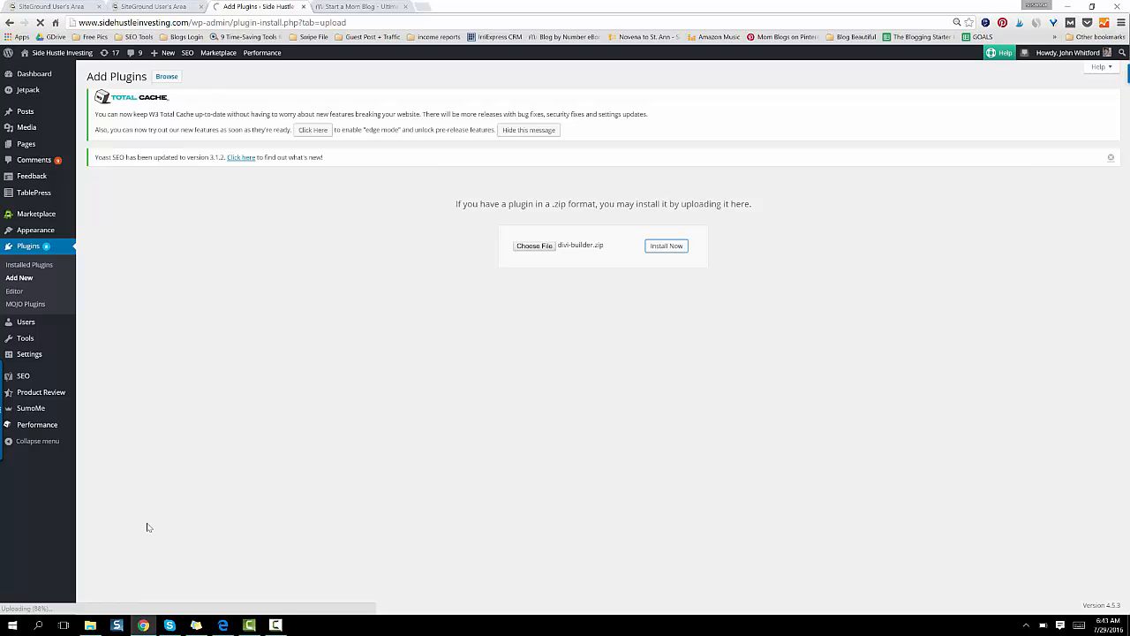
{"action": "left_click", "coordinate": [665, 246]}
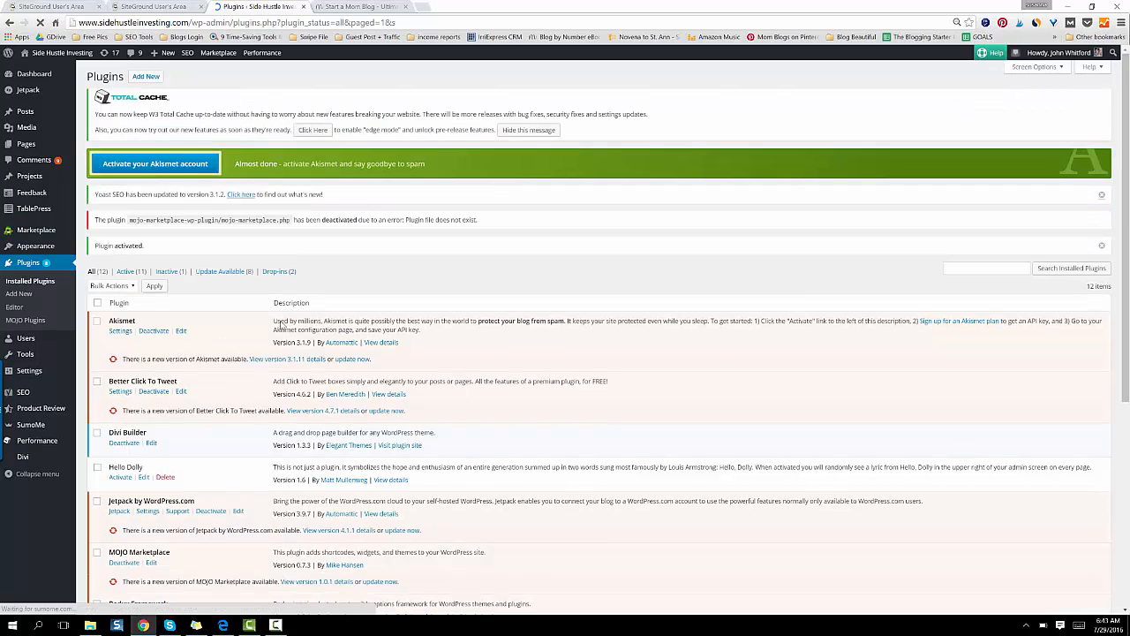
Review the Installed Plugins list showing Divi Builder active.
{"action": "scroll", "scroll_direction": "down", "scroll_amount": 3}
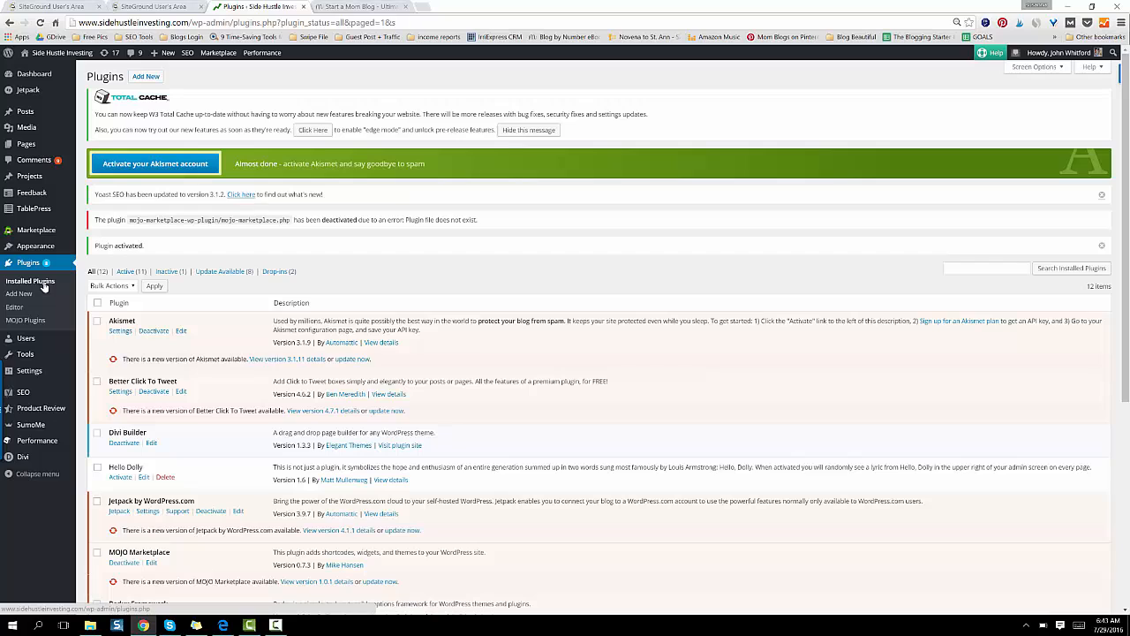
{"action": "mouse_move", "coordinate": [42, 291]}
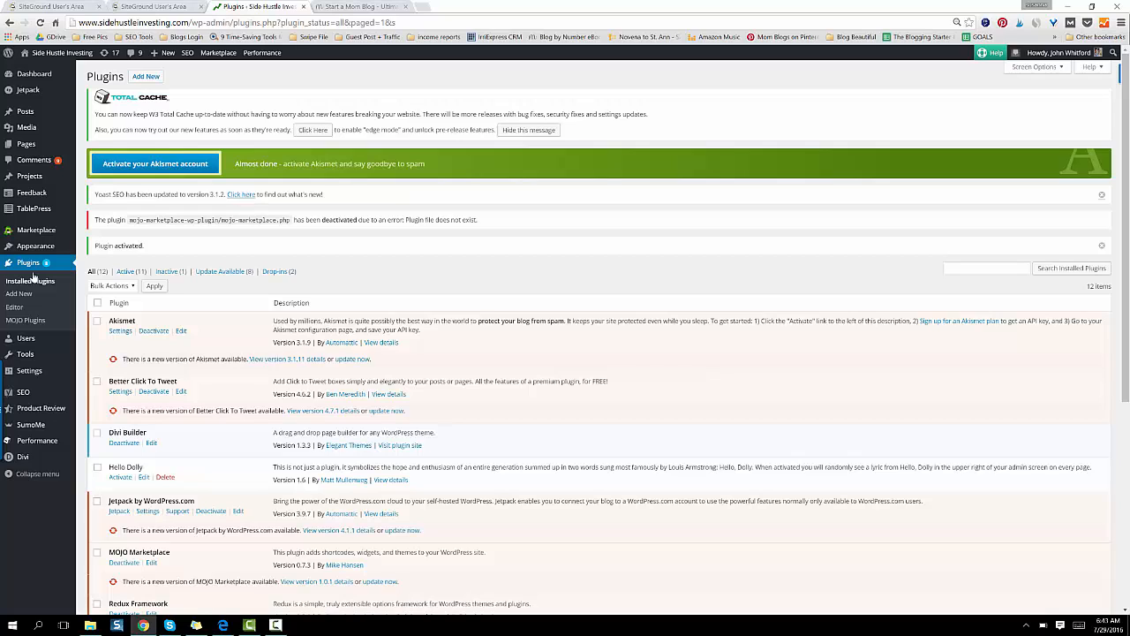
{"action": "mouse_move", "coordinate": [35, 246]}
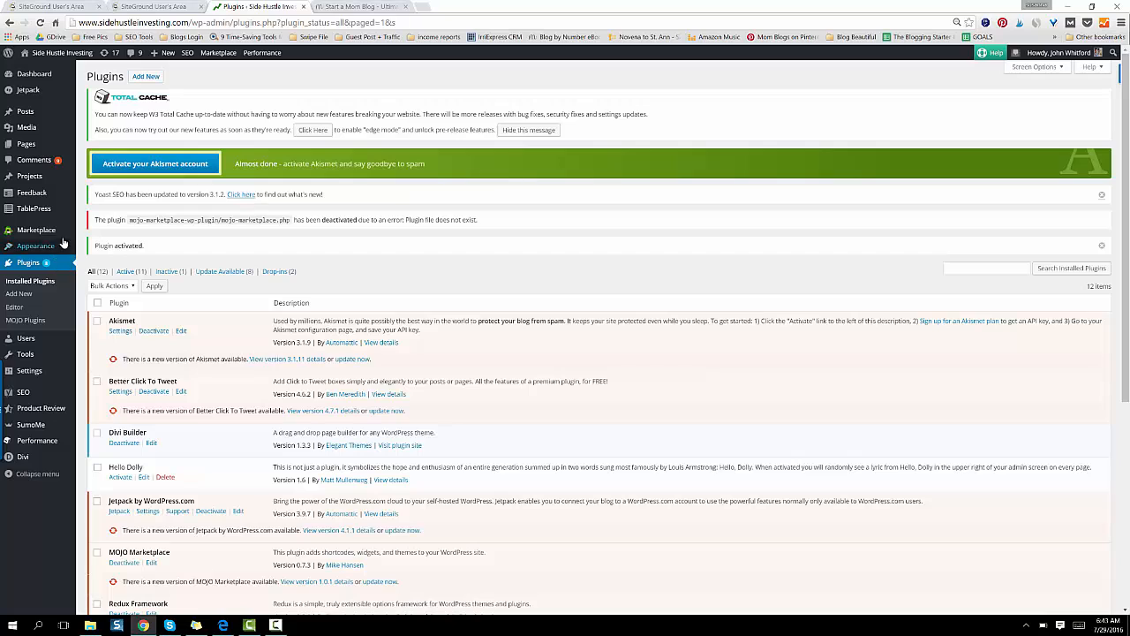
{"action": "mouse_move", "coordinate": [26, 111]}
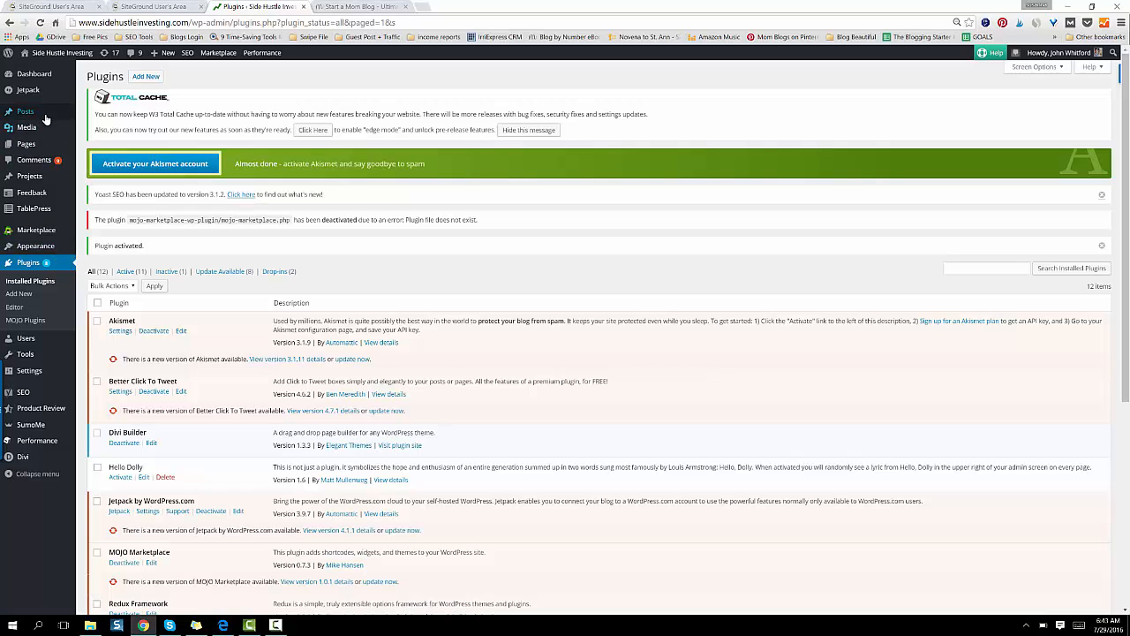
{"action": "mouse_move", "coordinate": [25, 111]}
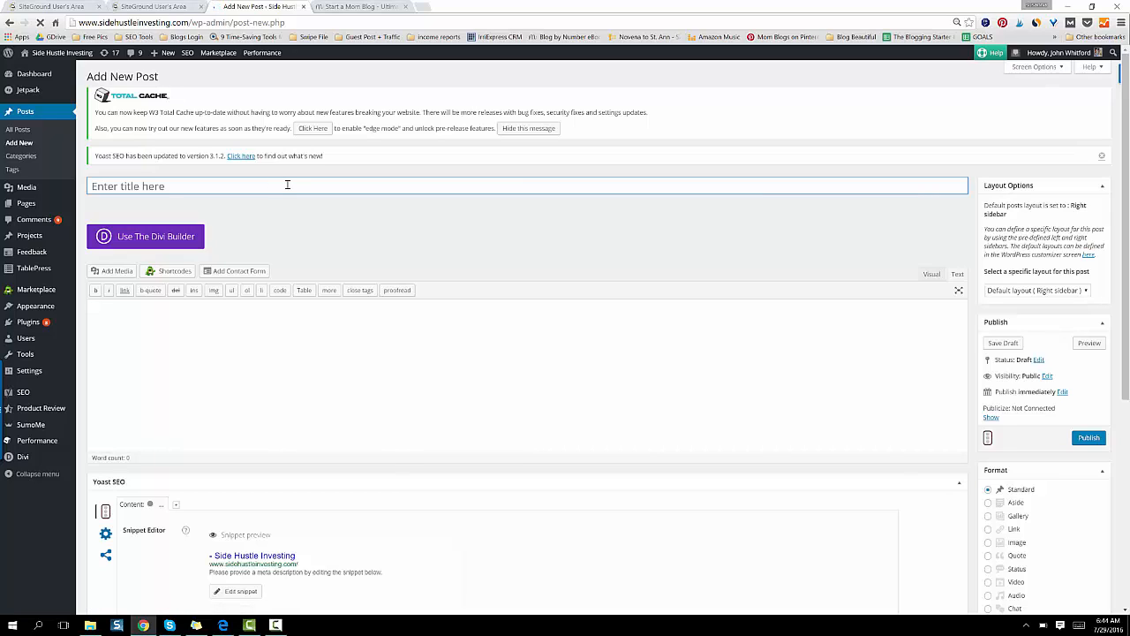
Enter the post title '11 Ways to Improve your Life Drastically Today!' and check its words.
{"action": "left_click", "coordinate": [265, 185]}
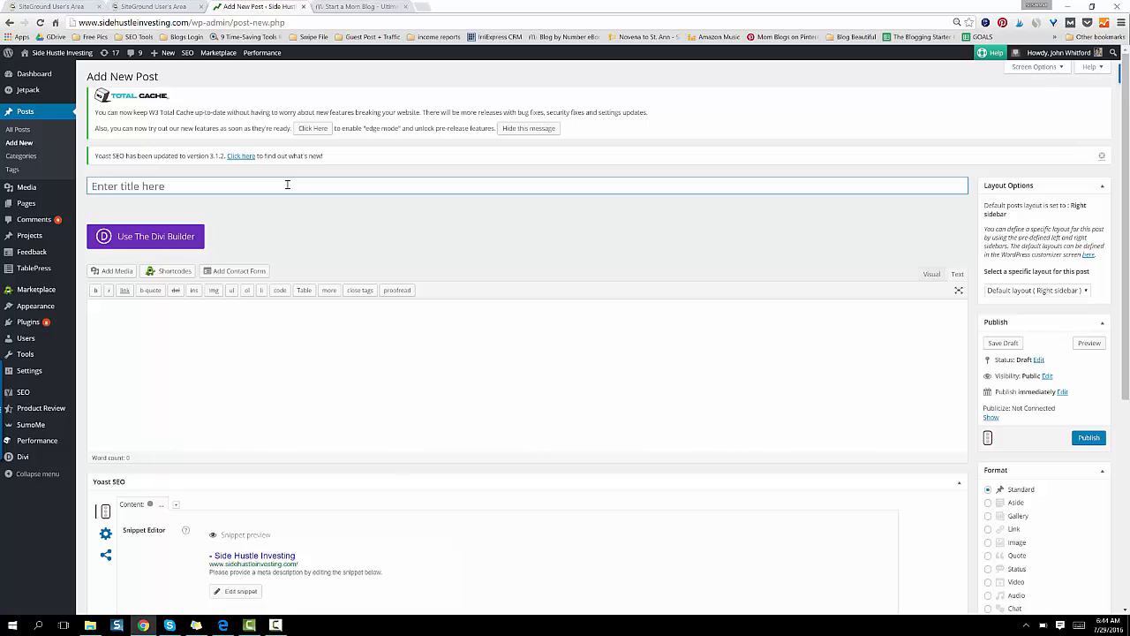
{"action": "type", "text": "11 Ways to Im"}
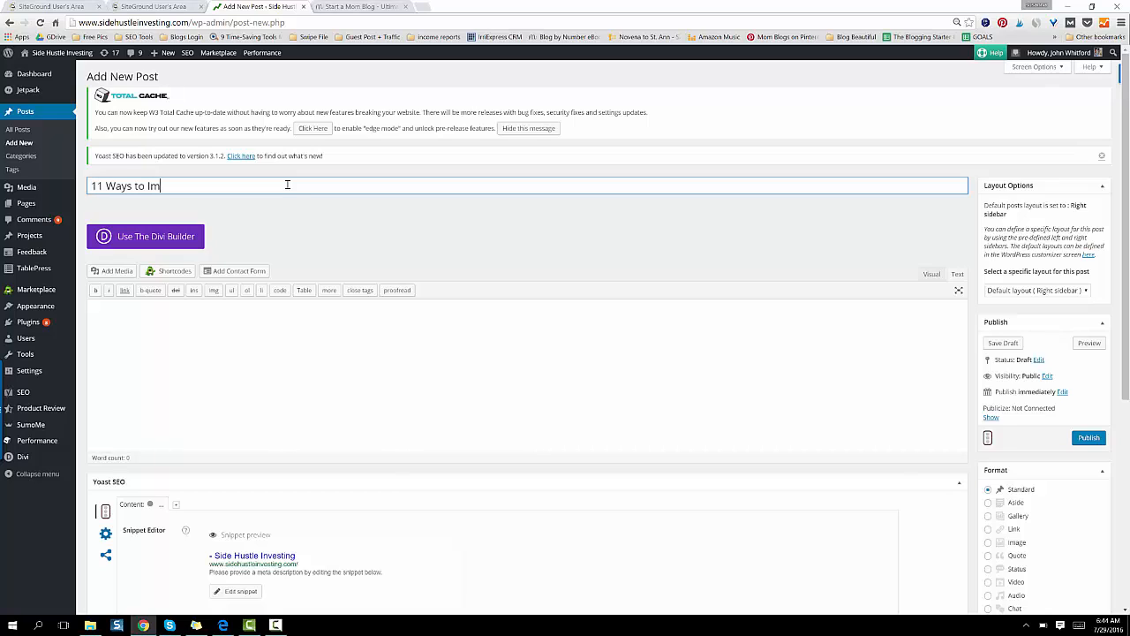
{"action": "type", "text": "prove your Life Drastically"}
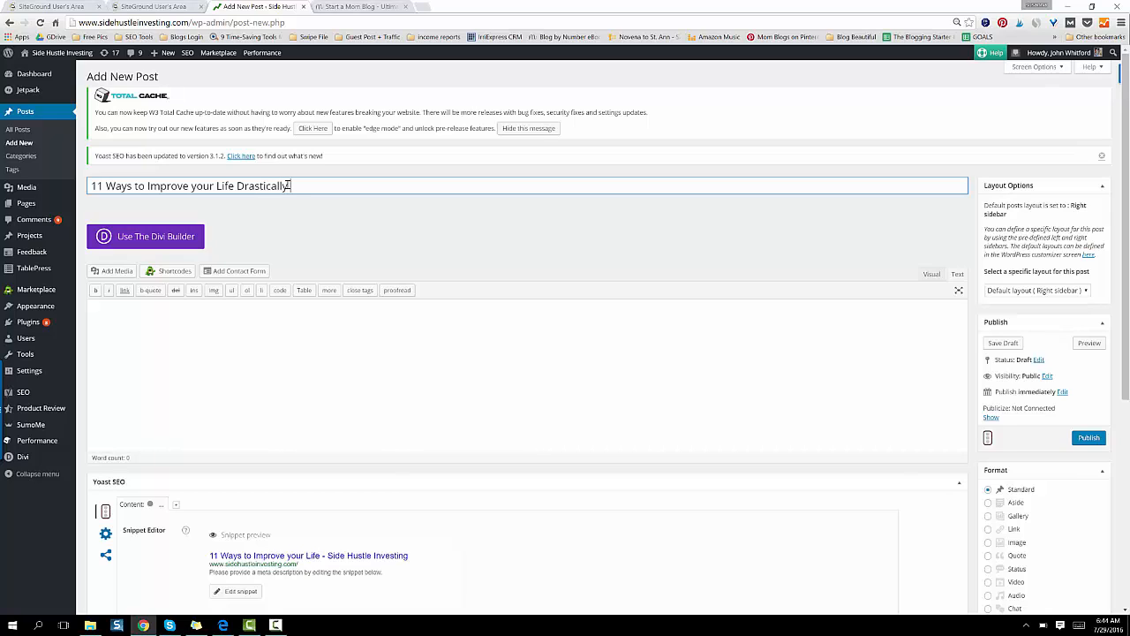
{"action": "type", "text": "Today!"}
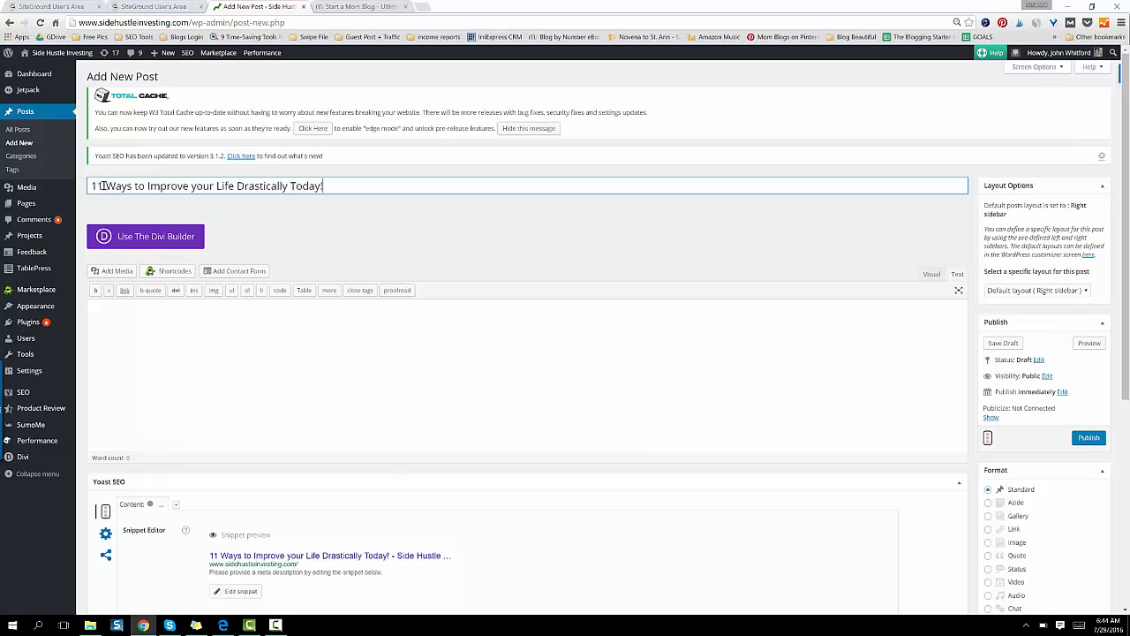
{"action": "double_click", "coordinate": [97, 185]}
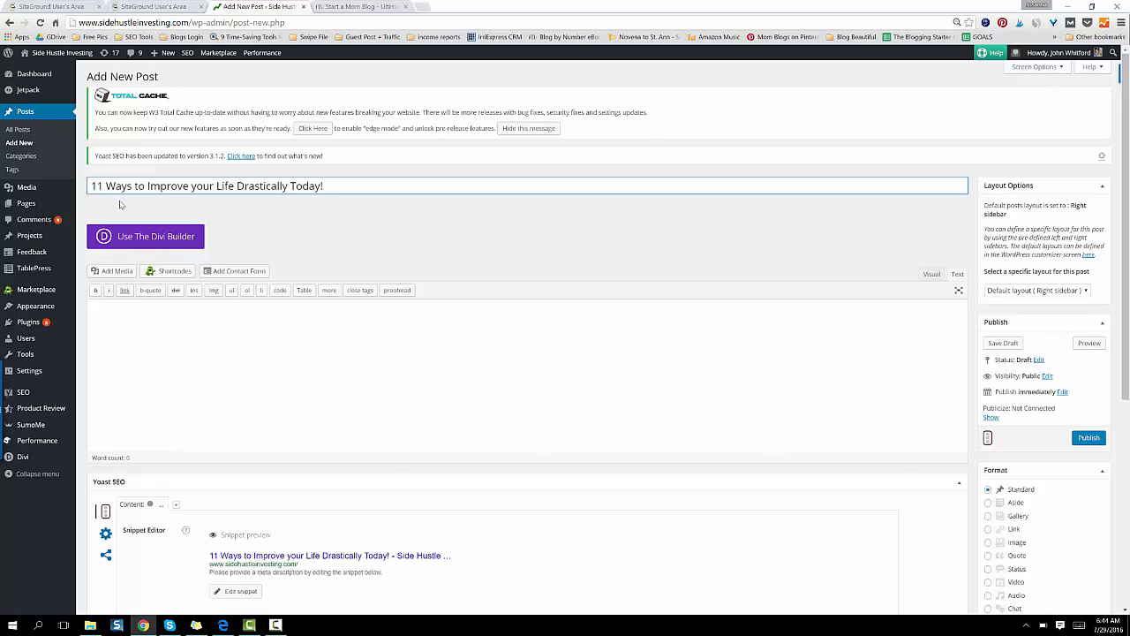
{"action": "left_click", "coordinate": [106, 185]}
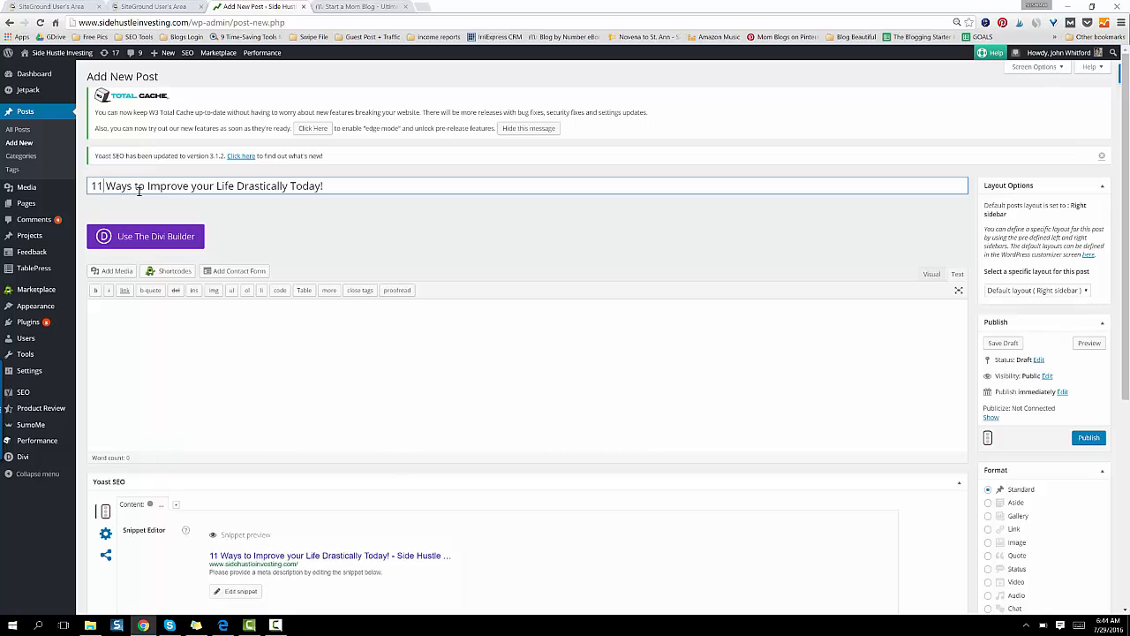
{"action": "double_click", "coordinate": [304, 185]}
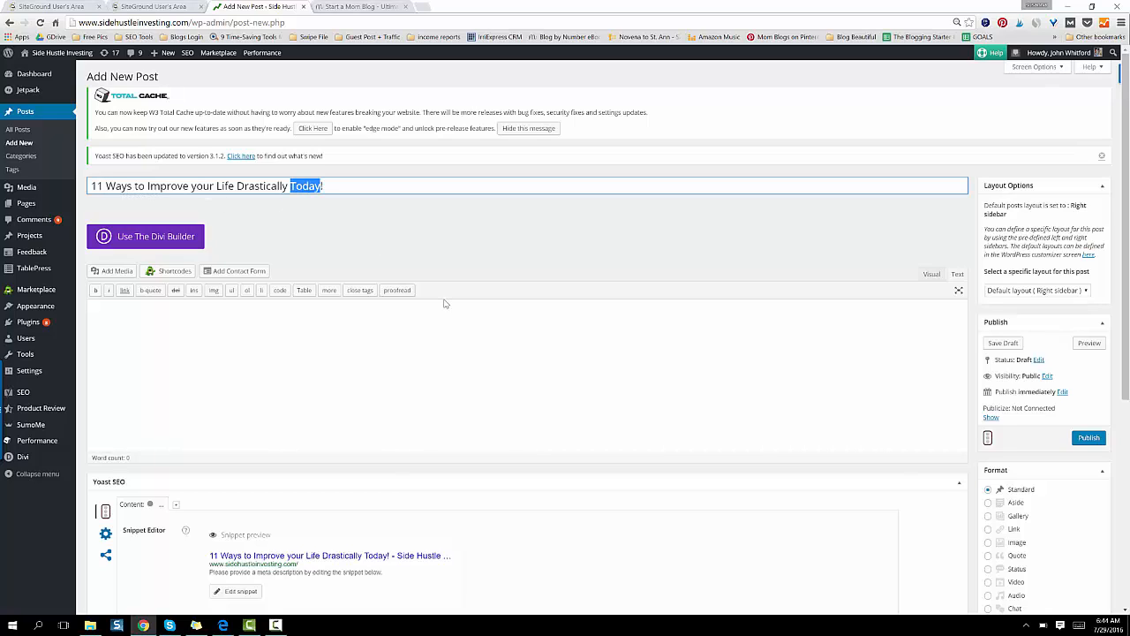
{"action": "mouse_move", "coordinate": [441, 305]}
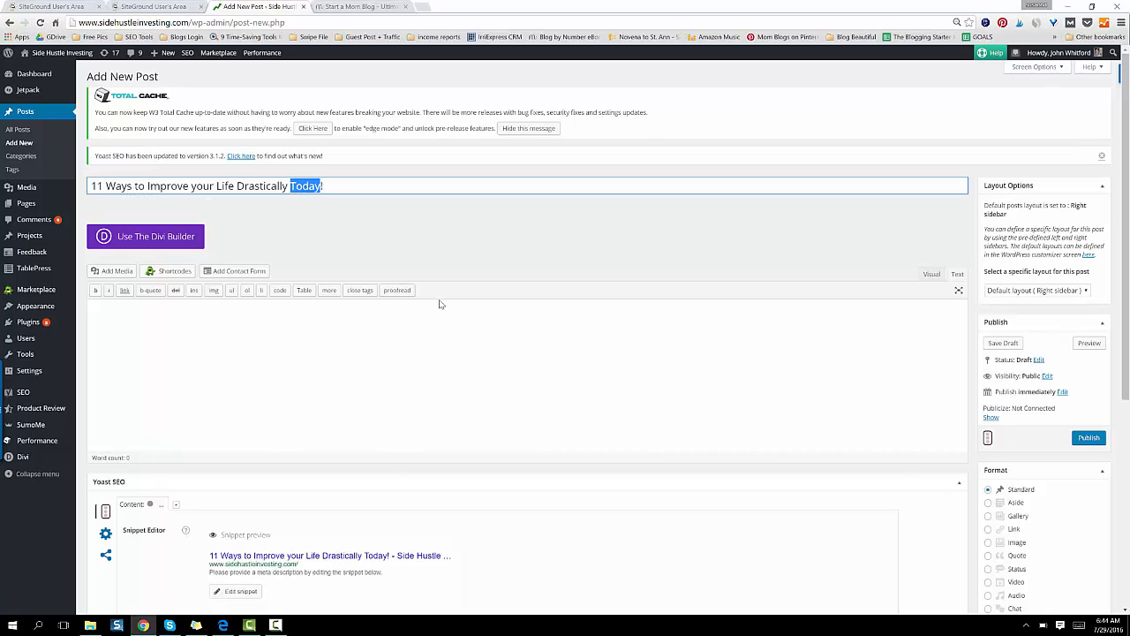
{"action": "mouse_move", "coordinate": [418, 322]}
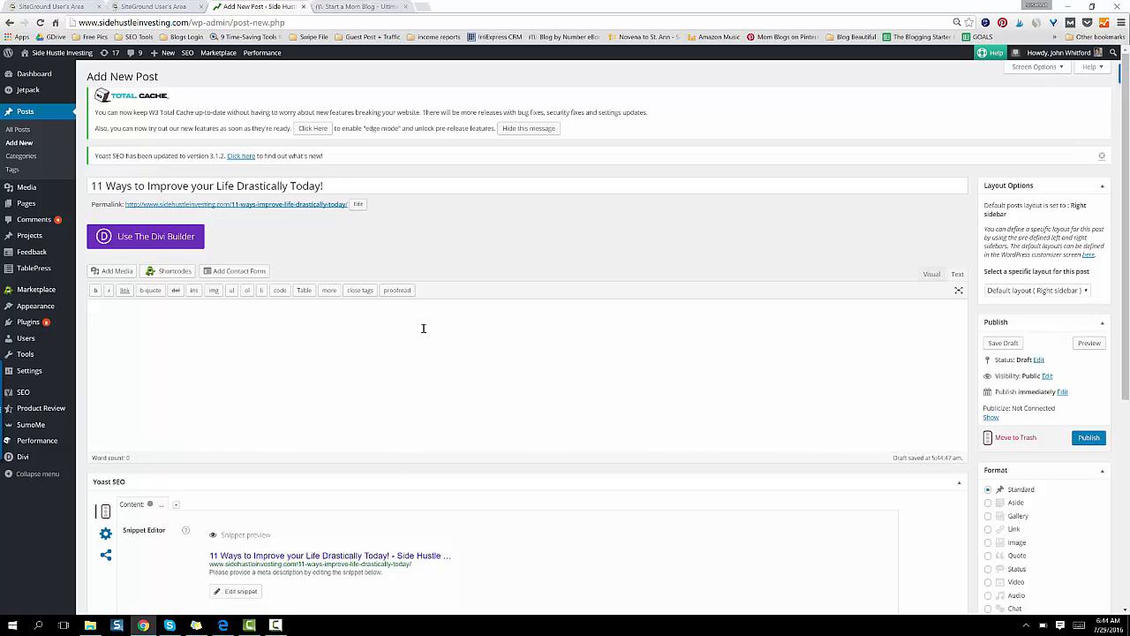
{"action": "mouse_move", "coordinate": [318, 378]}
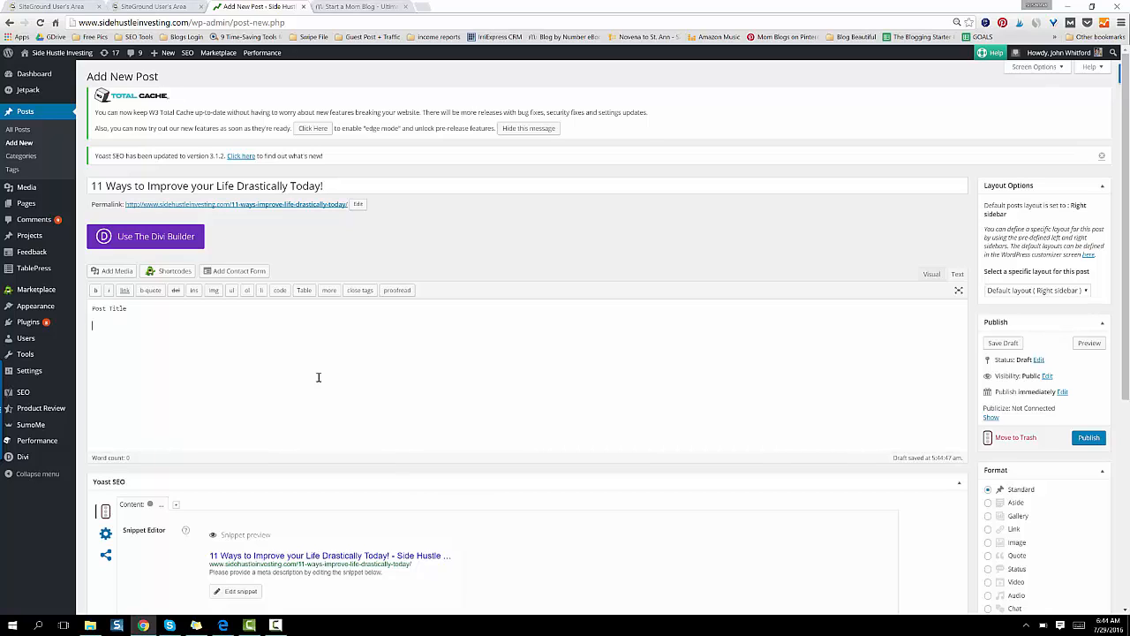
{"action": "type", "text": "Post"}
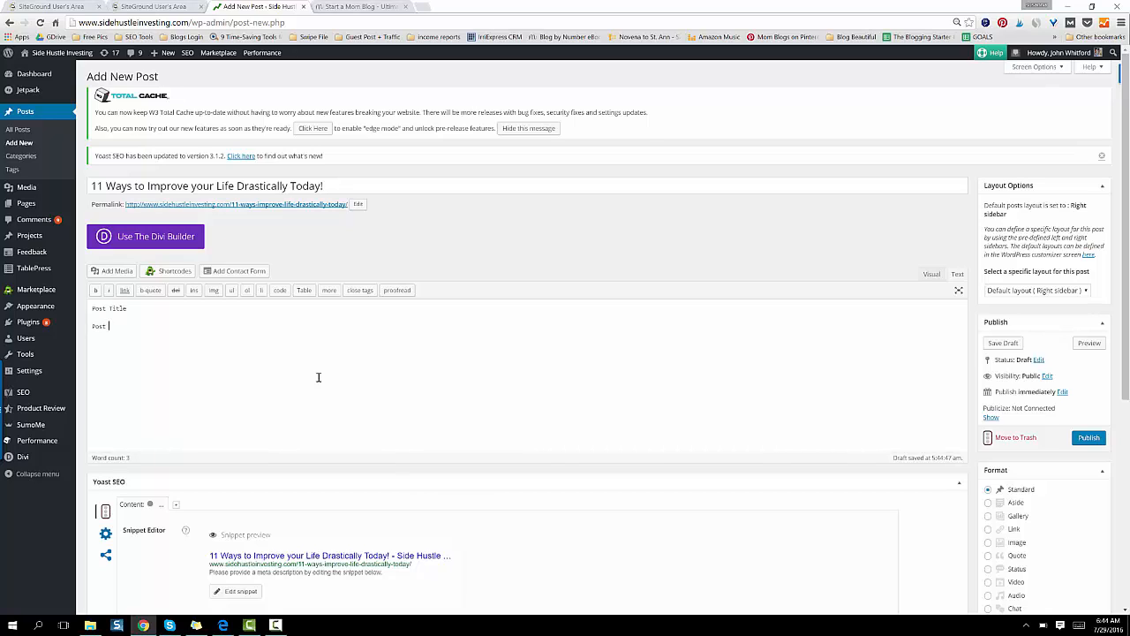
{"action": "type", "text": "Text."}
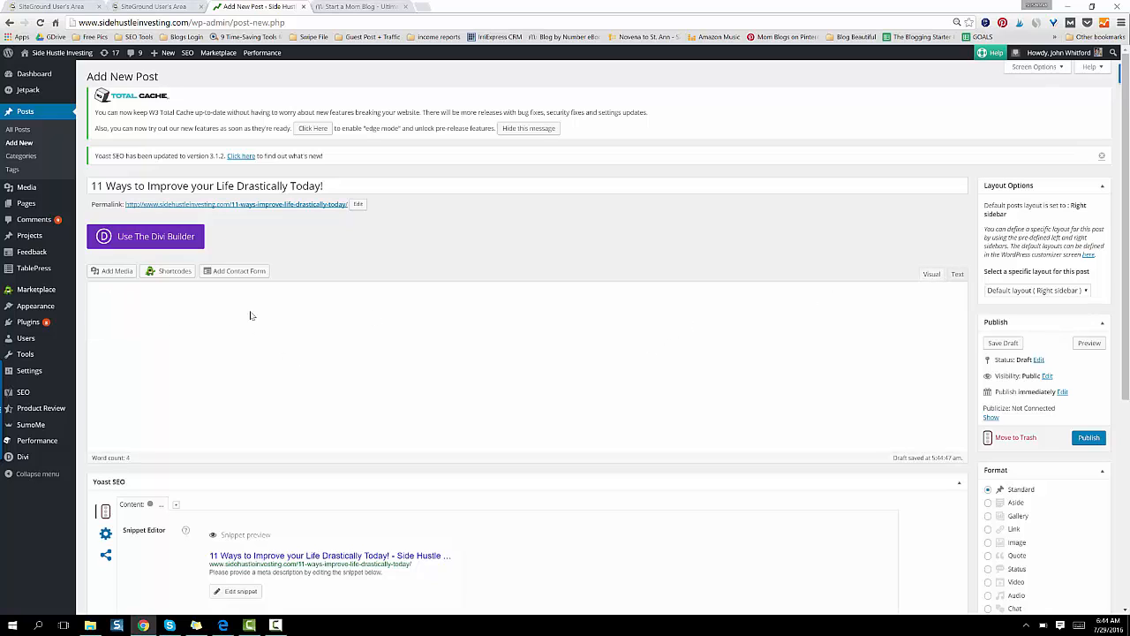
{"action": "left_click", "coordinate": [932, 274]}
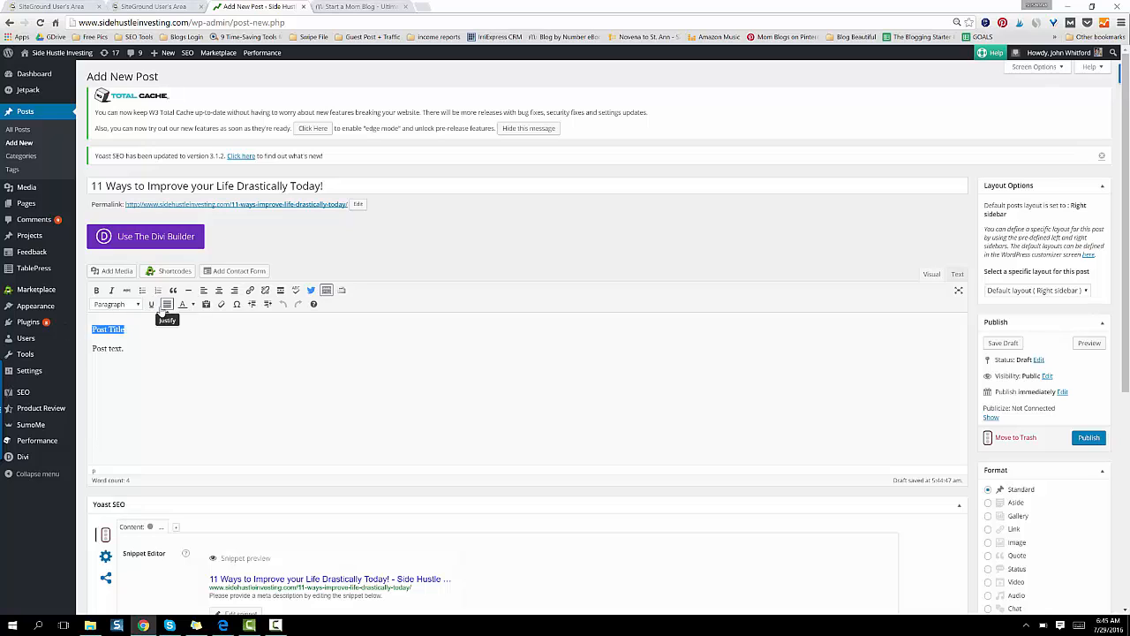
{"action": "left_click", "coordinate": [115, 304]}
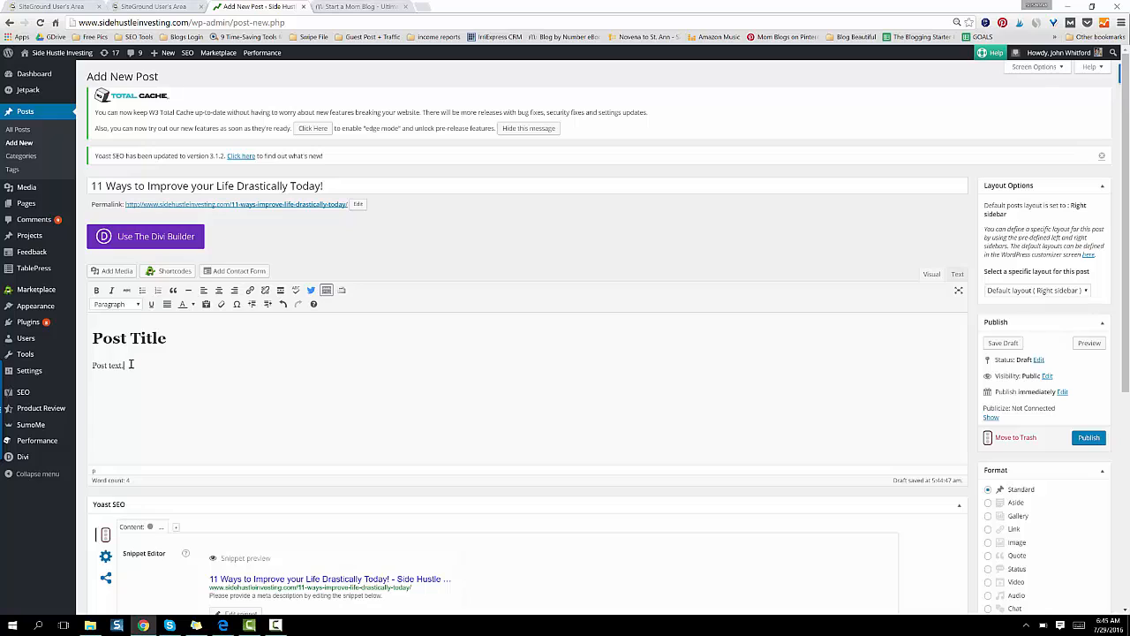
{"action": "double_click", "coordinate": [107, 365]}
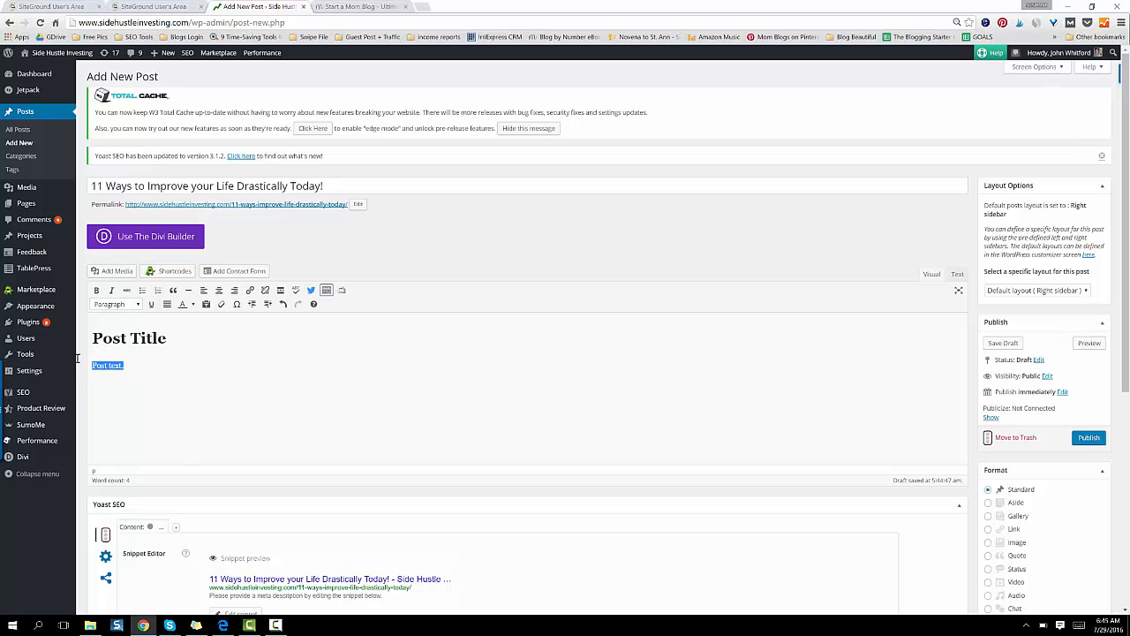
{"action": "left_click", "coordinate": [116, 304]}
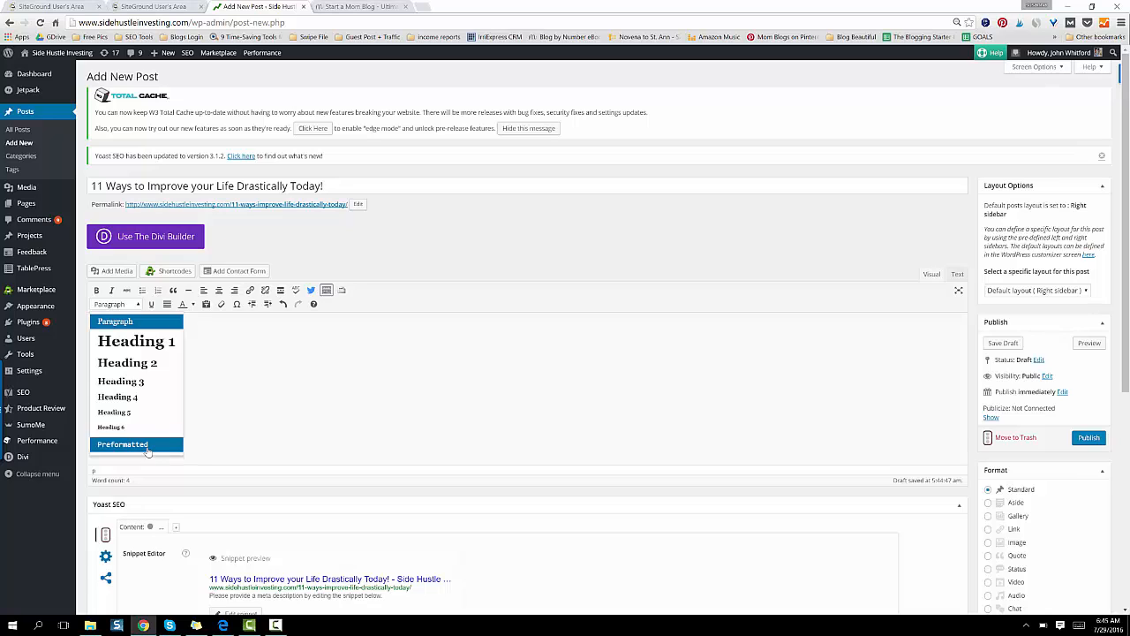
{"action": "mouse_move", "coordinate": [136, 397]}
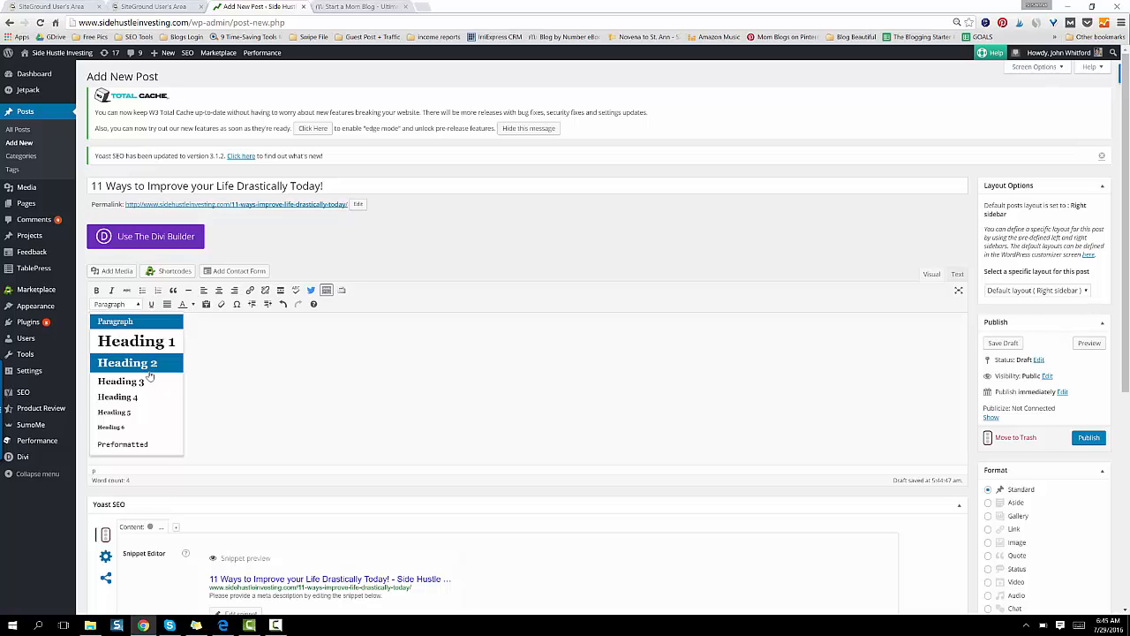
{"action": "mouse_move", "coordinate": [151, 377]}
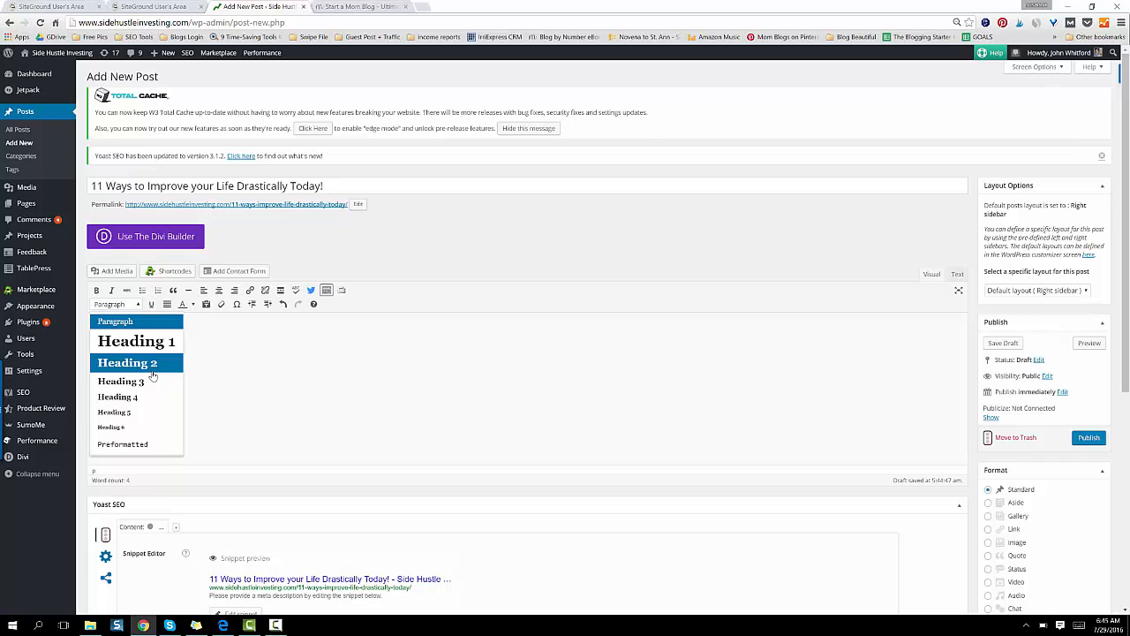
{"action": "mouse_move", "coordinate": [153, 376]}
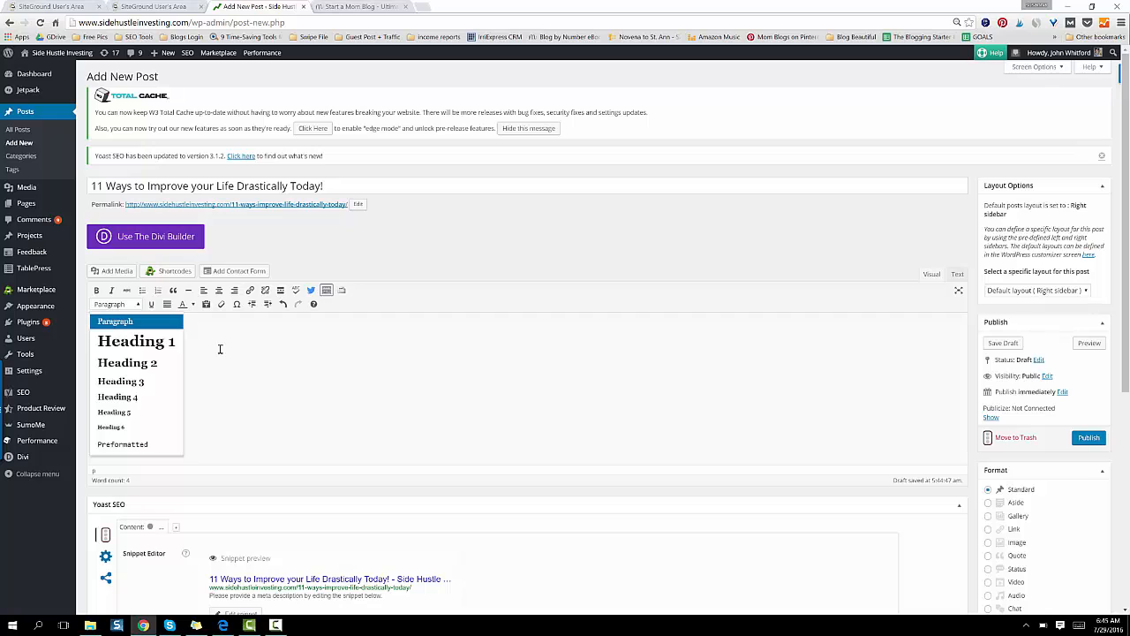
{"action": "left_click", "coordinate": [136, 341]}
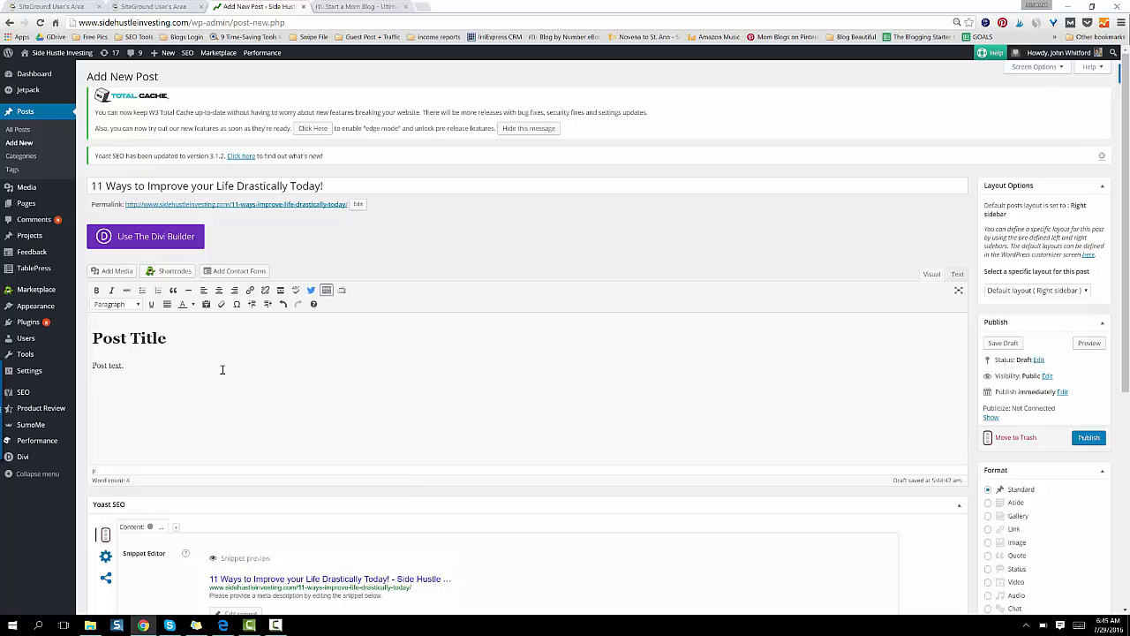
{"action": "scroll", "scroll_direction": "down", "scroll_amount": 3}
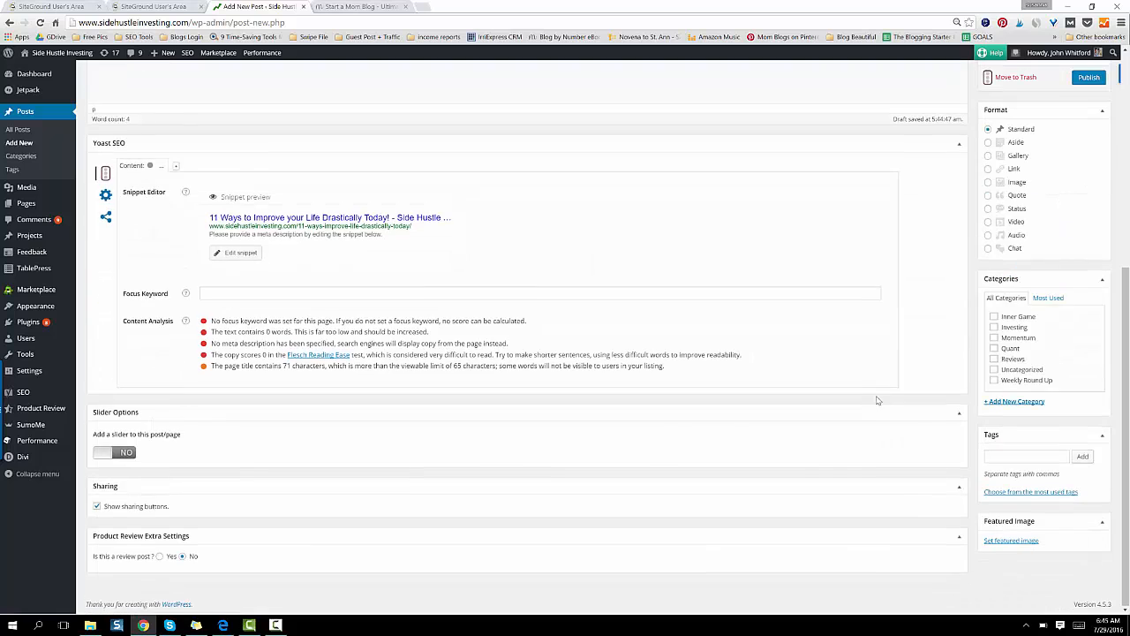
Set the Bear Call image from the Media Library as the post's featured image.
{"action": "left_click", "coordinate": [1011, 541]}
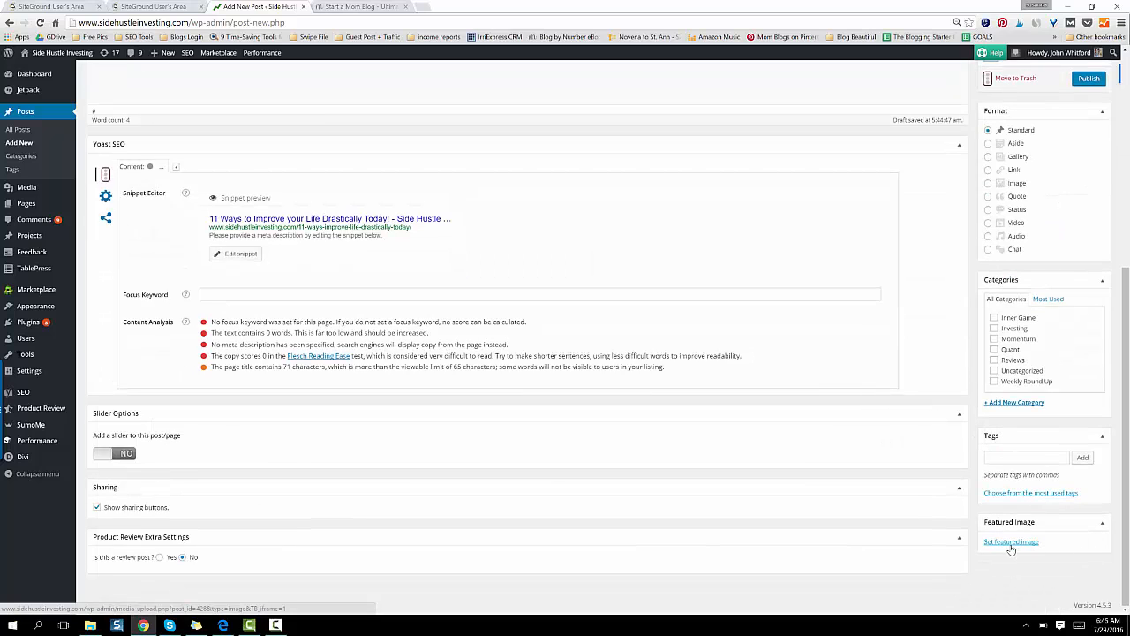
{"action": "left_click", "coordinate": [1011, 541]}
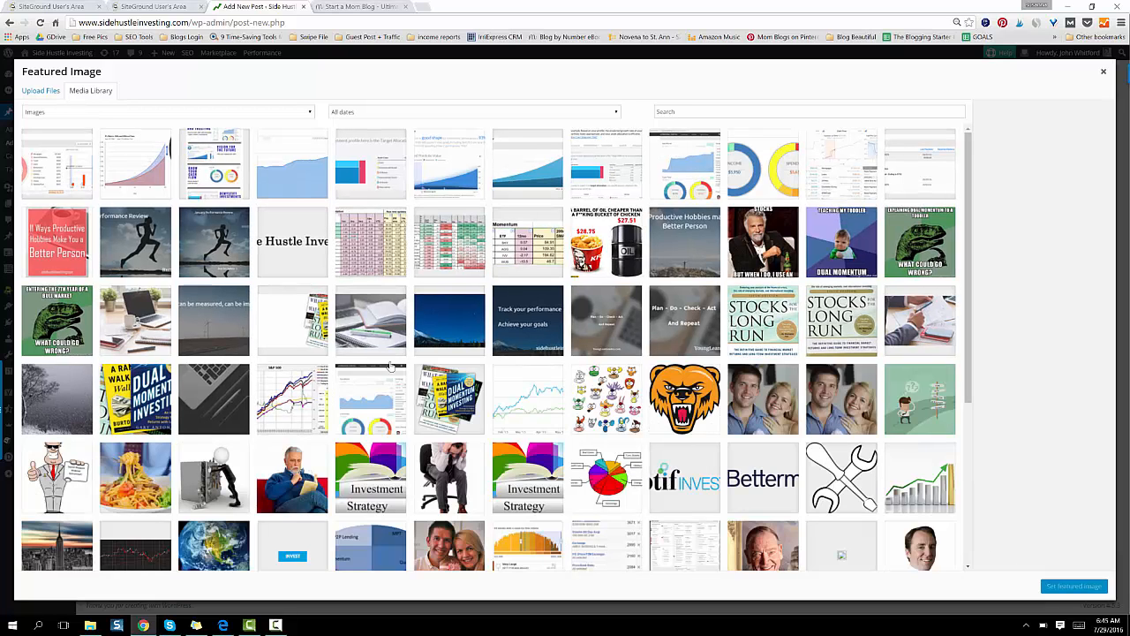
{"action": "mouse_move", "coordinate": [340, 328]}
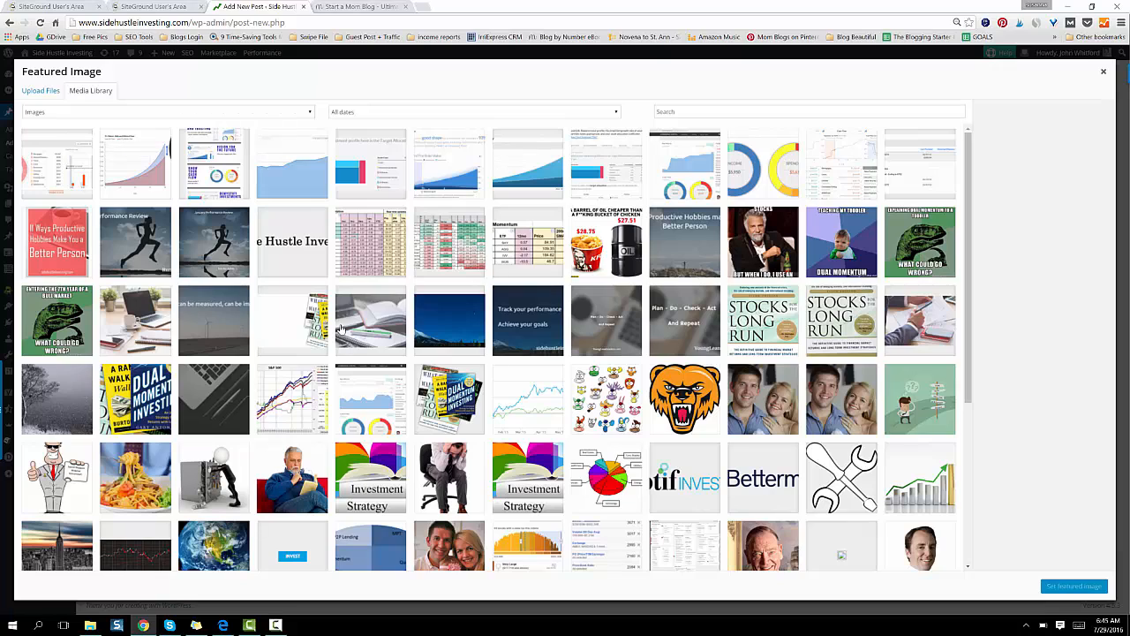
{"action": "mouse_move", "coordinate": [352, 334]}
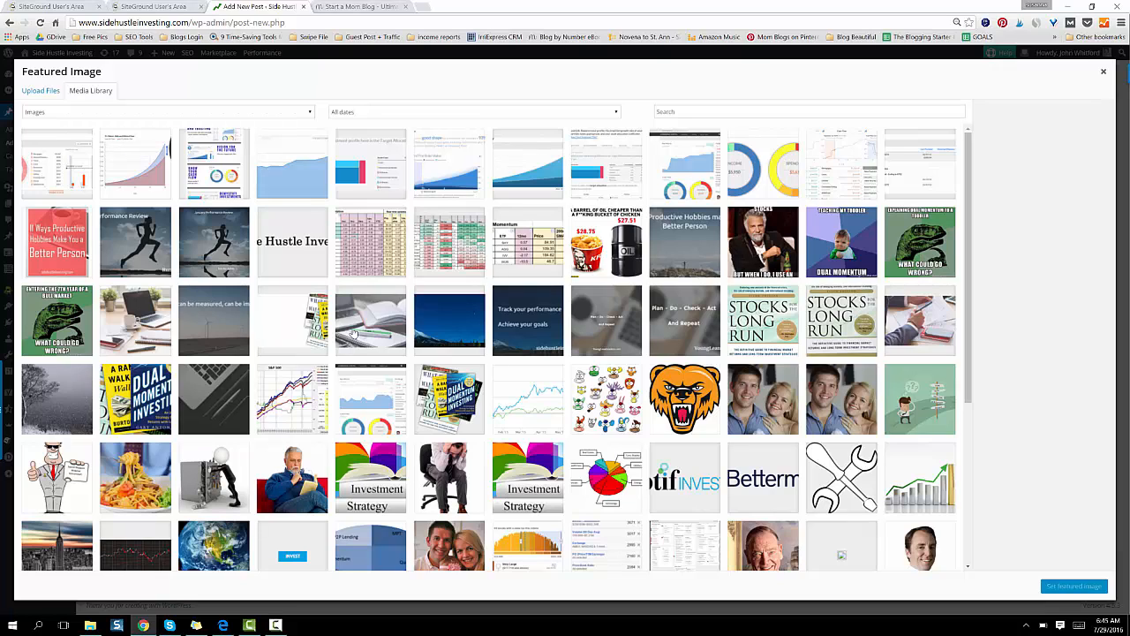
{"action": "mouse_move", "coordinate": [553, 314]}
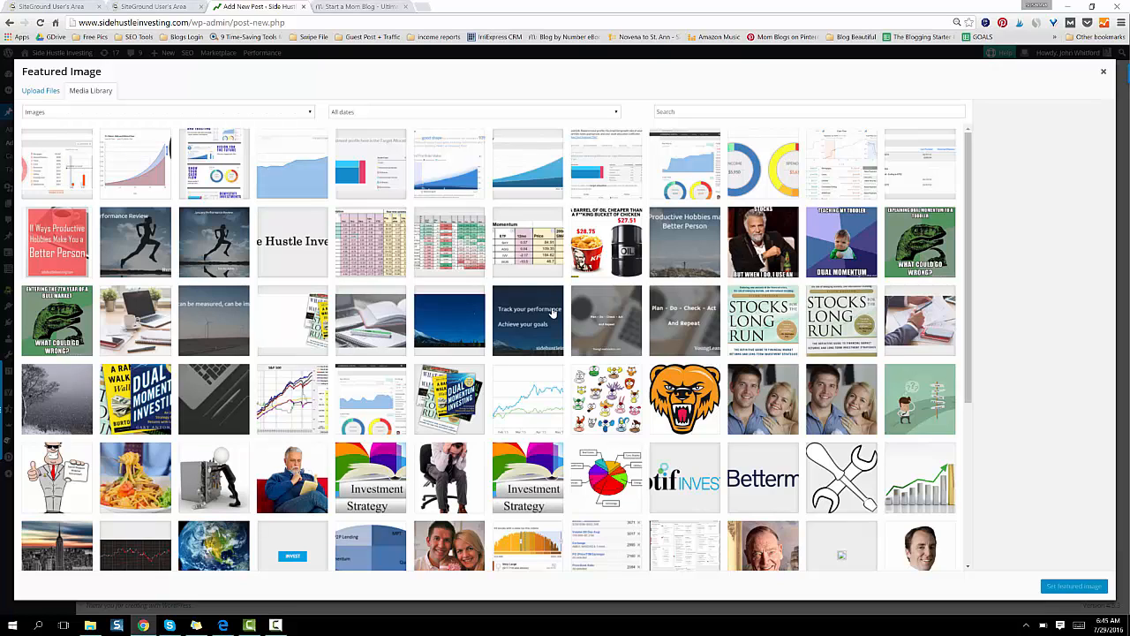
{"action": "mouse_move", "coordinate": [702, 180]}
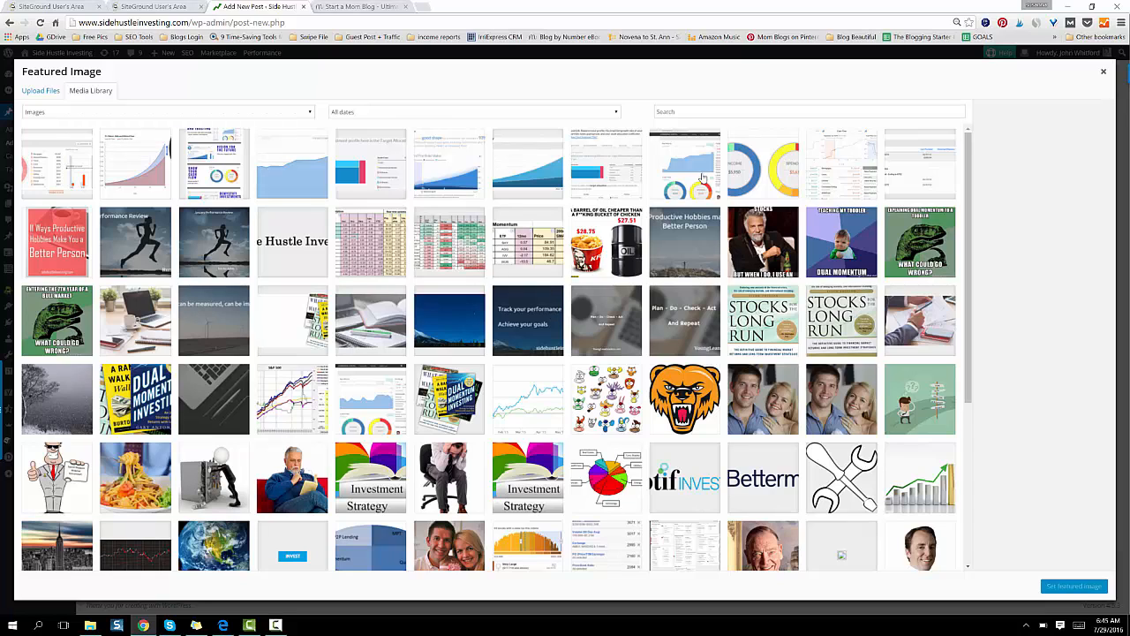
{"action": "left_click", "coordinate": [685, 398]}
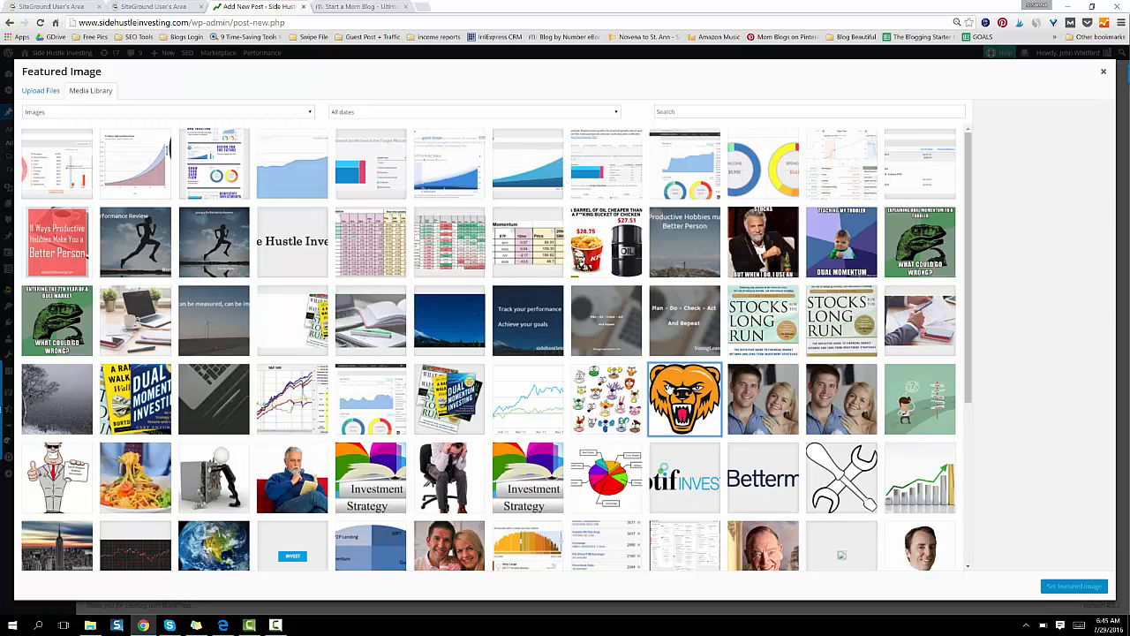
{"action": "left_click", "coordinate": [684, 399]}
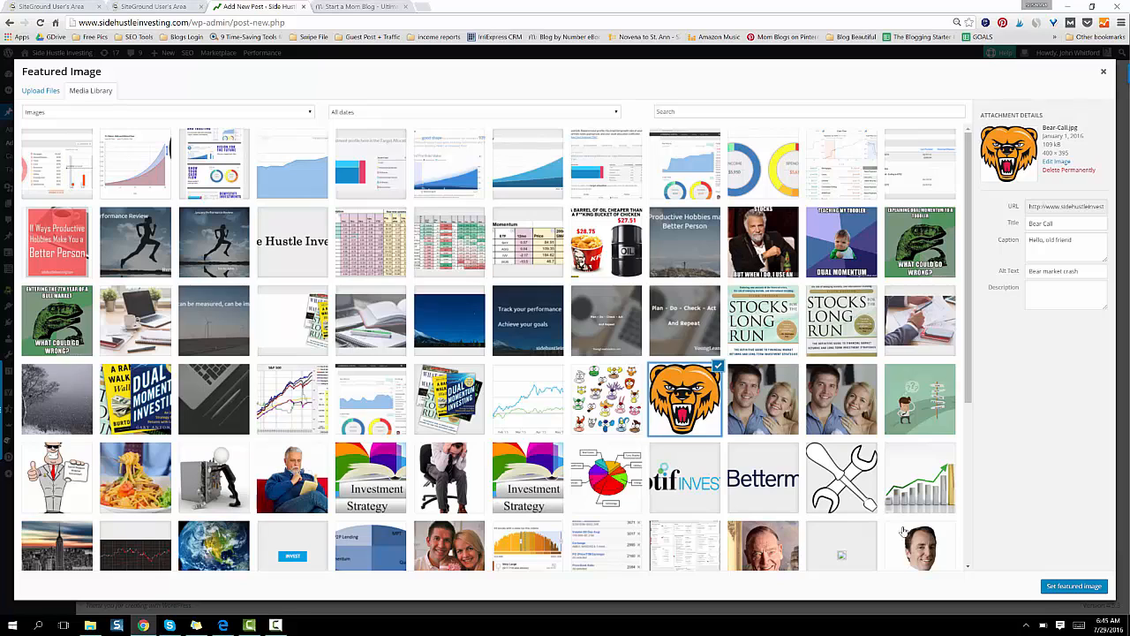
{"action": "mouse_move", "coordinate": [903, 532]}
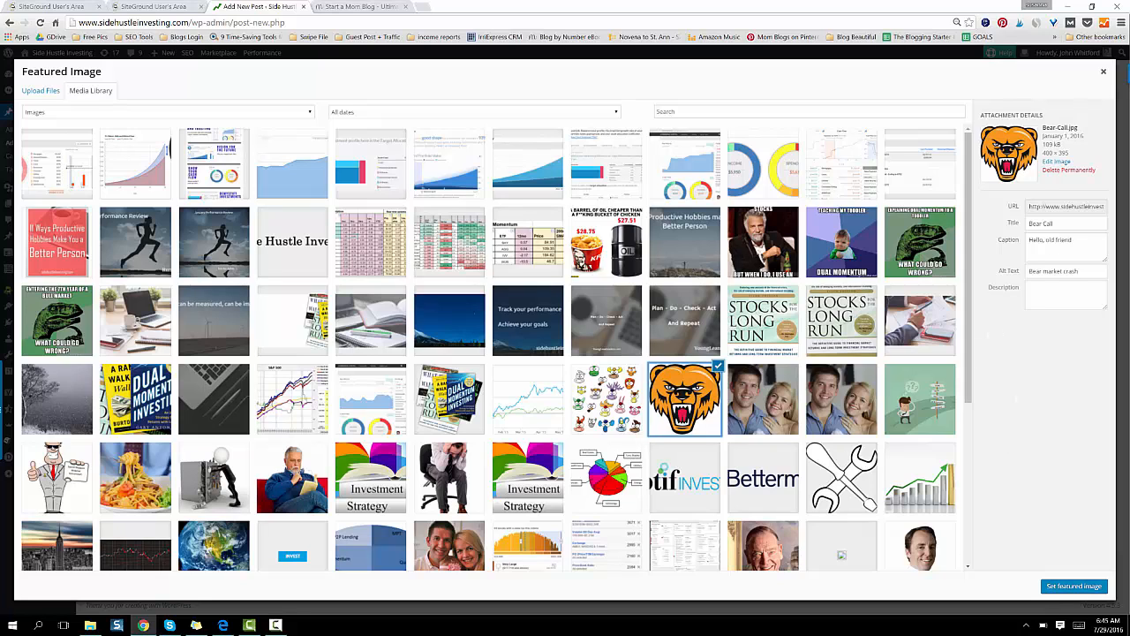
{"action": "left_click", "coordinate": [1074, 585]}
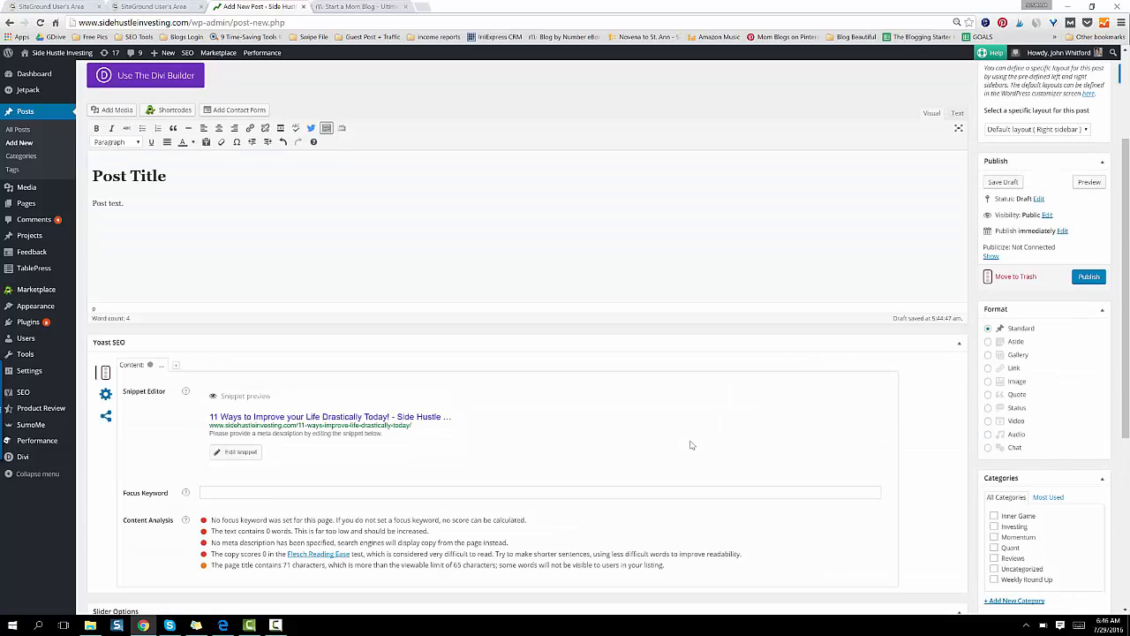
{"action": "scroll", "scroll_direction": "down", "scroll_amount": 3}
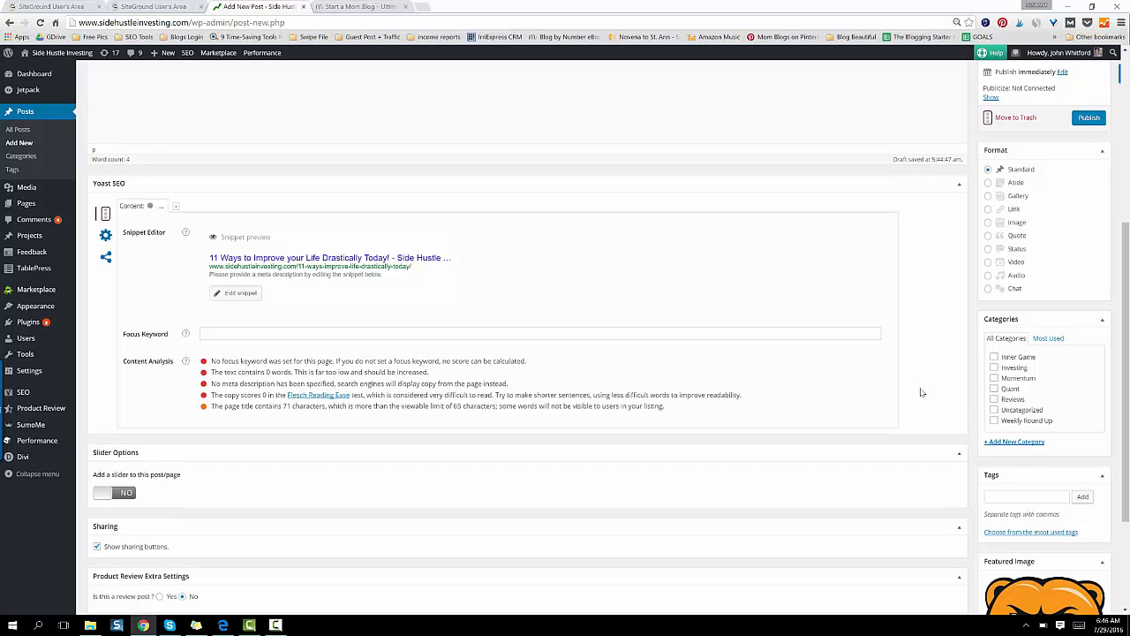
{"action": "left_click", "coordinate": [995, 368]}
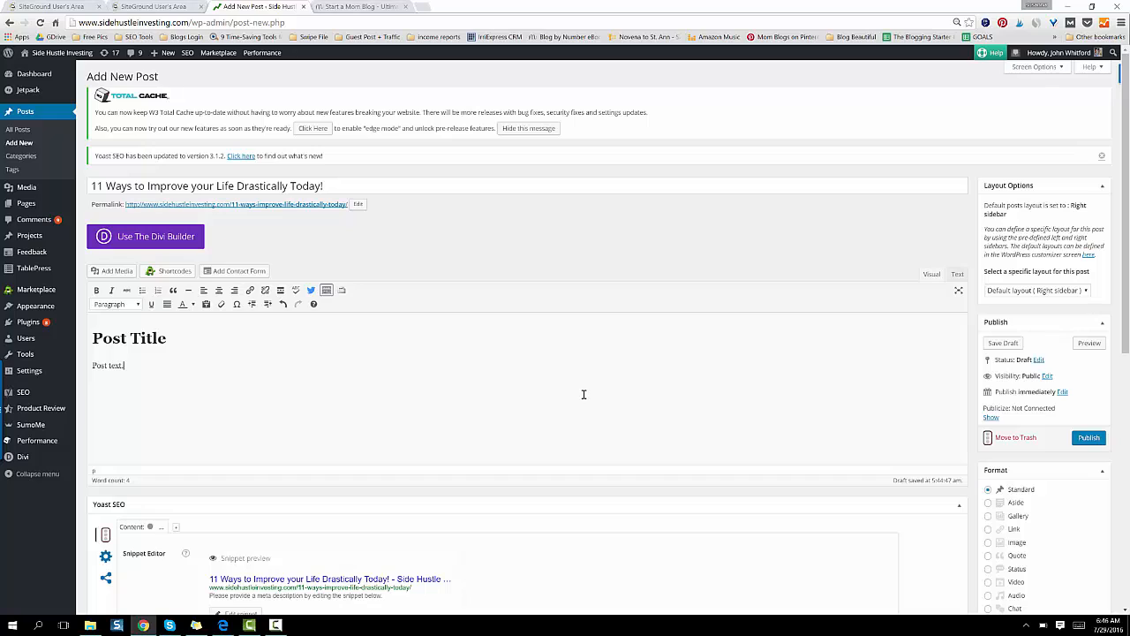
{"action": "mouse_move", "coordinate": [543, 405]}
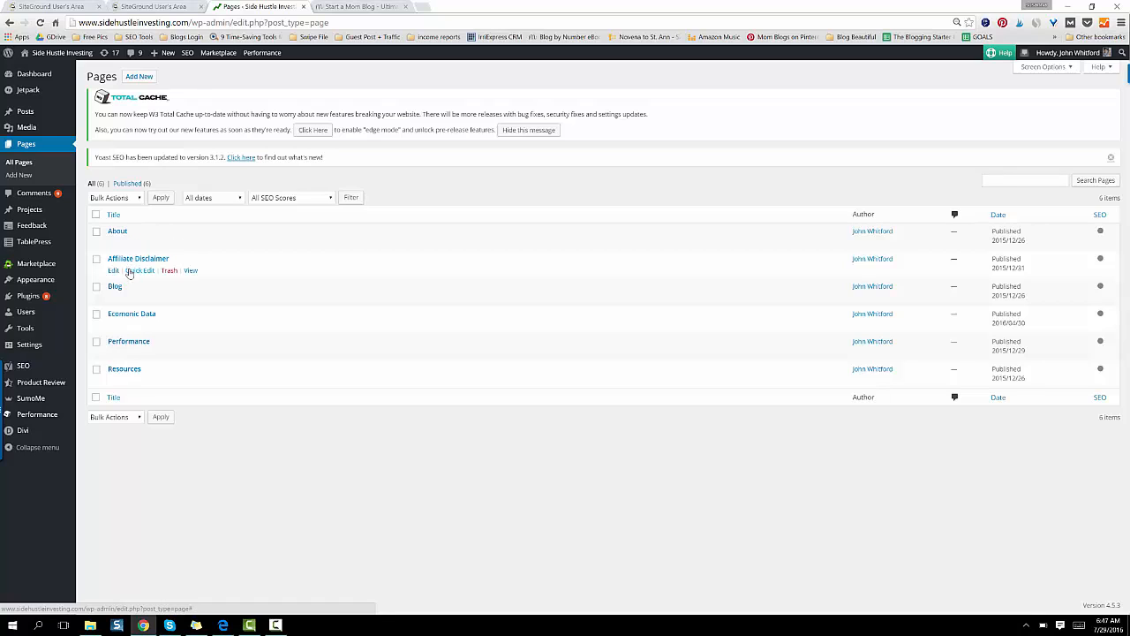
{"action": "mouse_move", "coordinate": [124, 292]}
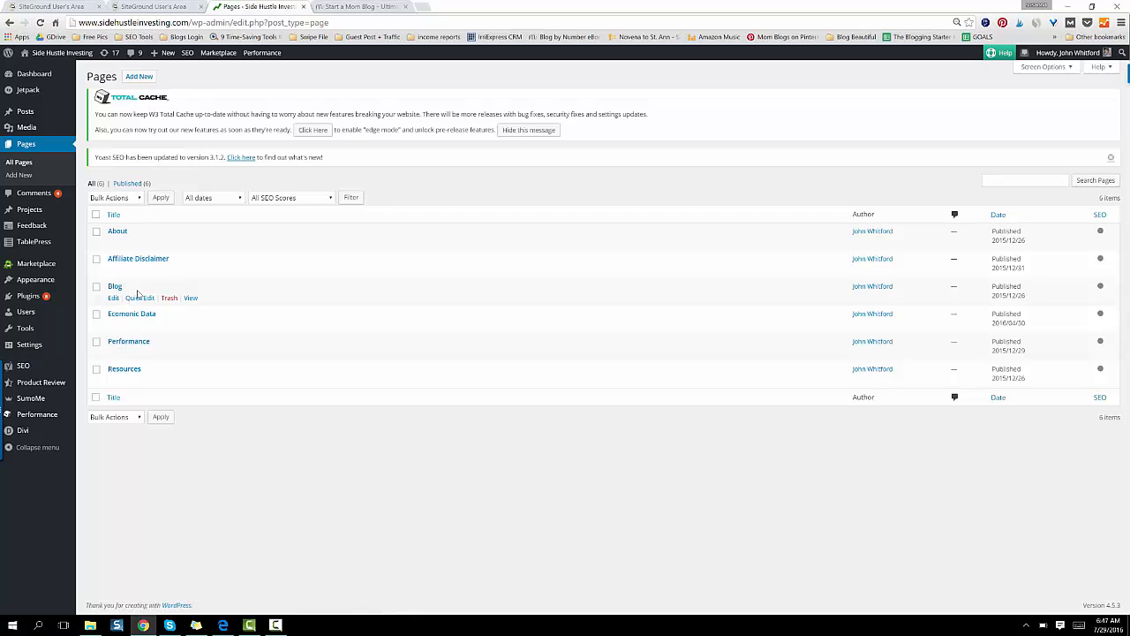
{"action": "mouse_move", "coordinate": [130, 314]}
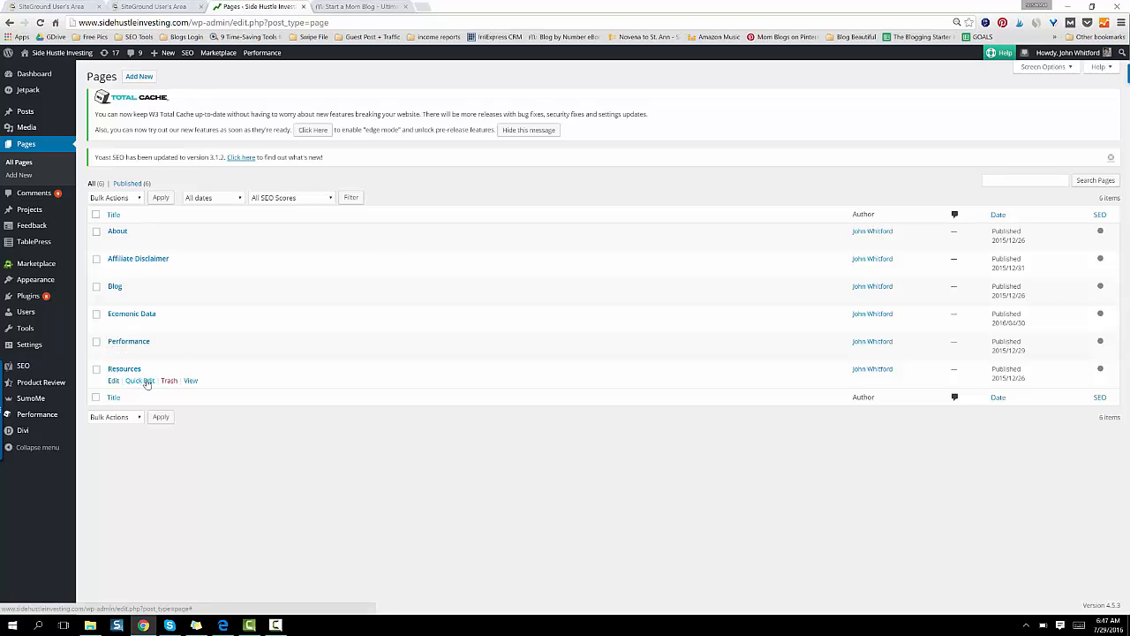
{"action": "mouse_move", "coordinate": [158, 371]}
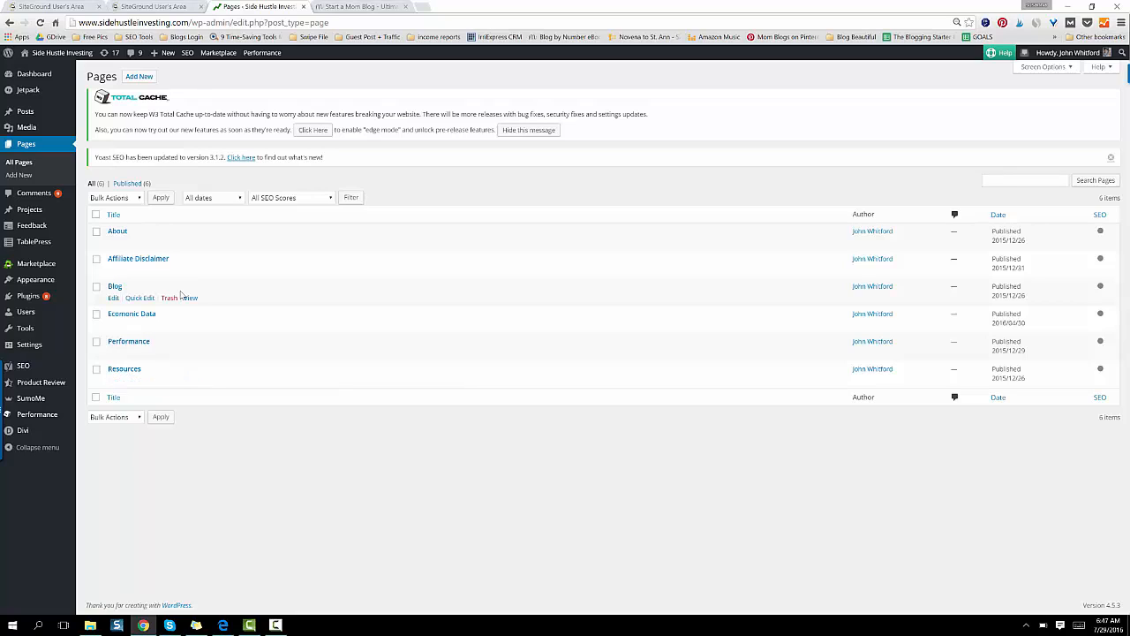
{"action": "mouse_move", "coordinate": [371, 305]}
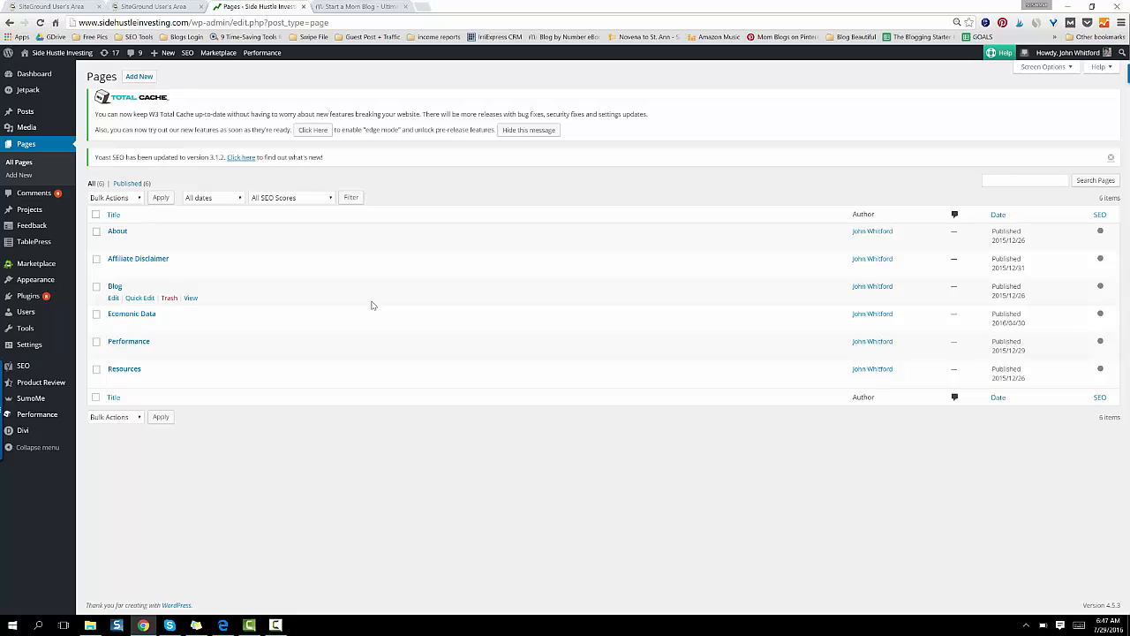
{"action": "mouse_move", "coordinate": [371, 309]}
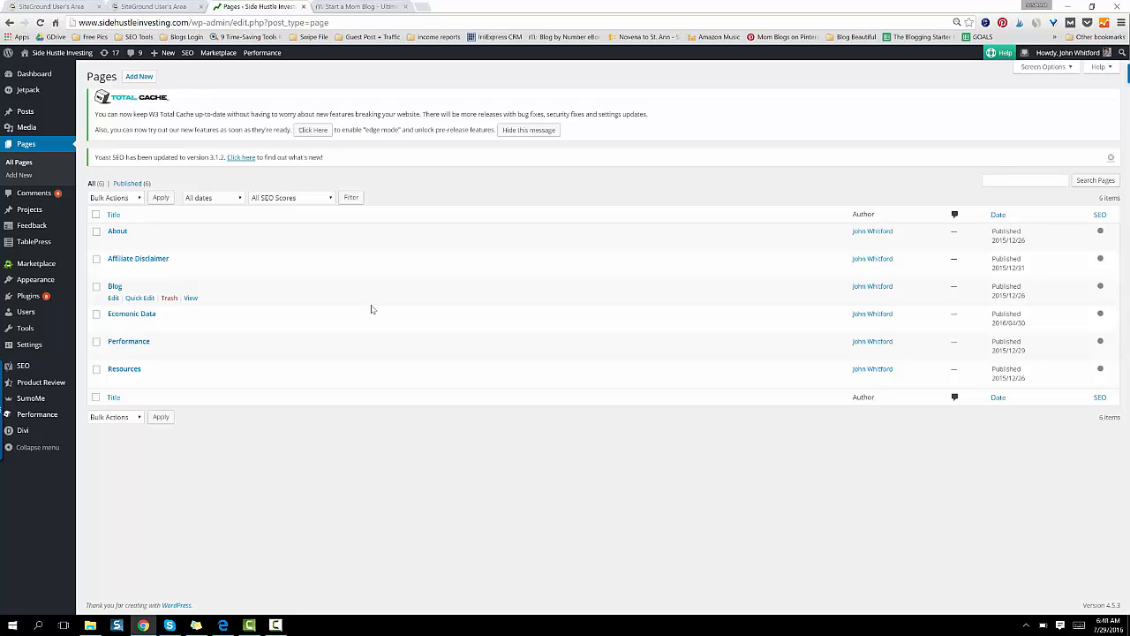
{"action": "mouse_move", "coordinate": [368, 296]}
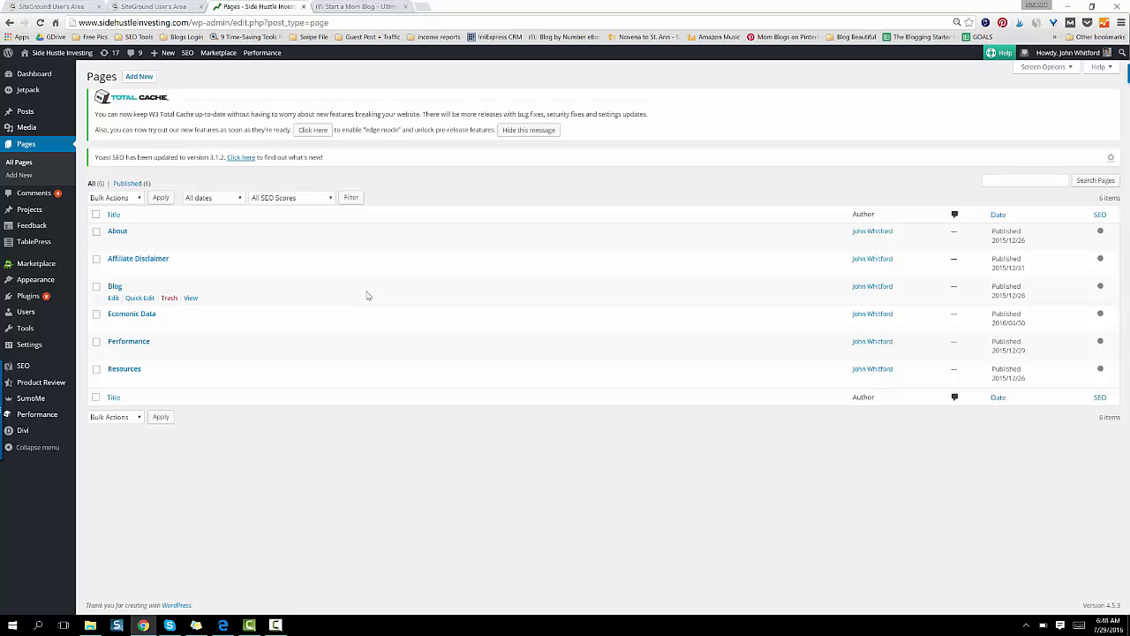
{"action": "mouse_move", "coordinate": [352, 266]}
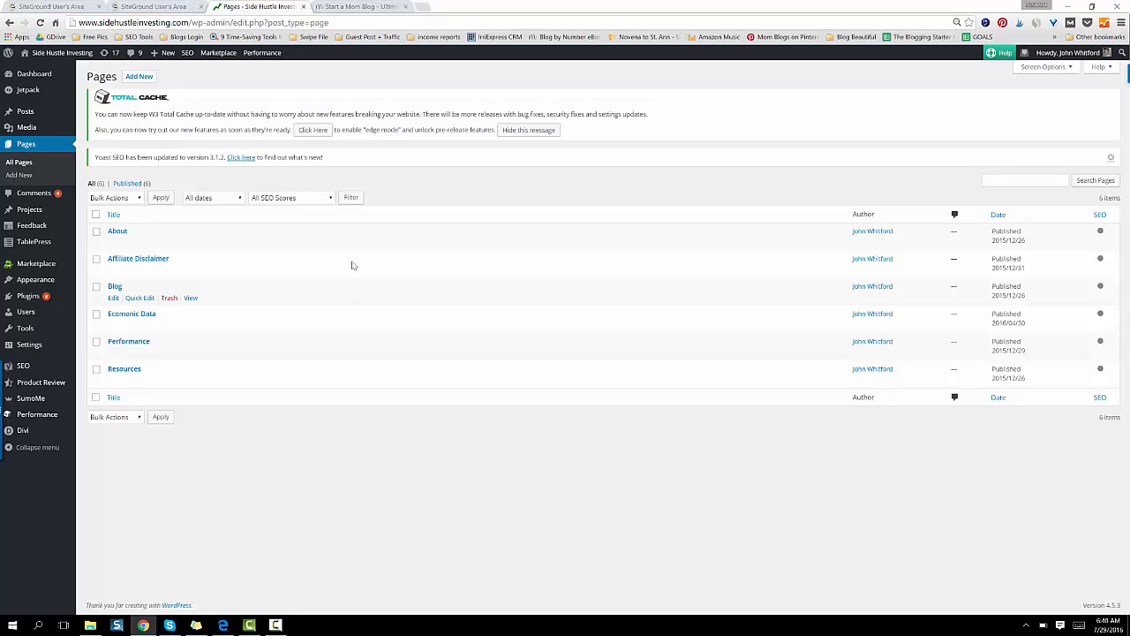
Switch from the Pages list to the Start a Mom Blog site's browser tab.
{"action": "left_click", "coordinate": [353, 6]}
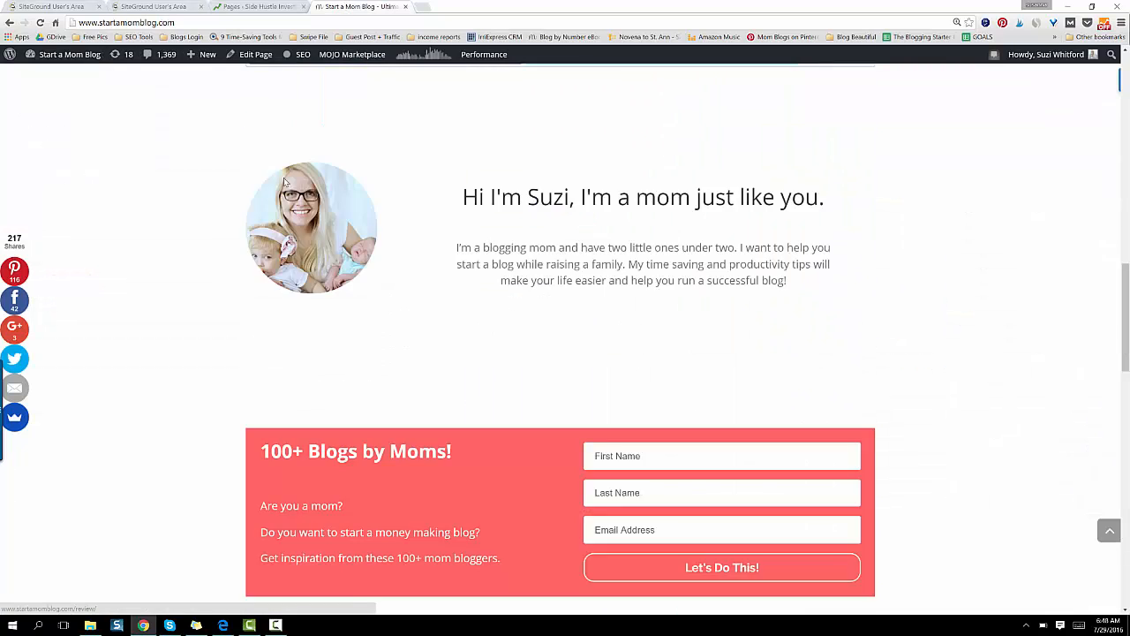